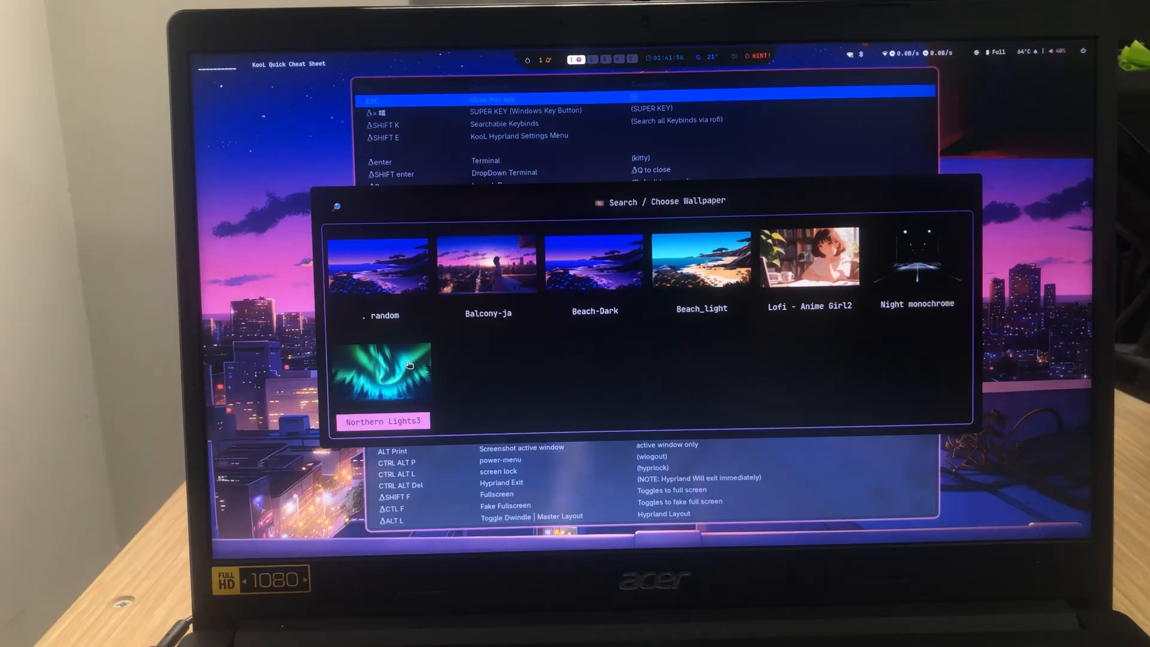
Apply Northern Lights3 as the Hyprland wallpaper and dismiss the chooser
{"action": "left_click", "coordinate": [382, 376]}
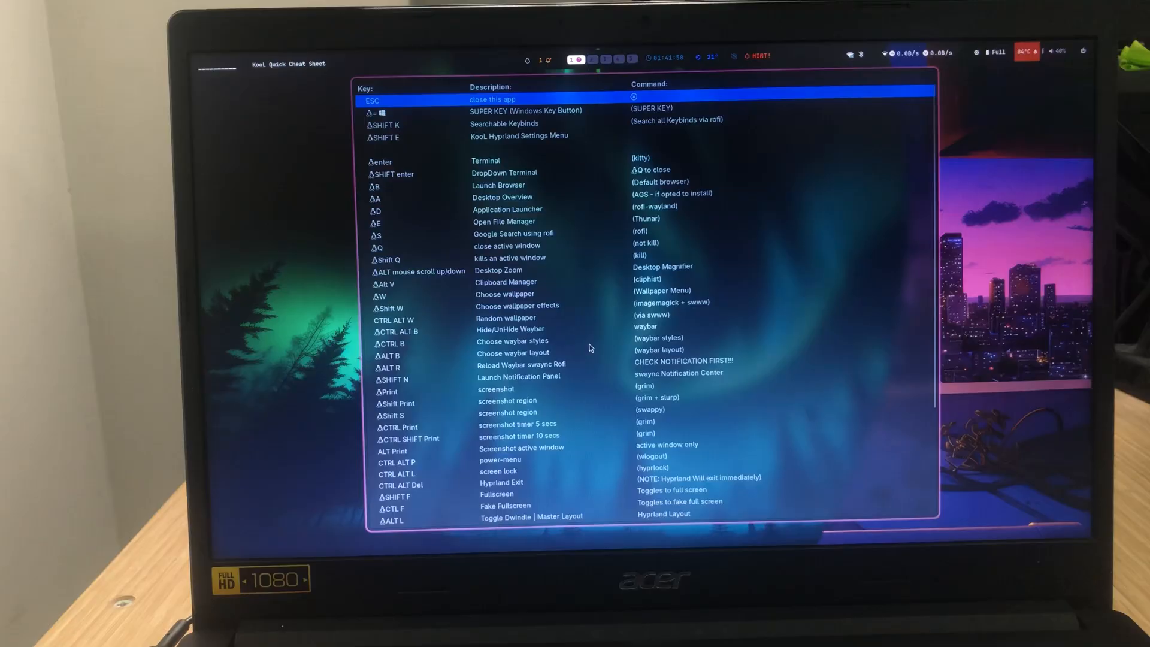
{"action": "key", "text": "Escape"}
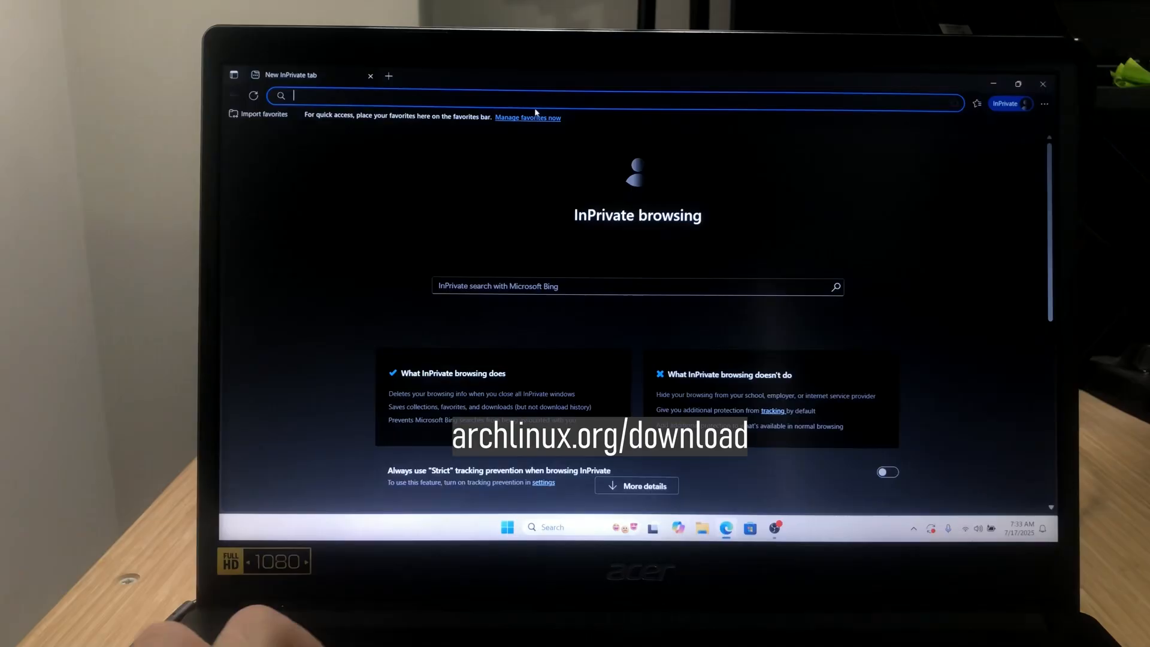
Load archlinux.org/download and scroll down to the worldwide mirror list
{"action": "type", "text": "archlinux.org/download/"}
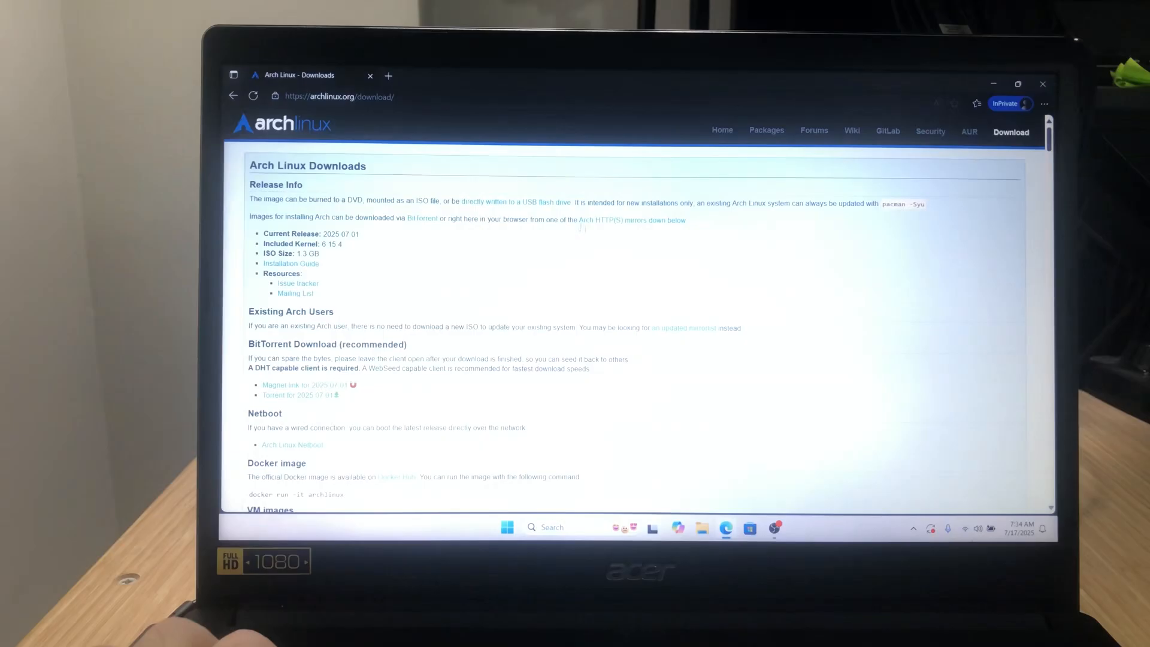
{"action": "scroll", "scroll_direction": "down", "scroll_amount": 3}
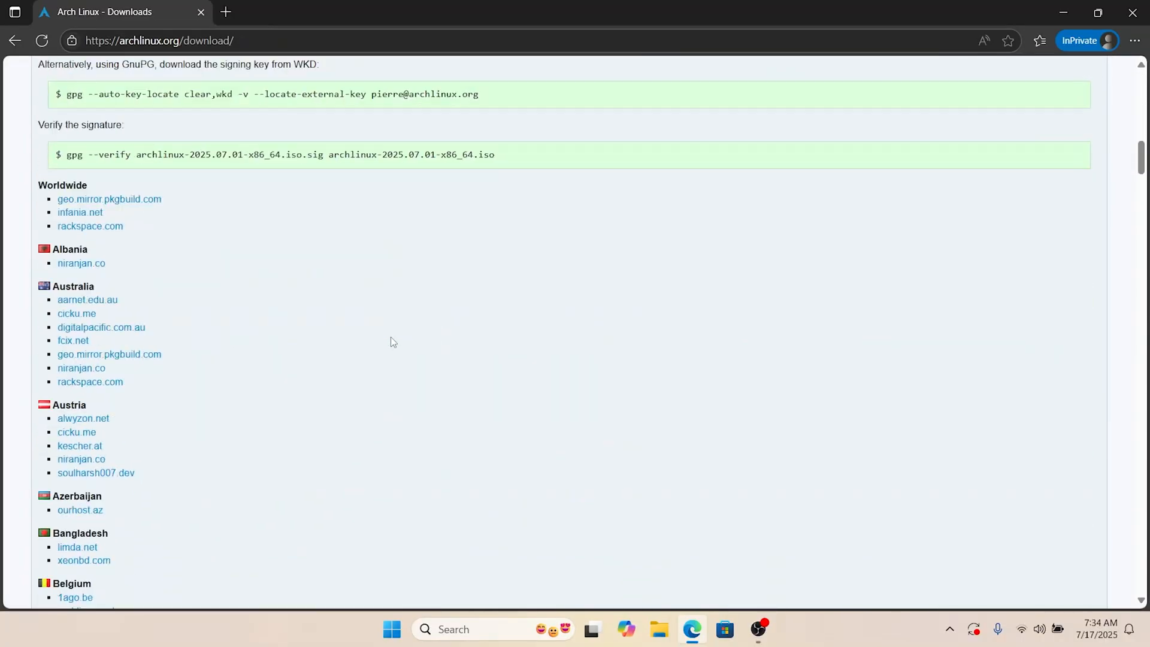
{"action": "scroll", "scroll_direction": "down", "scroll_amount": 3}
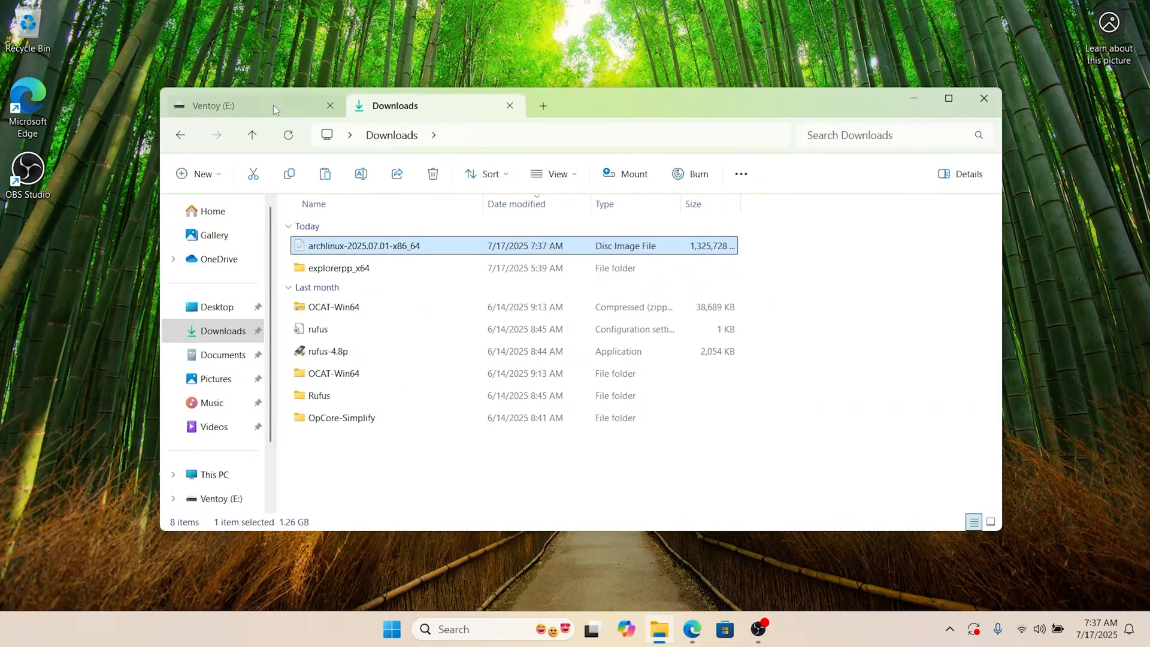
Paste the archlinux-2025.07.01-x86_64 ISO onto Ventoy (E:), then search Start for Disk Management
{"action": "left_click", "coordinate": [213, 106]}
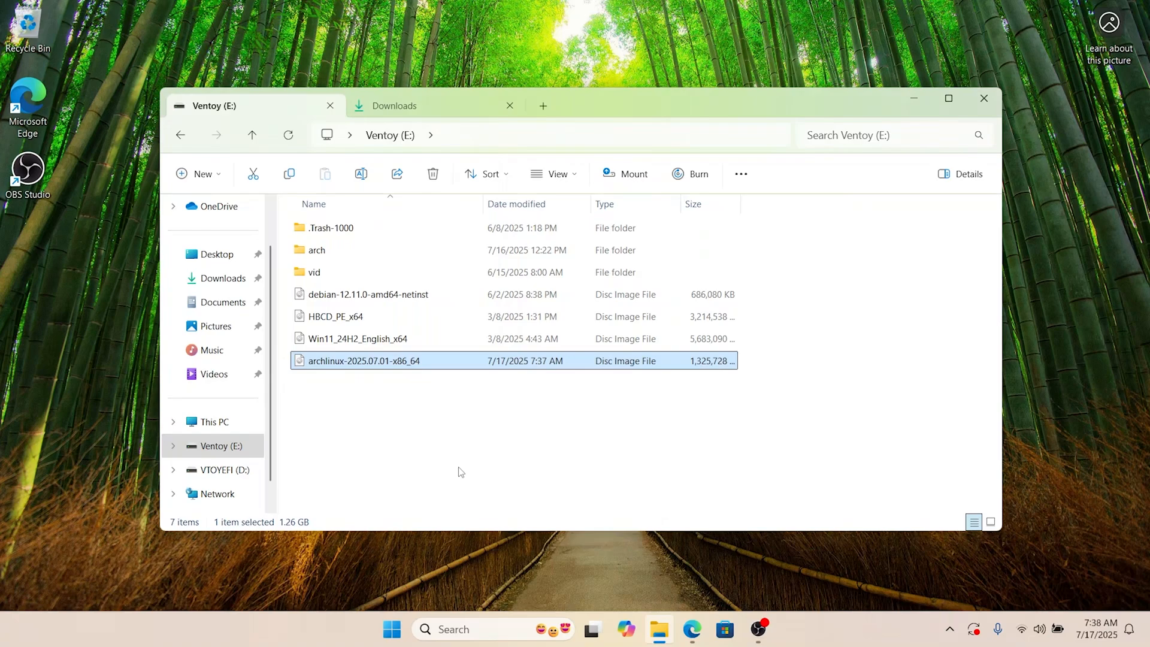
{"action": "type", "text": "disk ma"}
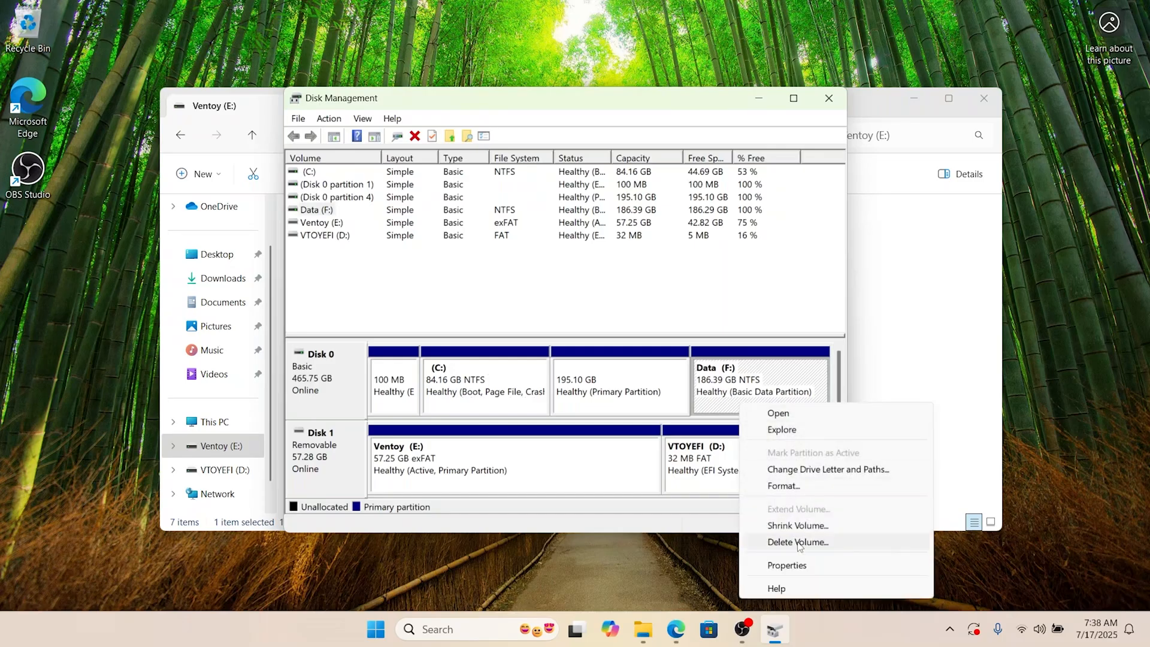
Shrink the Data (F:) volume by 100000 MB
{"action": "left_click", "coordinate": [797, 525]}
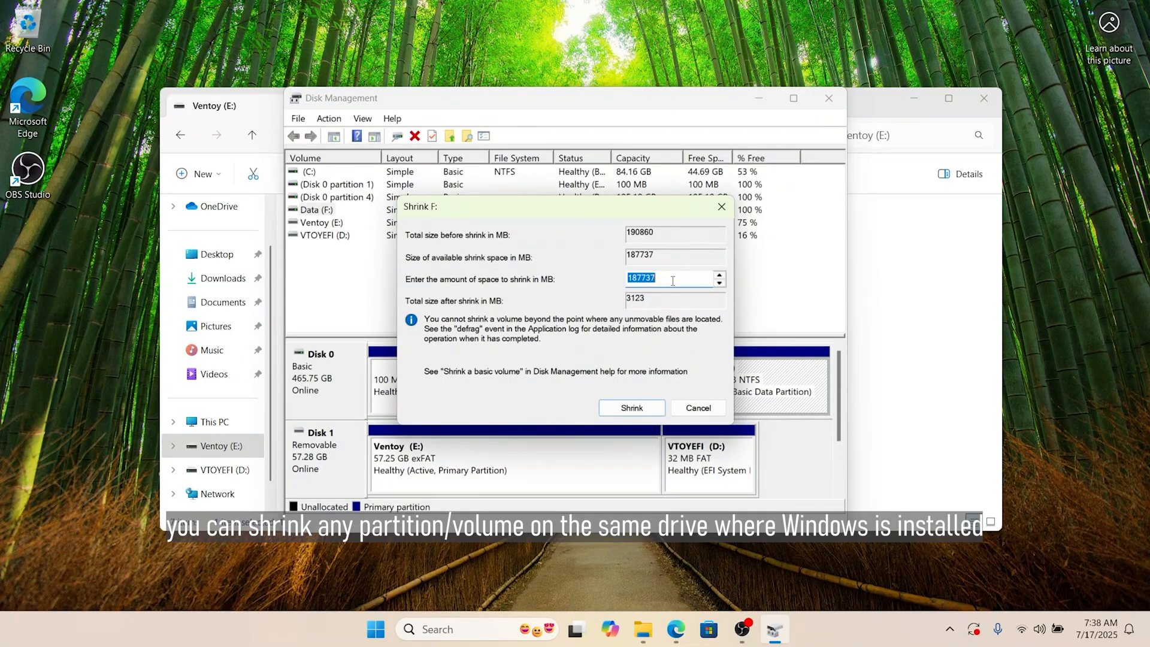
{"action": "type", "text": "100000"}
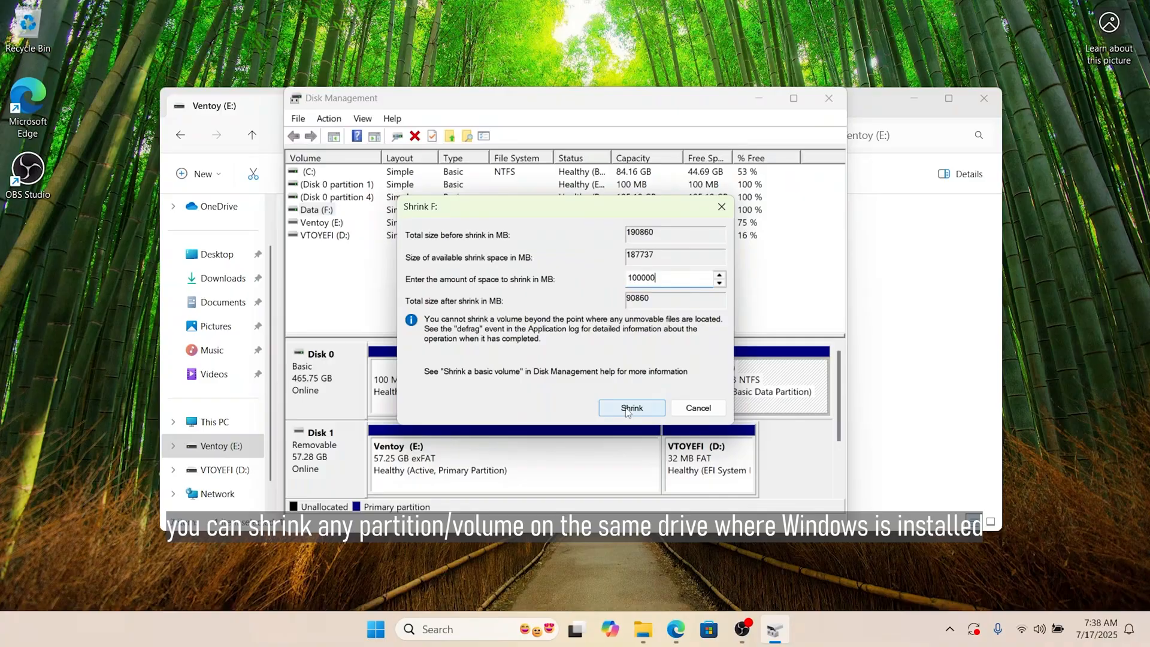
{"action": "left_click", "coordinate": [631, 408]}
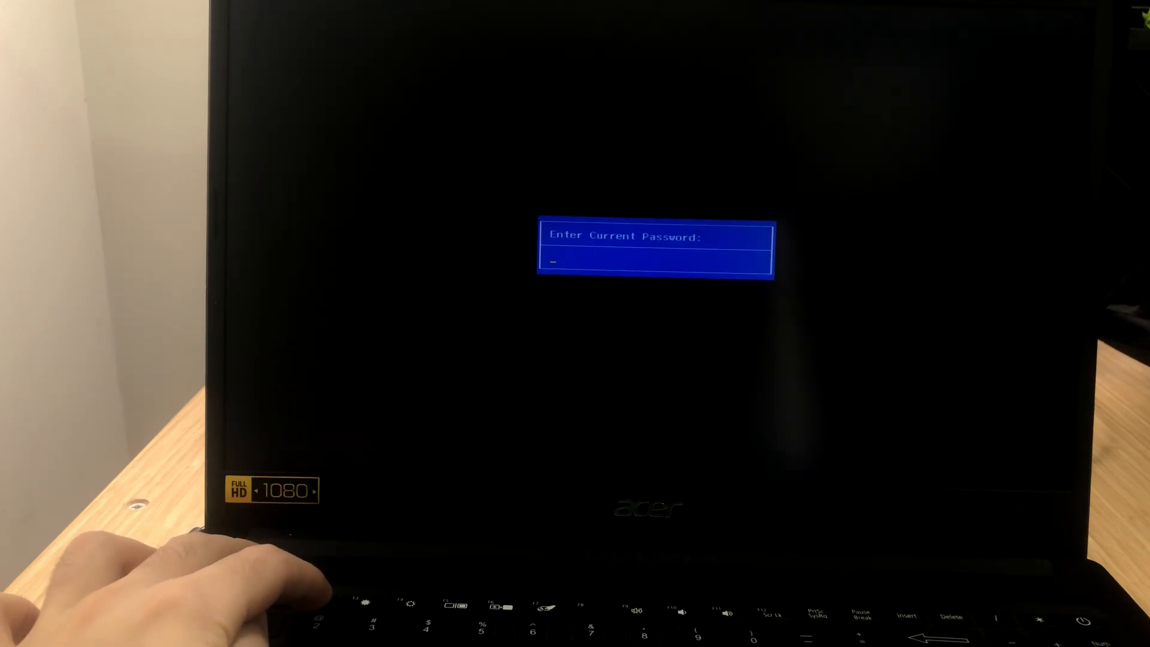
Enter the firmware password and set Secure Boot to Disabled under Boot
{"action": "type", "text": "***"}
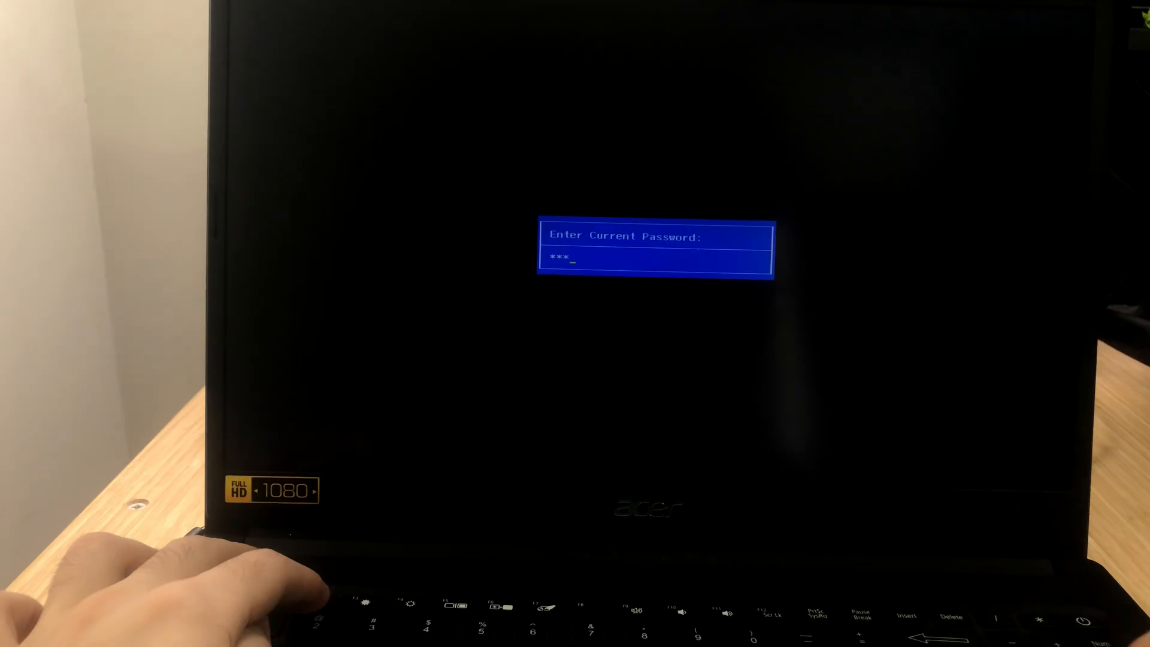
{"action": "key", "text": "enter"}
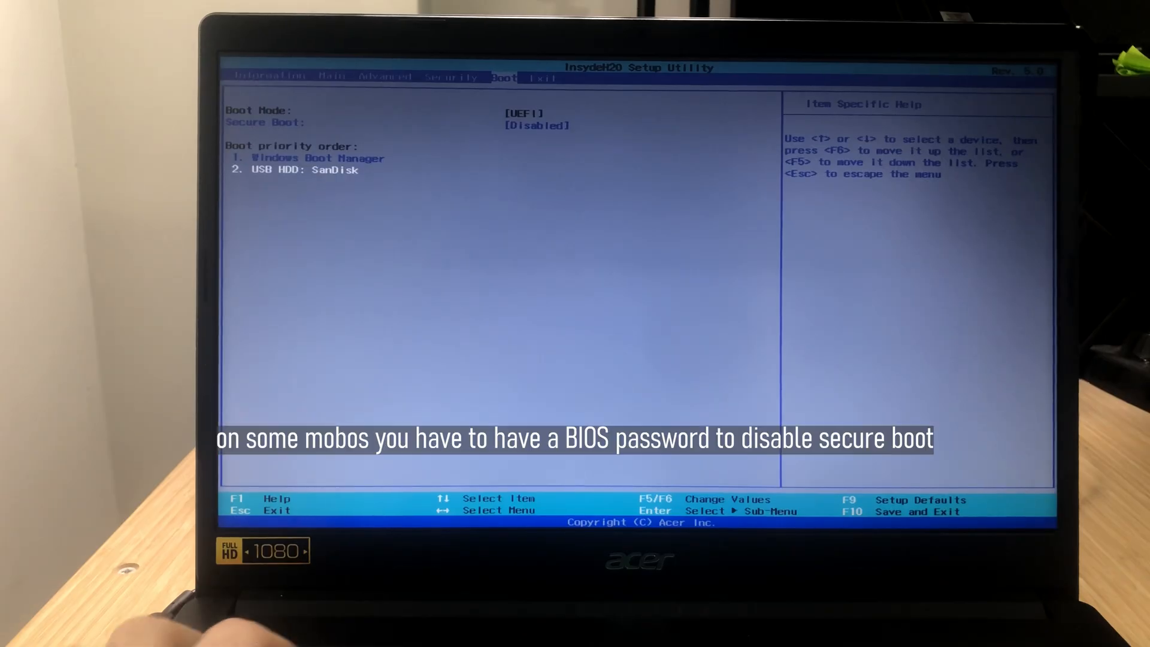
{"action": "key", "text": "Down"}
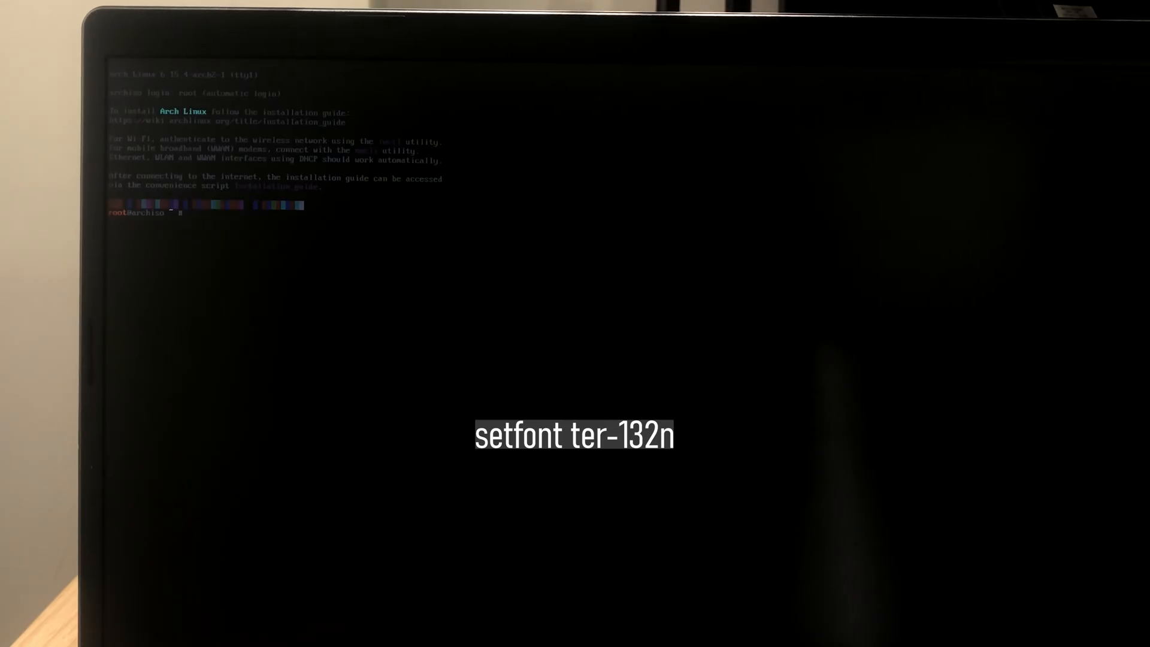
Enlarge the console font with setfont ter-132n, start iwctl and list devices
{"action": "type", "text": "setfont ter-132n"}
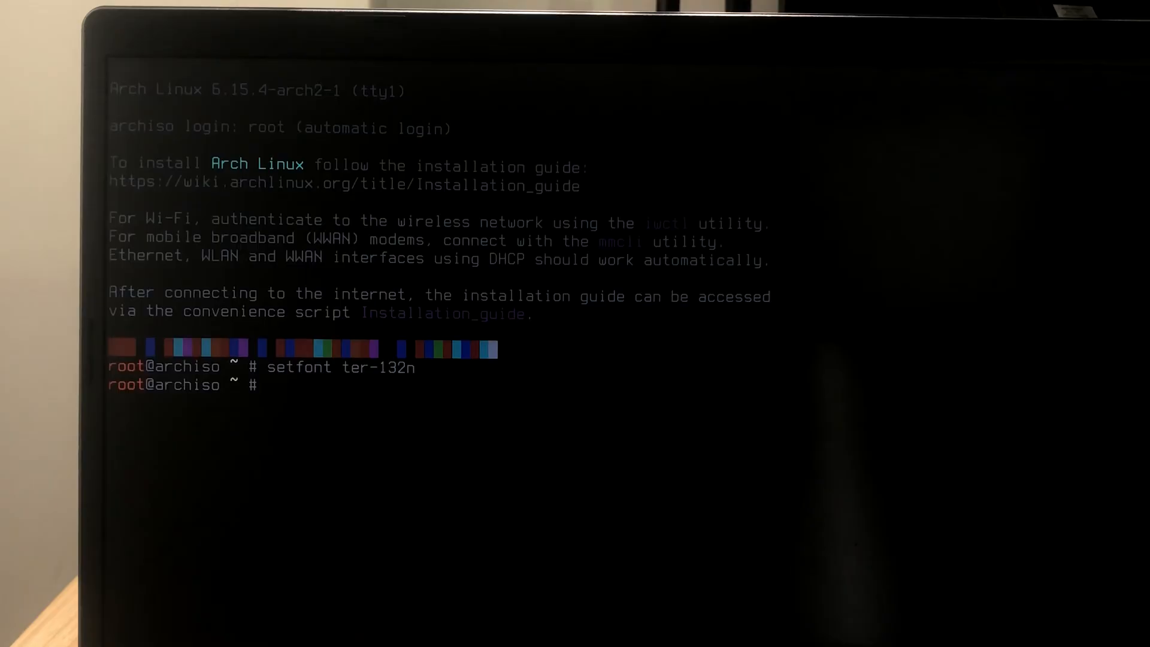
{"action": "type", "text": "d"}
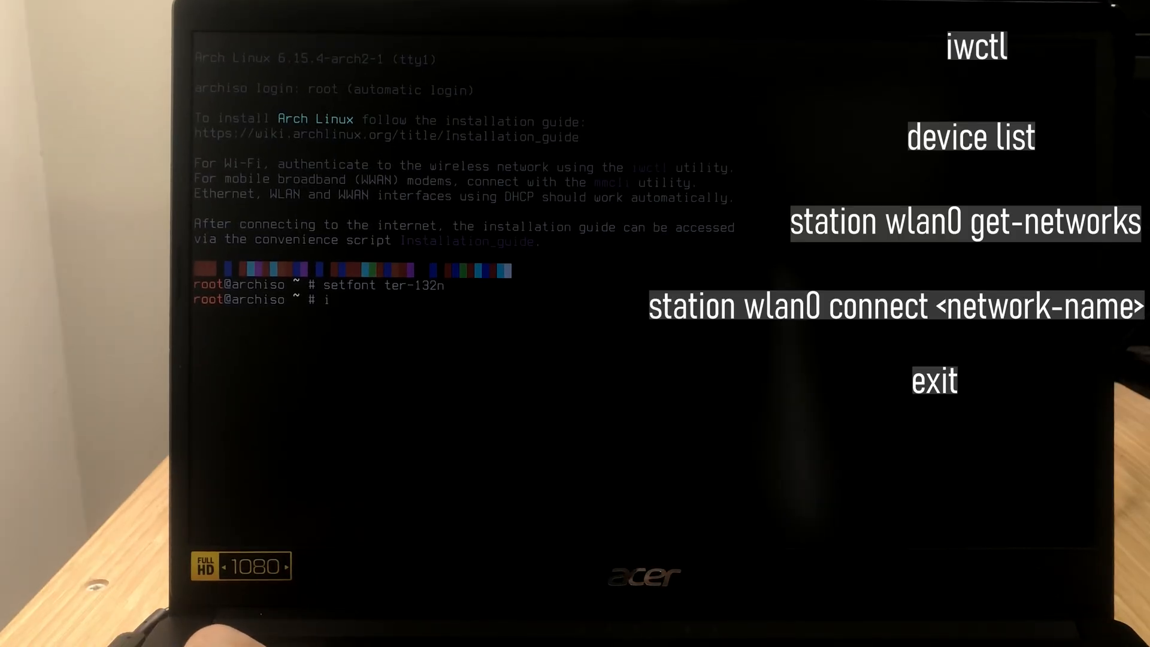
{"action": "type", "text": "iwctl"}
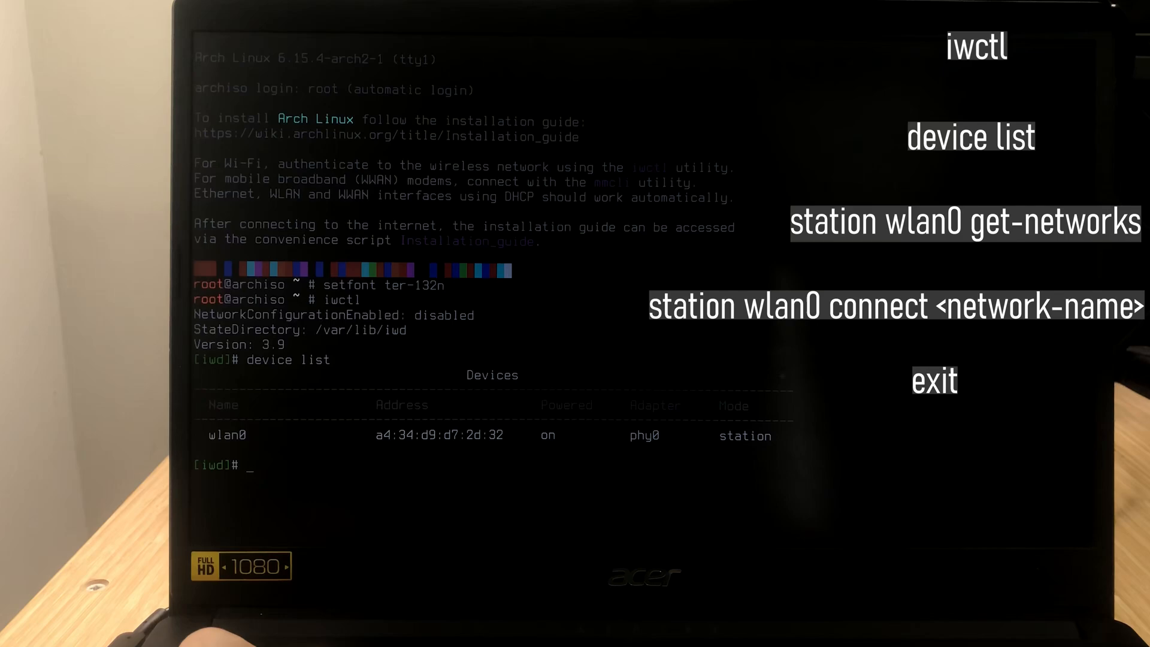
{"action": "type", "text": "d"}
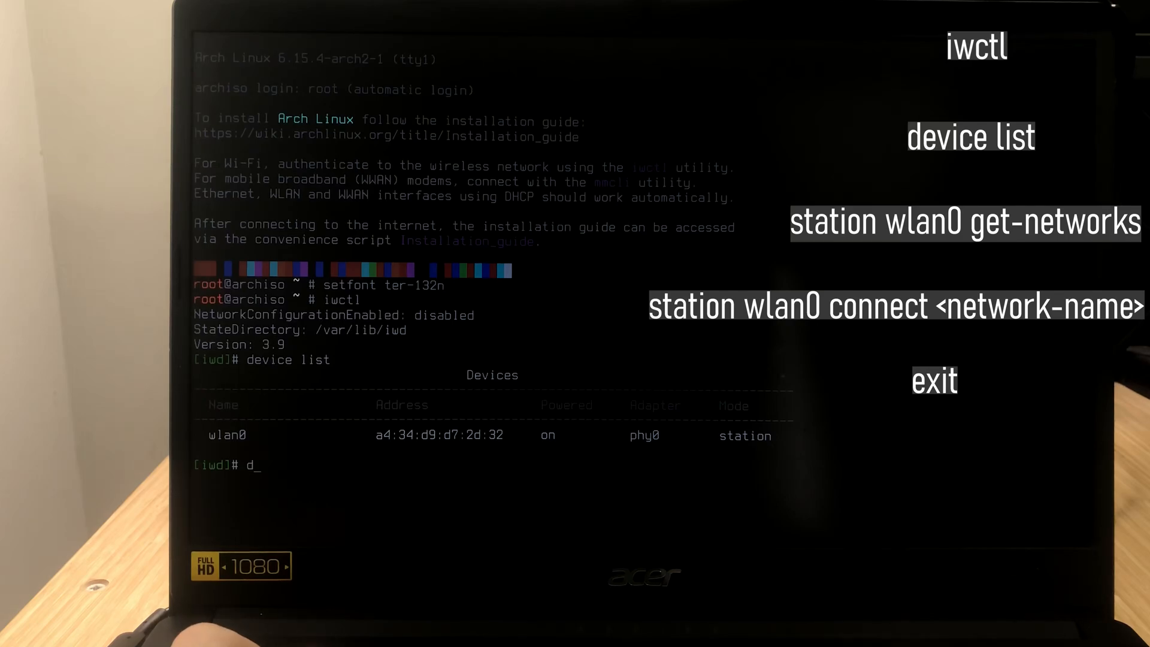
Connect wlan0 to the wireless network with its passphrase and exit iwctl
{"action": "type", "text": "station wlan0 get-"}
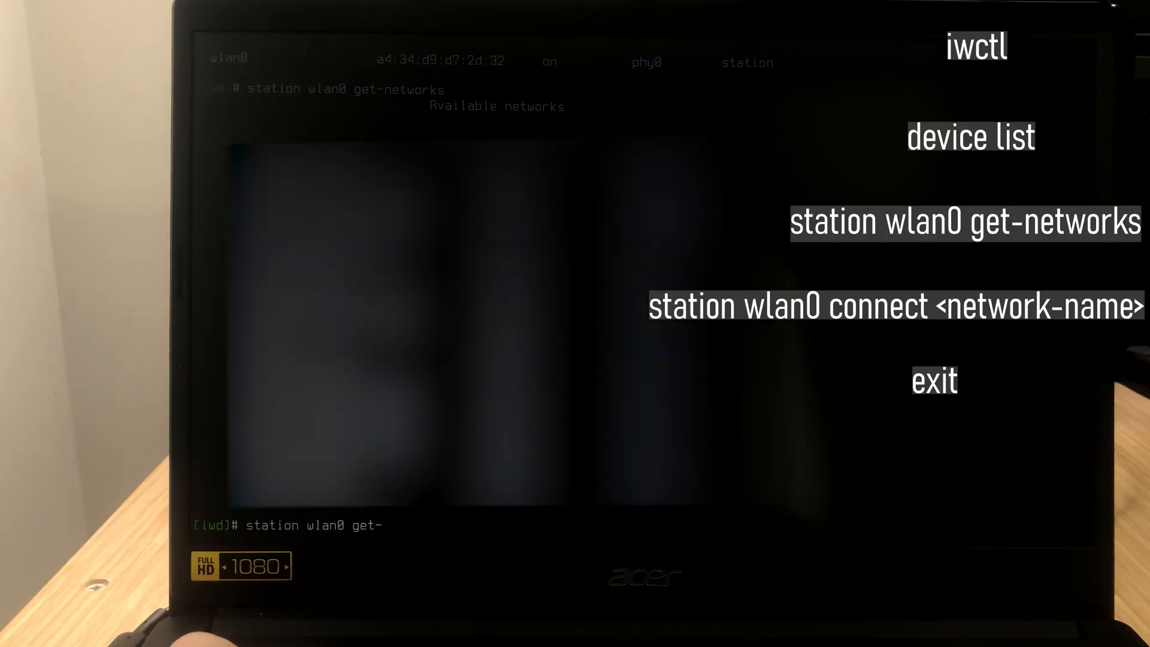
{"action": "type", "text": "connect"}
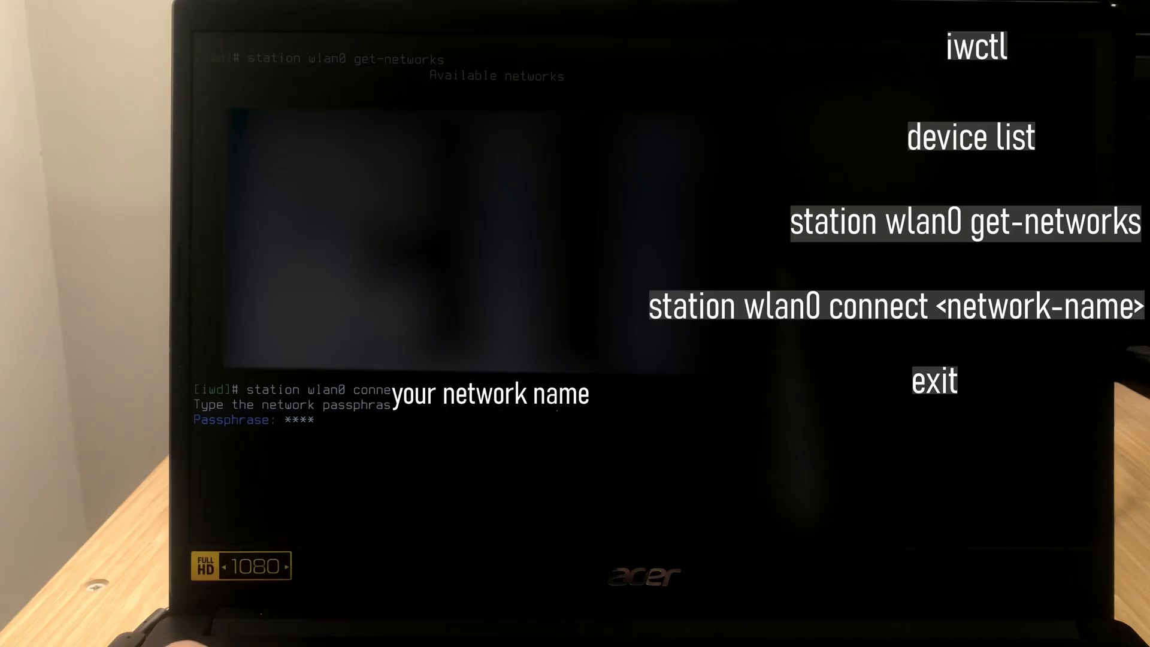
{"action": "type", "text": "****"}
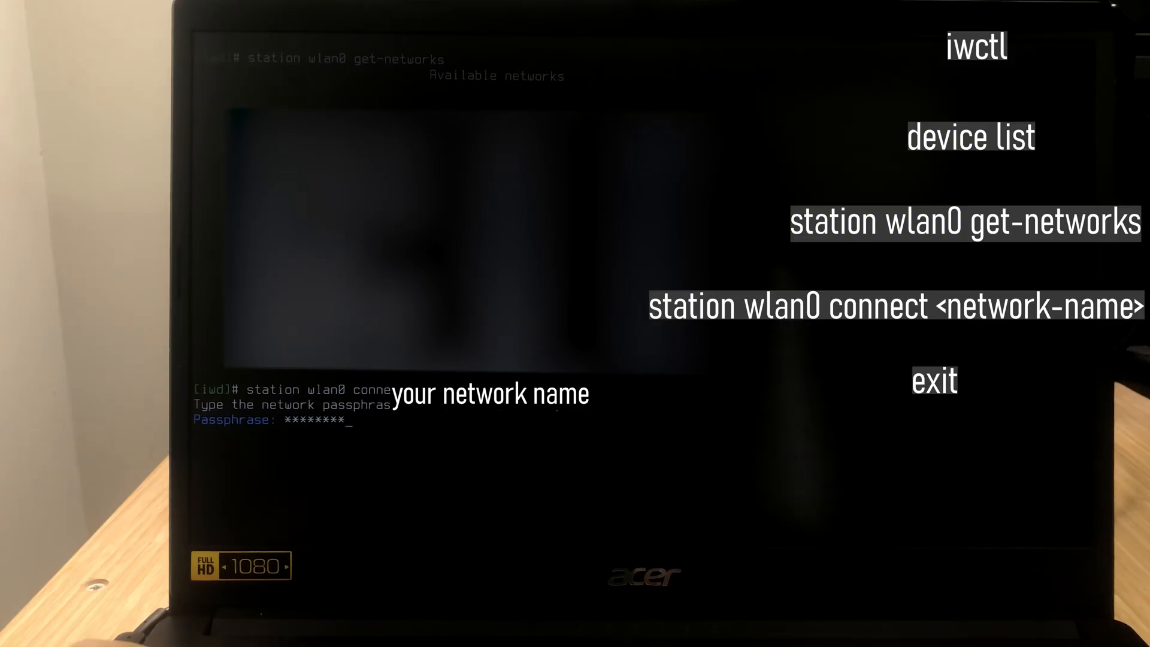
{"action": "type", "text": "ex"}
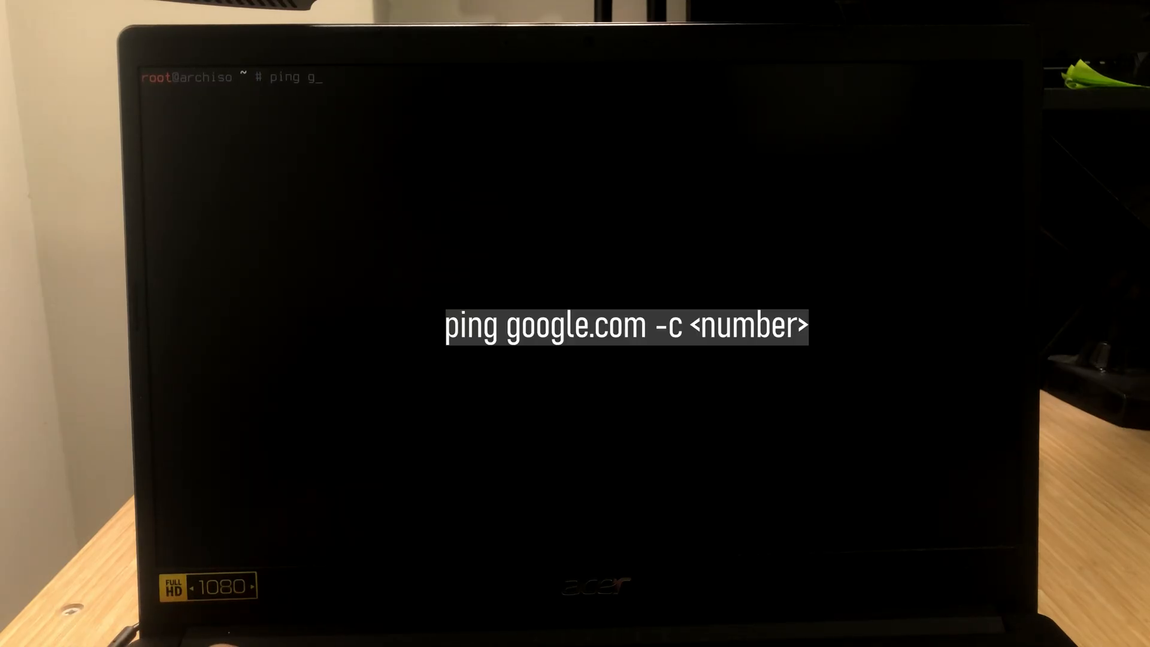
Ping google.com 5 times, then pacman -Sy install archlinux-keyring and archinstall
{"action": "type", "text": "oogle.com -c 5"}
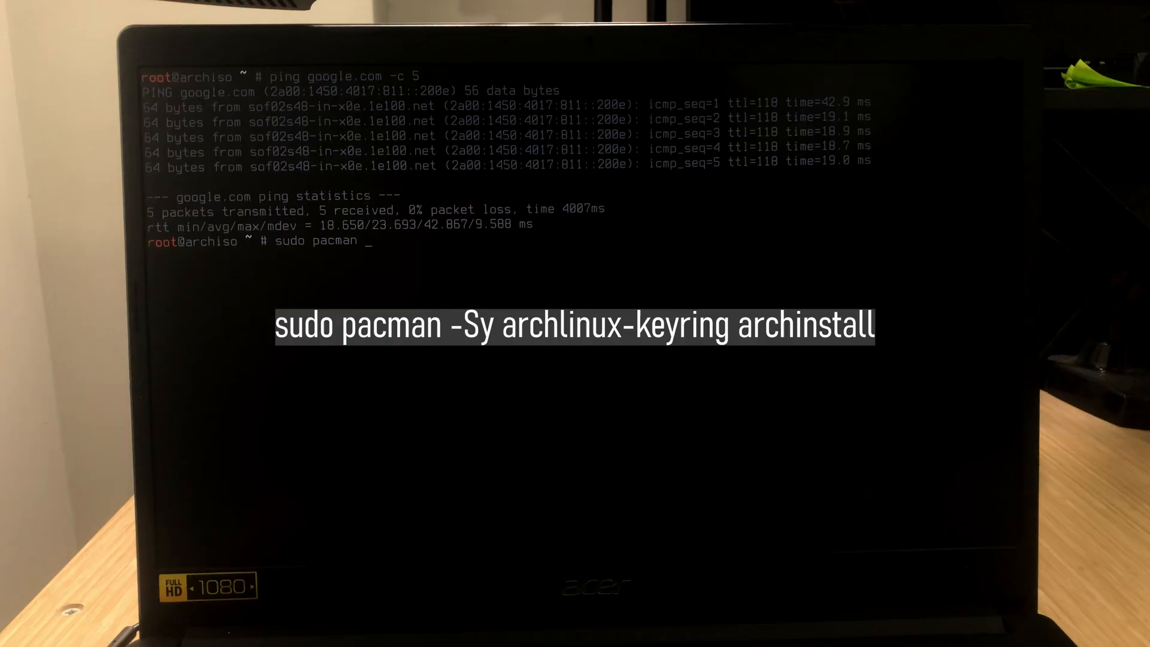
{"action": "type", "text": "-Sy"}
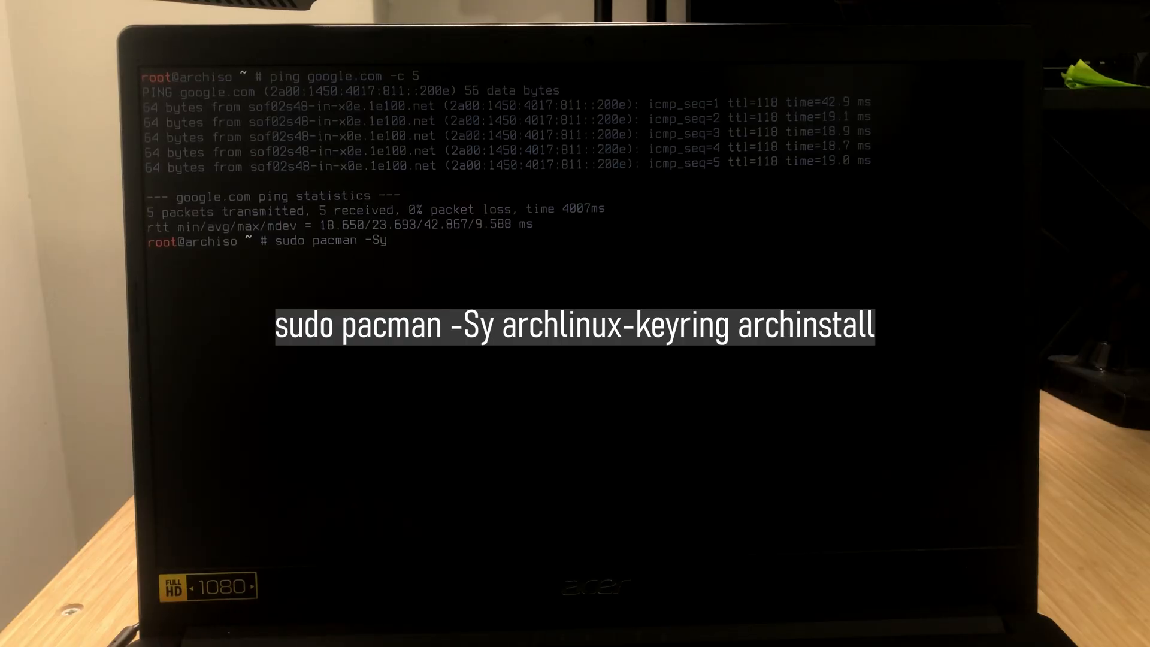
{"action": "type", "text": "archlin"}
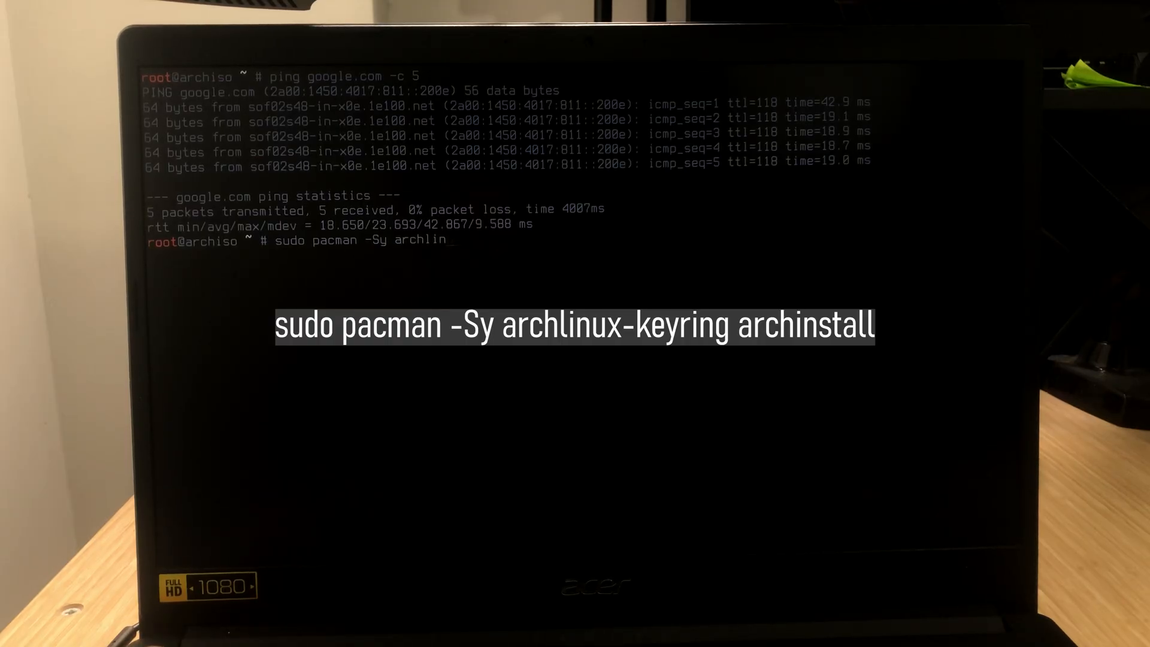
{"action": "type", "text": "ux-keyring"}
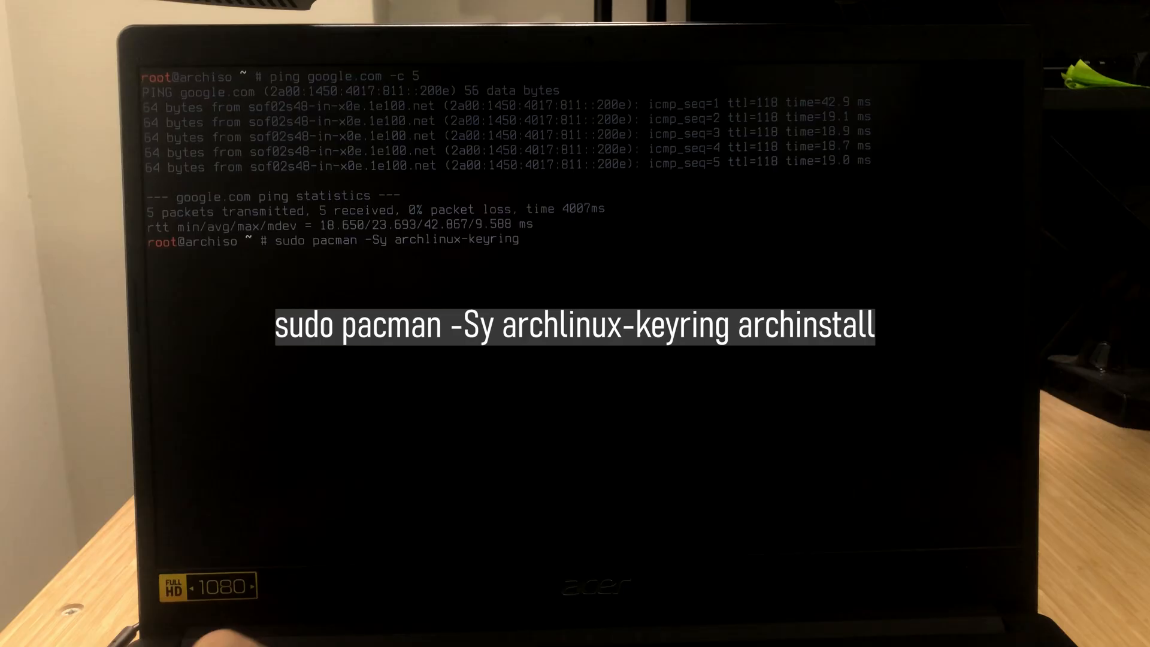
{"action": "type", "text": "archinsta"}
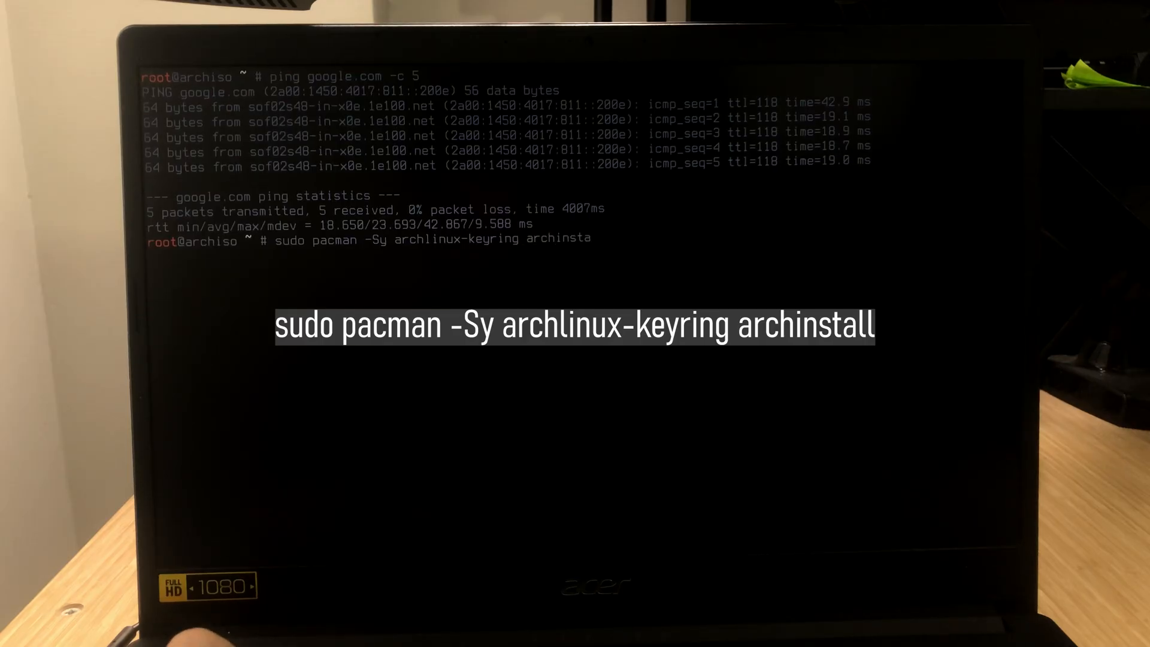
{"action": "key", "text": "enter"}
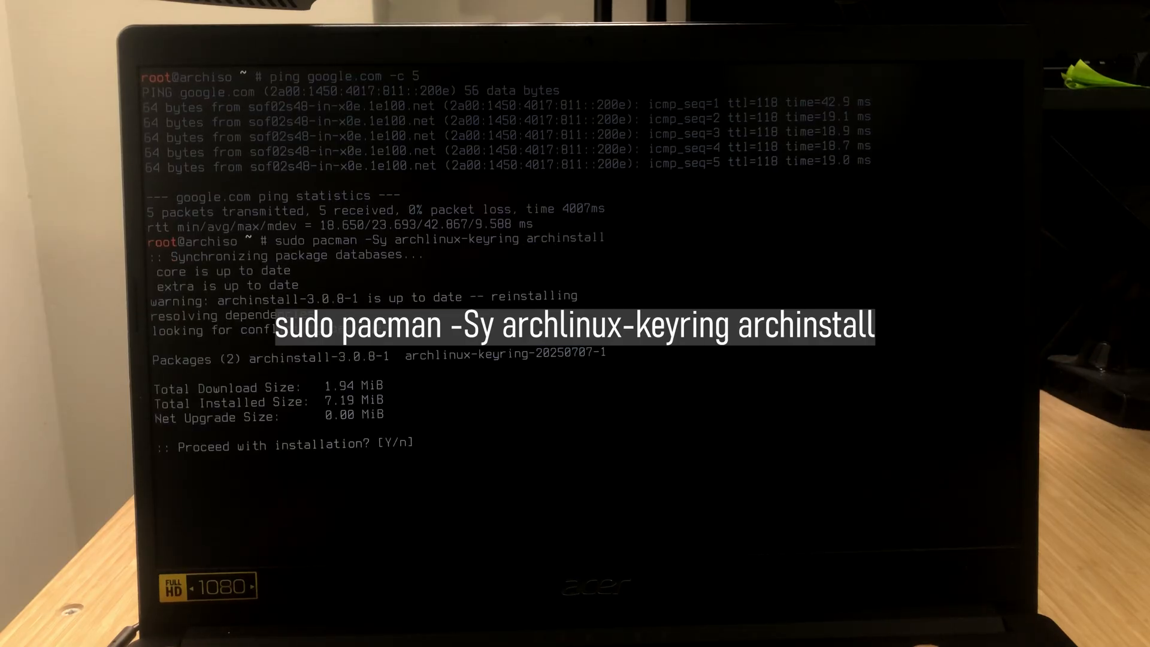
{"action": "type", "text": "y"}
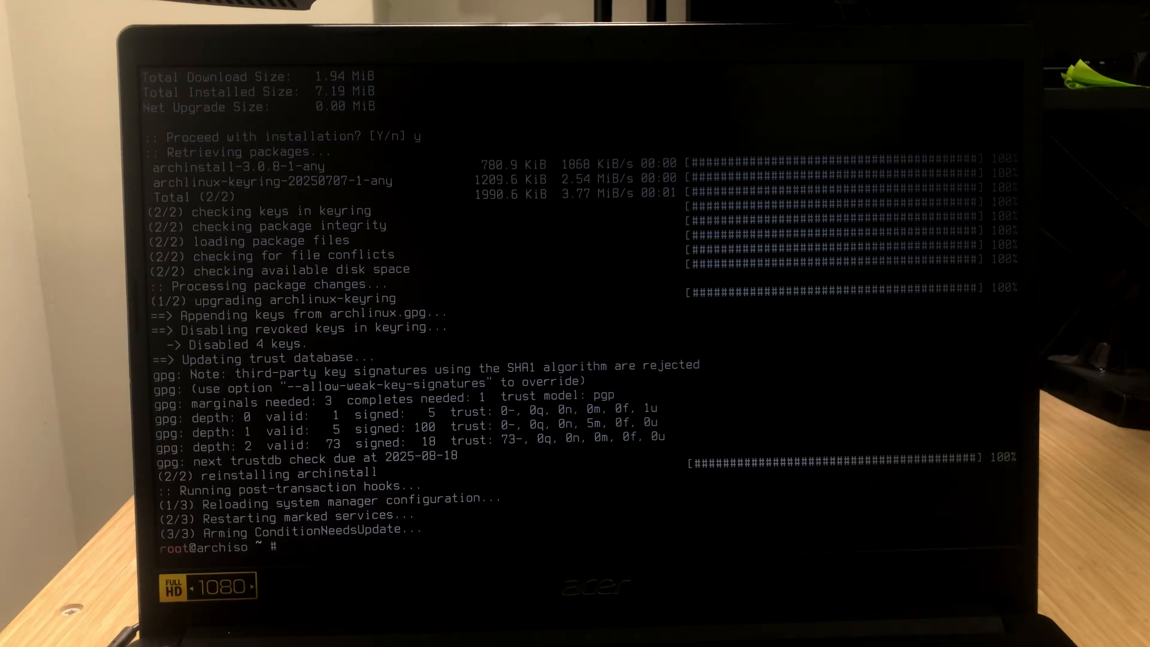
List disks with lsblk, then launch cfdisk on /dev/nvme0n1
{"action": "type", "text": "ls"}
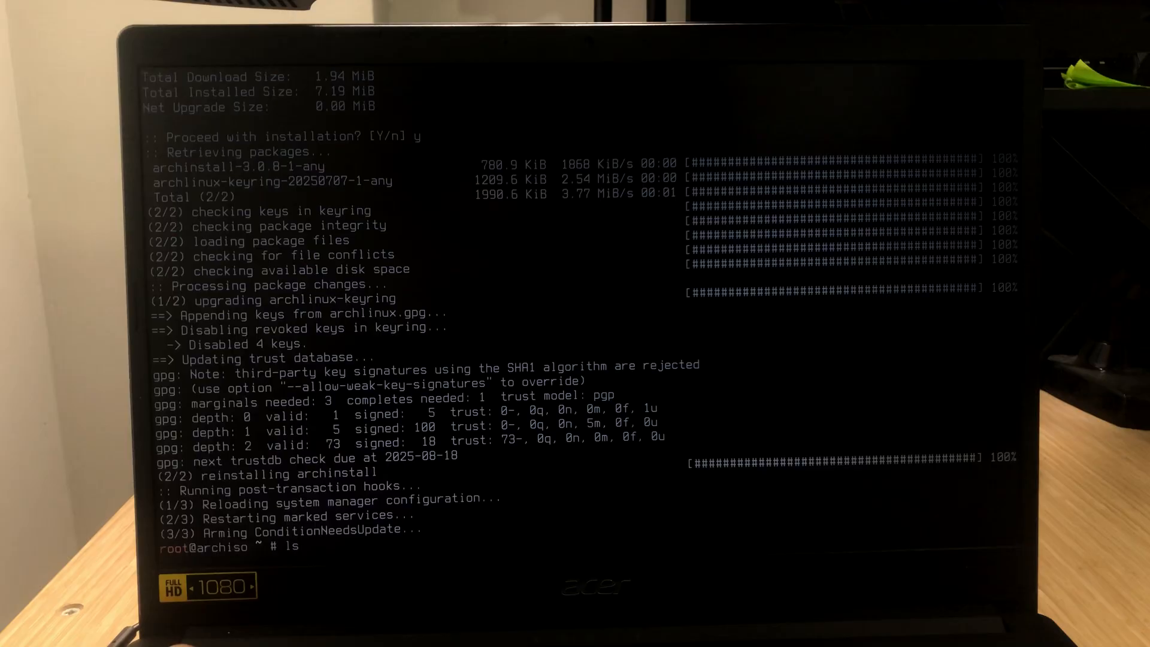
{"action": "type", "text": "lsblk"}
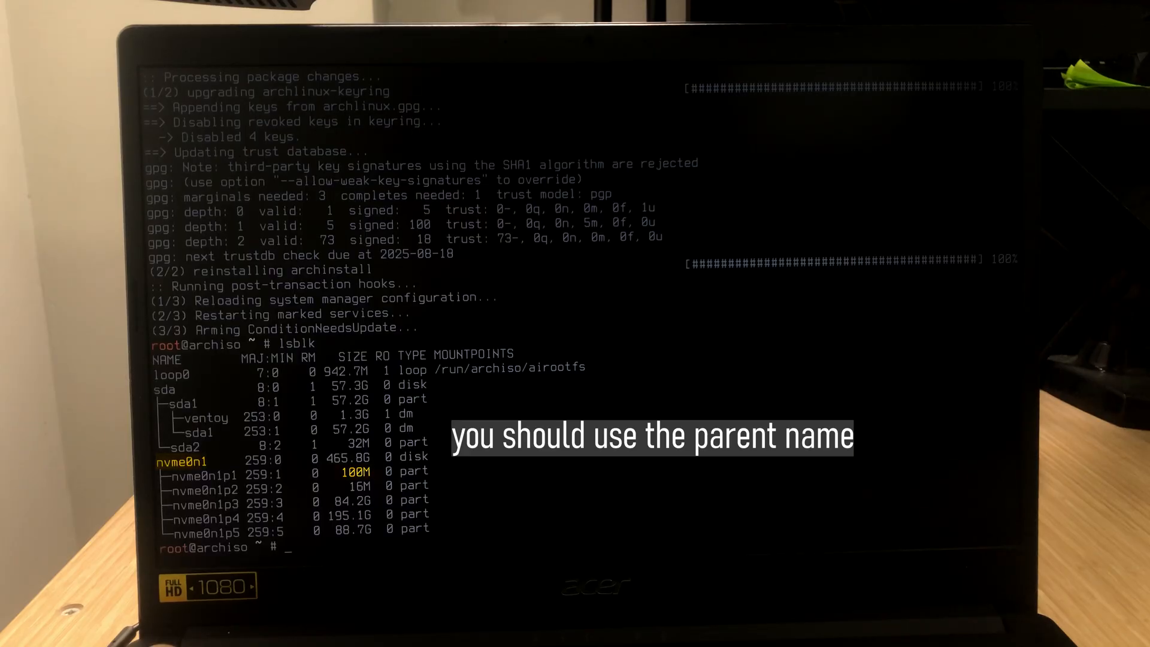
{"action": "type", "text": "cfdis"}
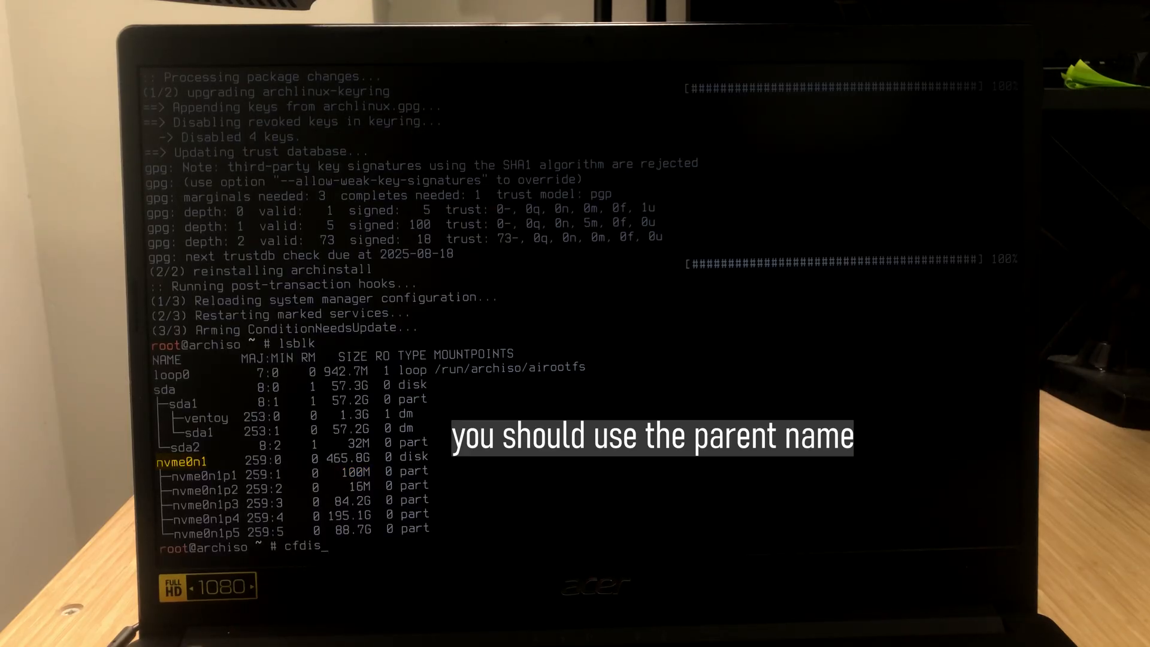
{"action": "type", "text": "k"}
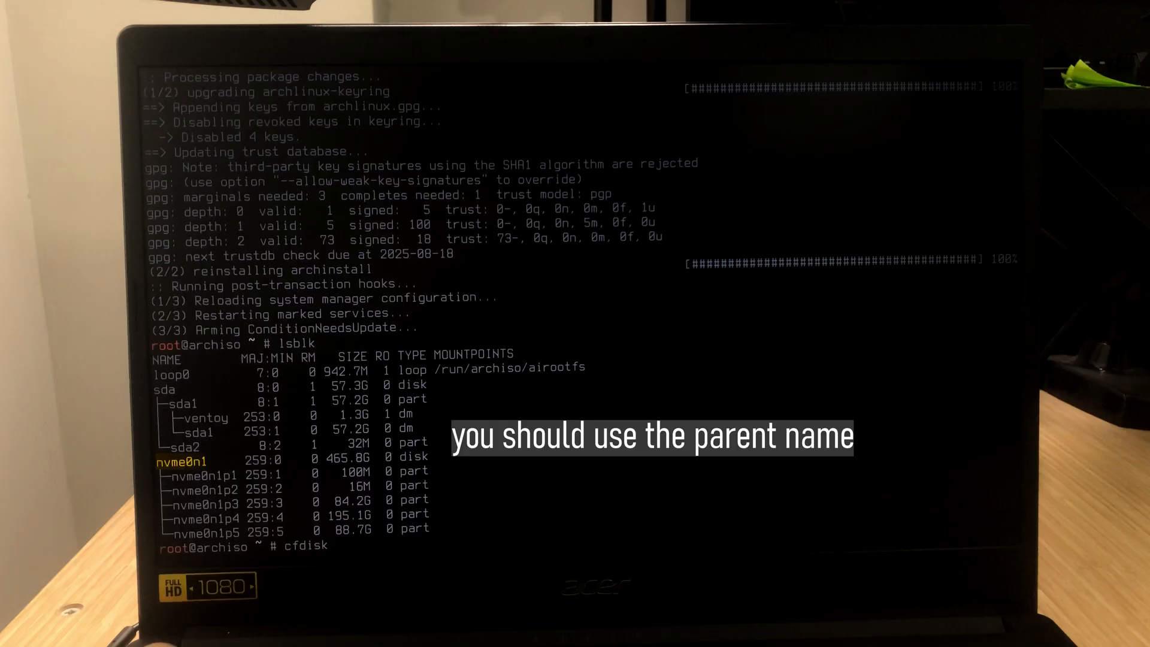
{"action": "type", "text": "/dev/"}
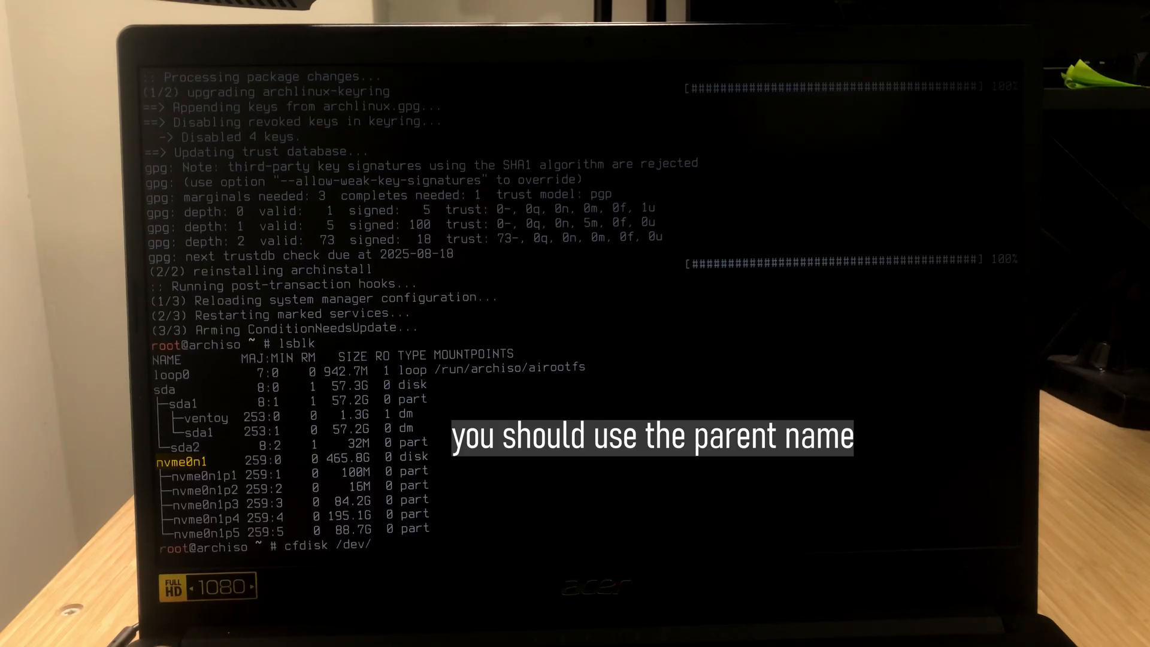
{"action": "type", "text": "nvme0"}
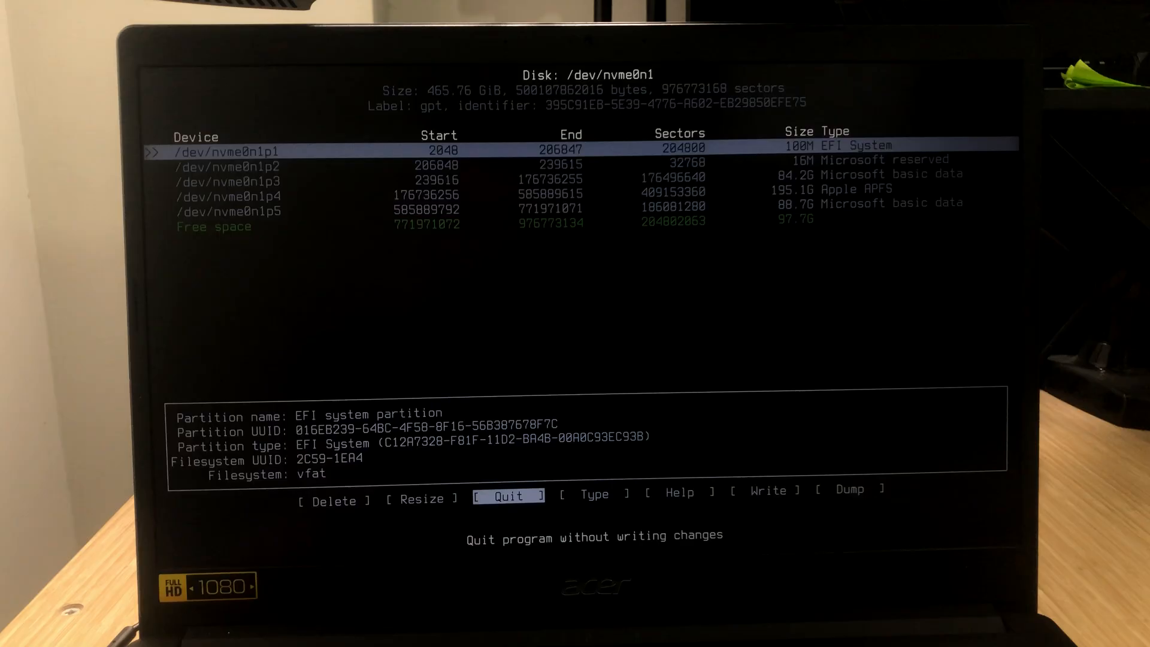
Create a 1G EFI System partition and a 96.7G Linux filesystem partition, then choose Write
{"action": "key", "text": "Down"}
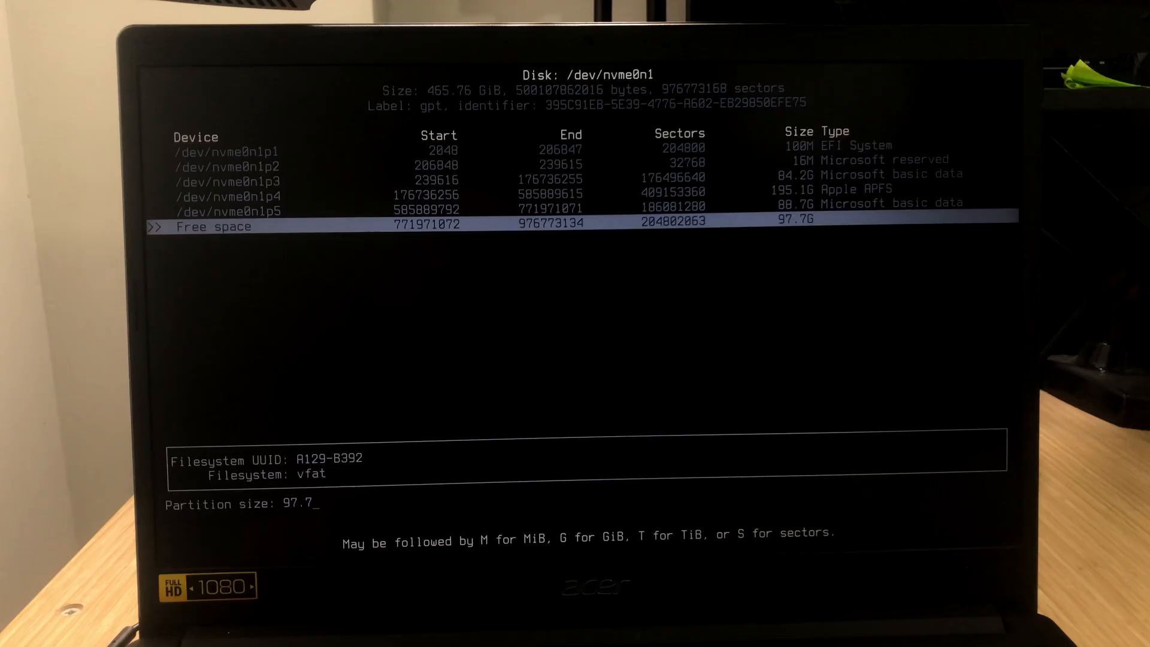
{"action": "type", "text": "1G"}
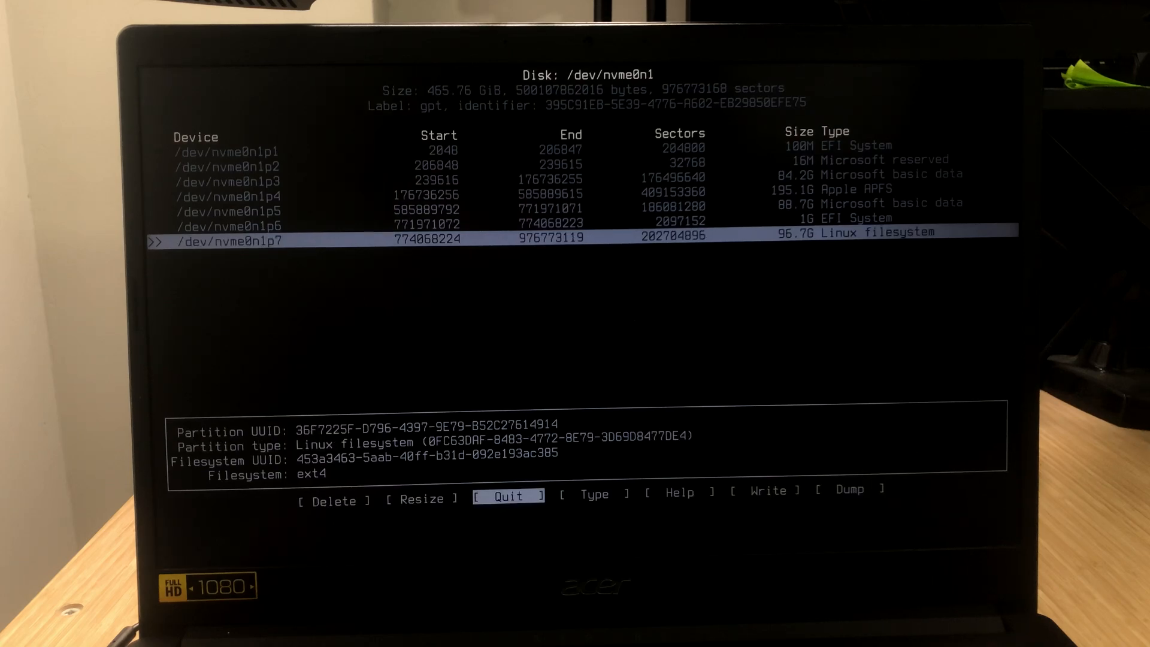
{"action": "key", "text": "Right"}
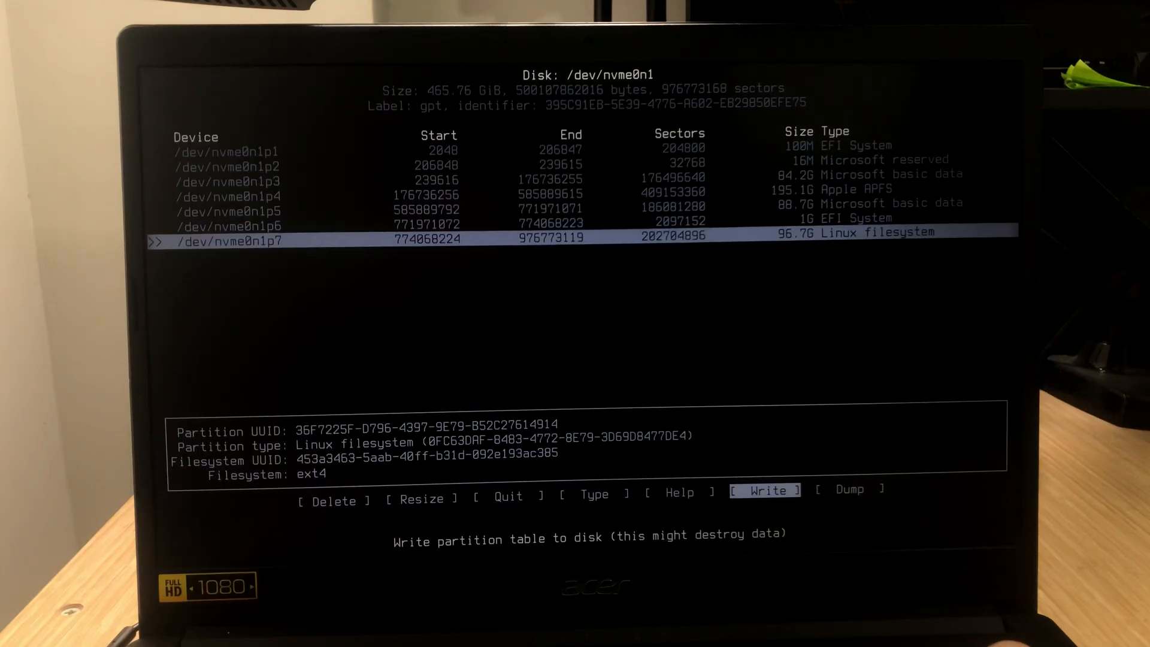
{"action": "left_click", "coordinate": [765, 489]}
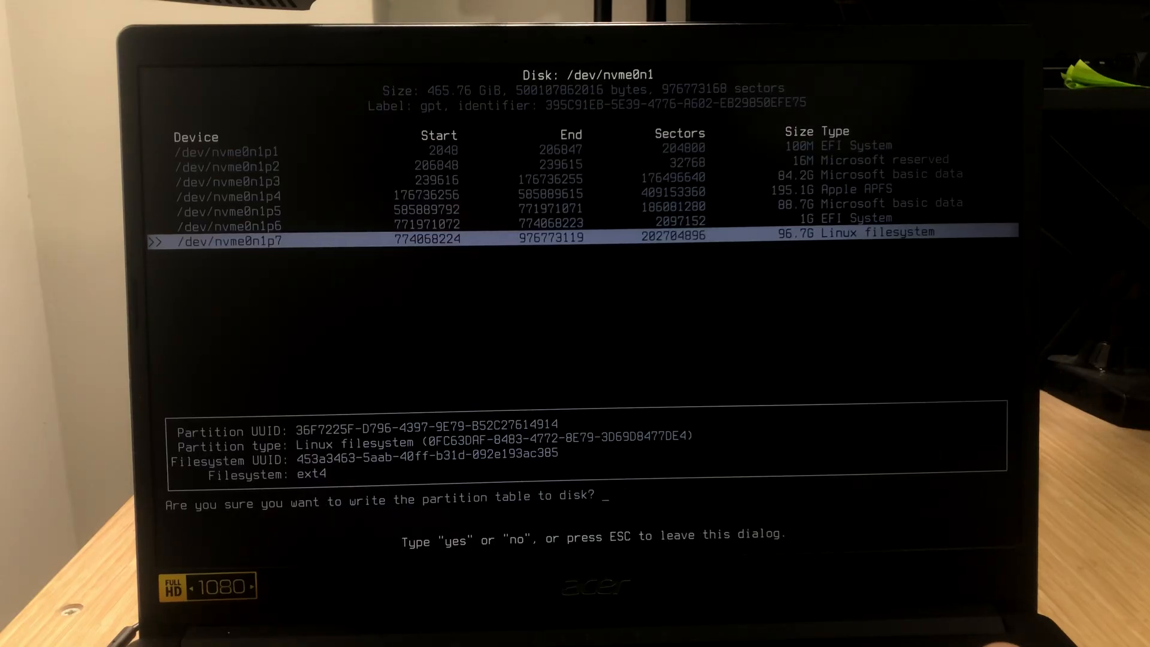
Confirm the write with yes and verify nvme0n1p6 and nvme0n1p7 with lsblk
{"action": "type", "text": "yes"}
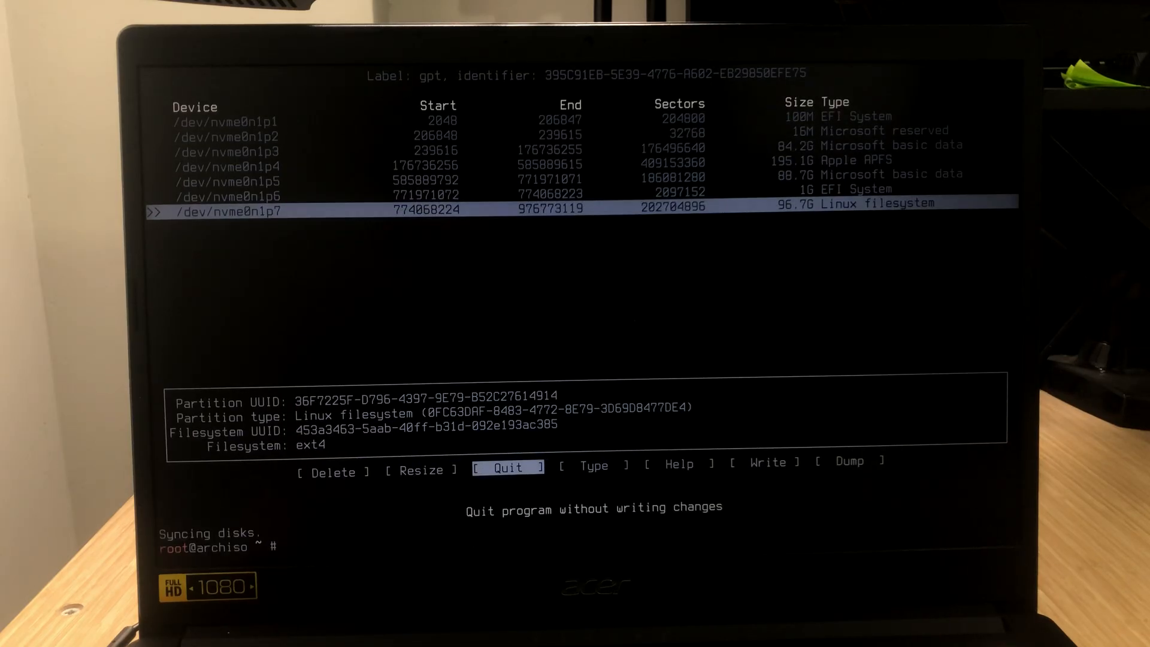
{"action": "type", "text": "lsblk"}
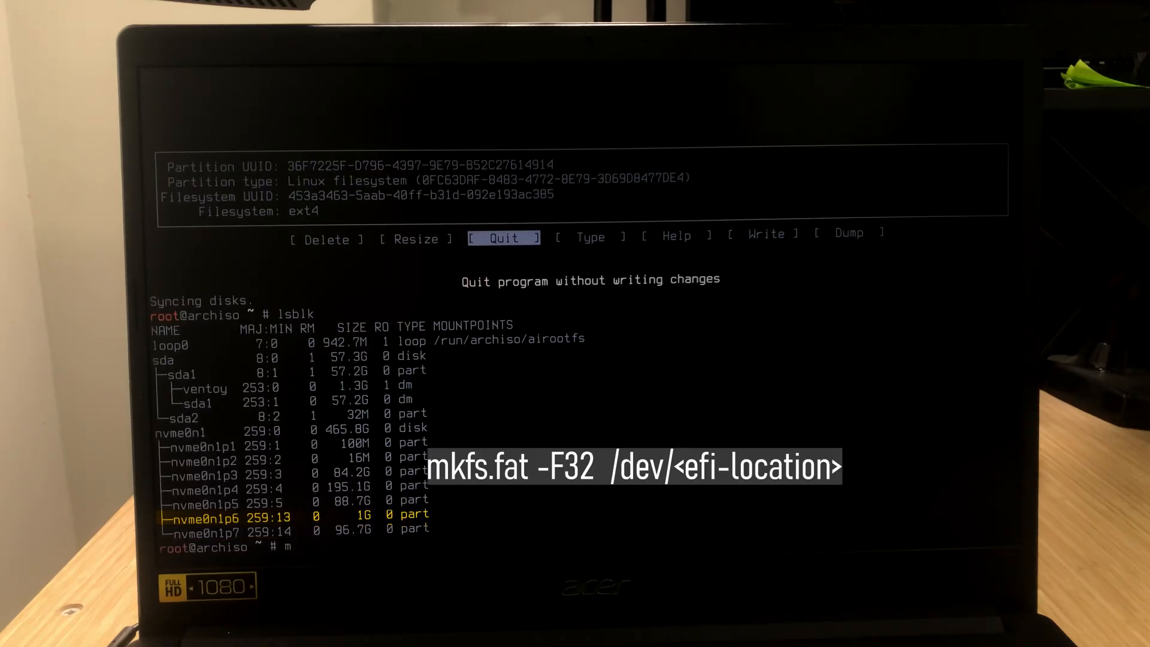
Format partition nvme0n1p6 as FAT32 with mkfs.fat -F32
{"action": "type", "text": "kfs.fat"}
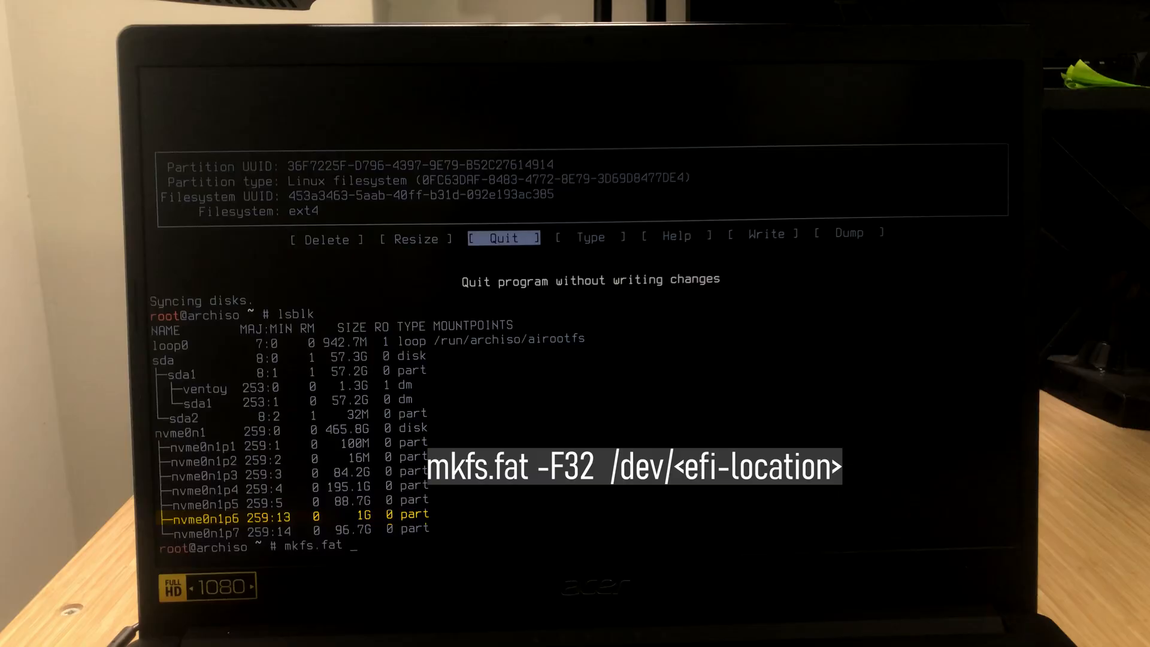
{"action": "type", "text": "-F32"}
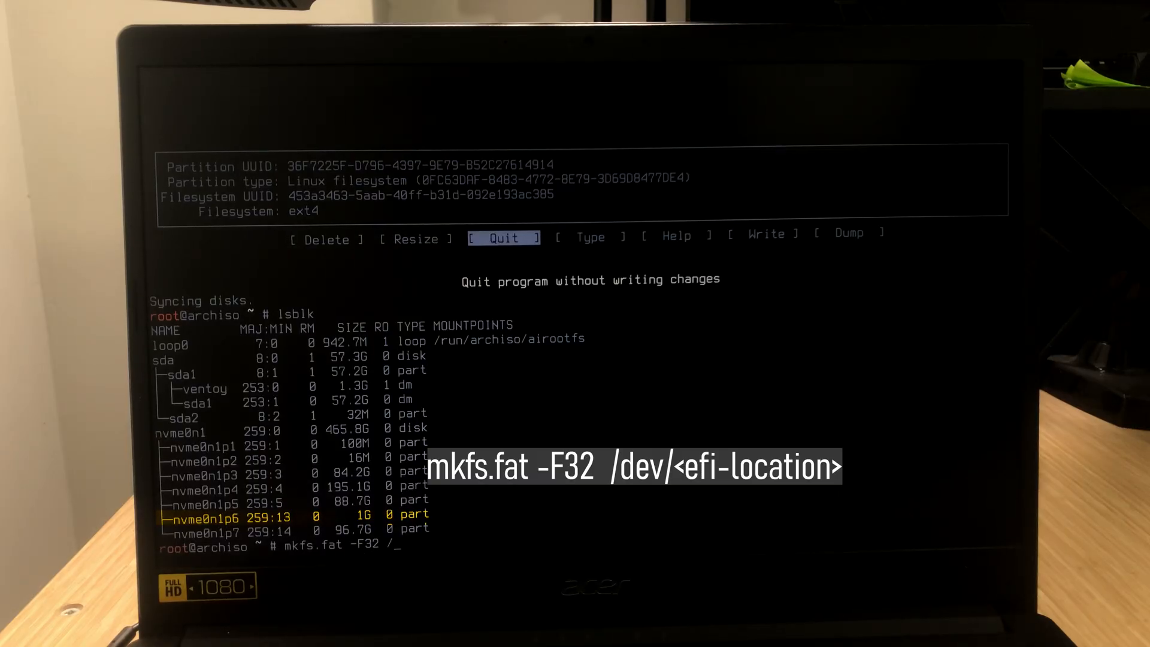
{"action": "type", "text": "/dev/n"}
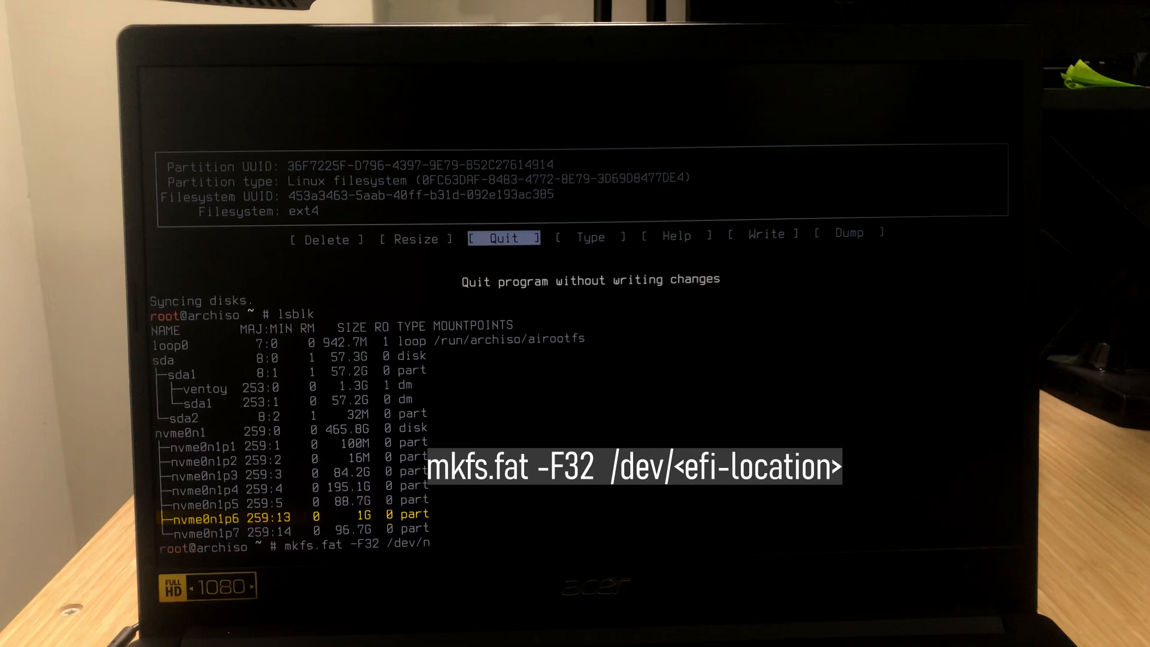
{"action": "type", "text": "vme0"}
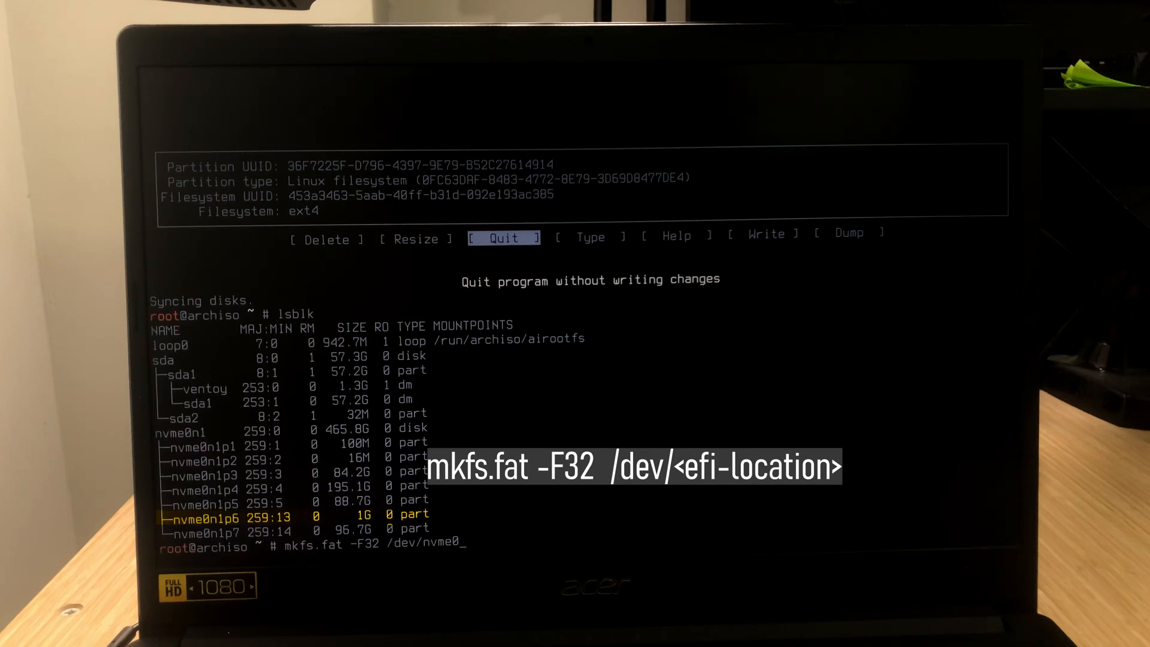
{"action": "type", "text": "n1p6"}
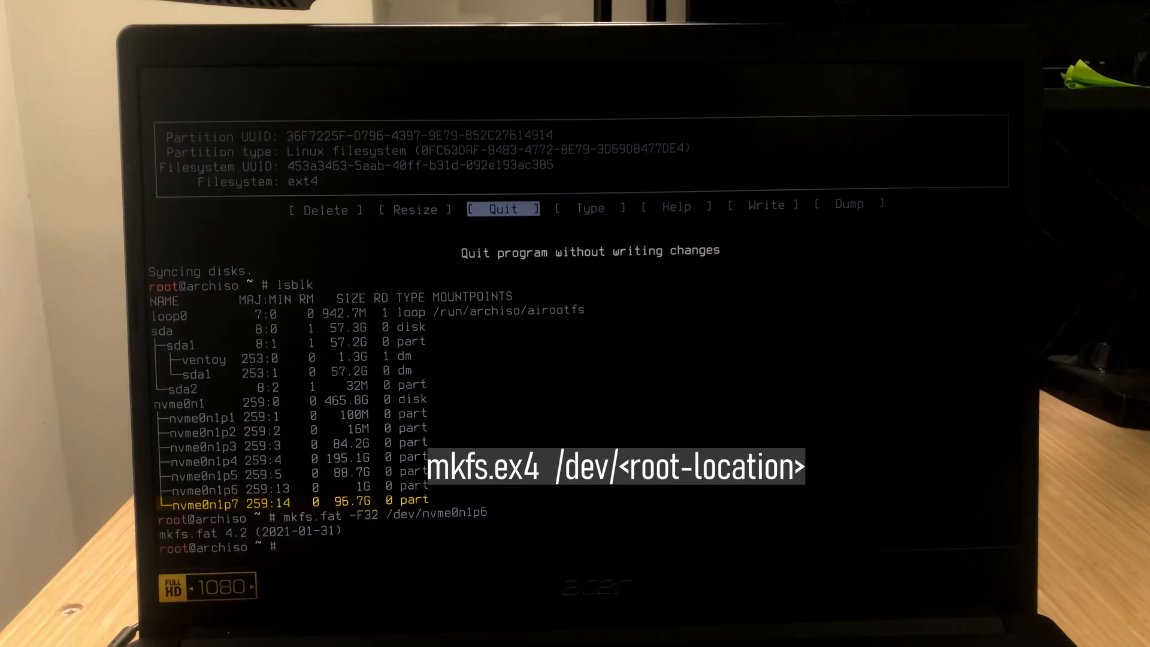
Format nvme0n1p7 as ext4, confirming with y, and launch archinstall
{"action": "type", "text": "mkfs.fat -F32 /dev/nvme0n1p"}
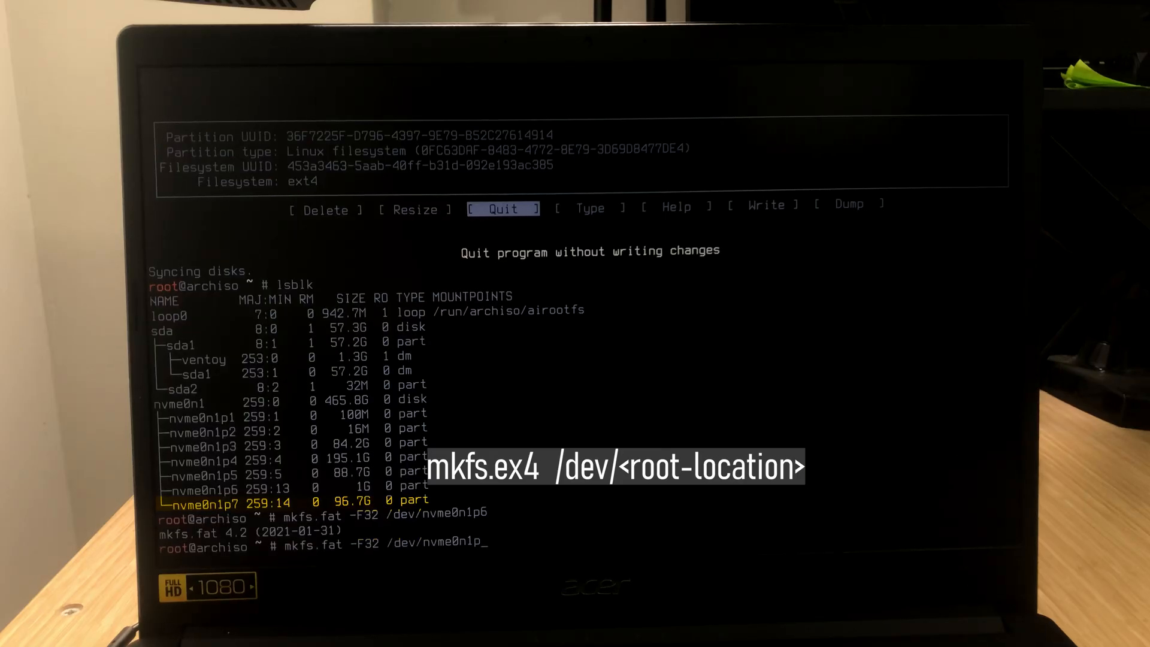
{"action": "type", "text": "7"}
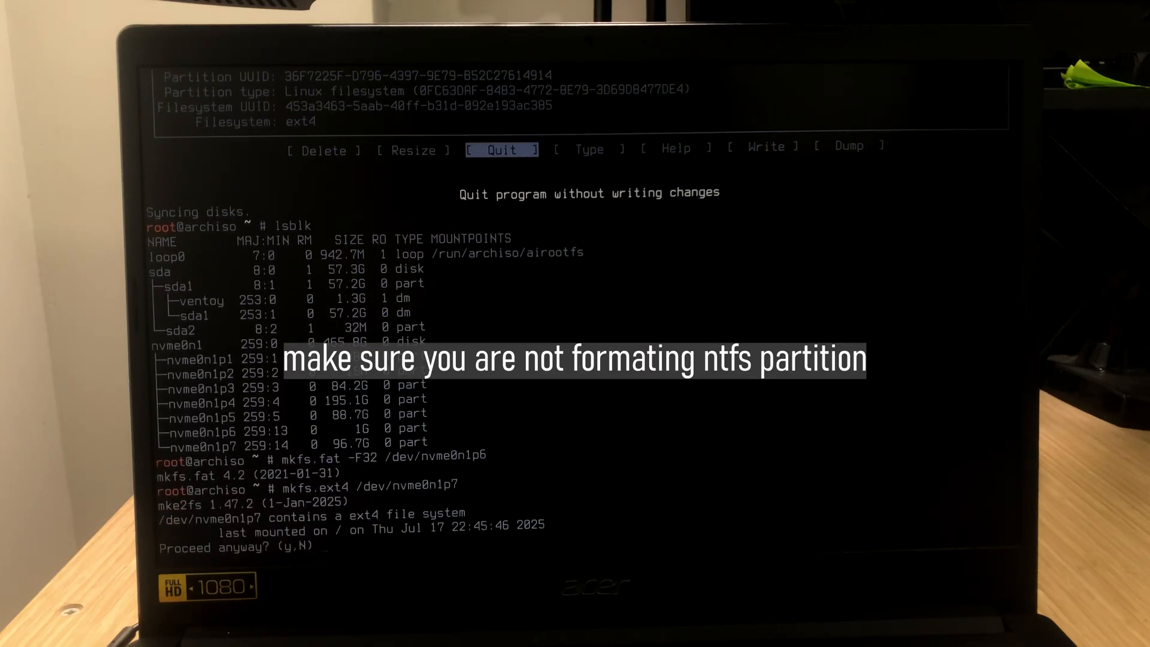
{"action": "type", "text": "y"}
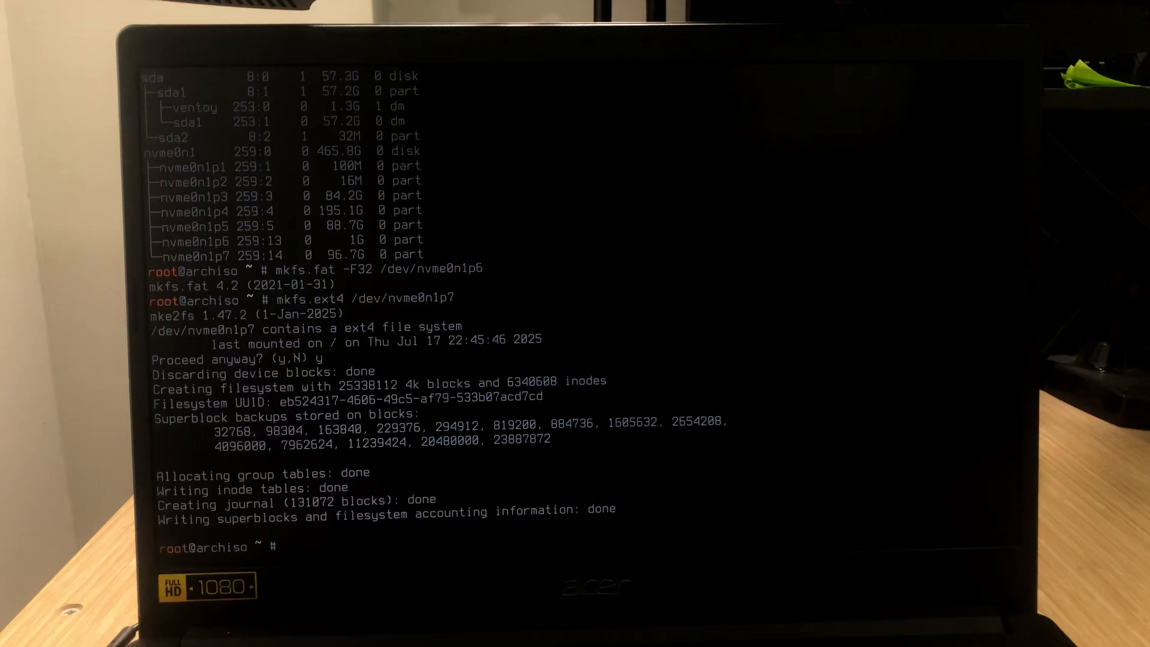
{"action": "type", "text": "ar"}
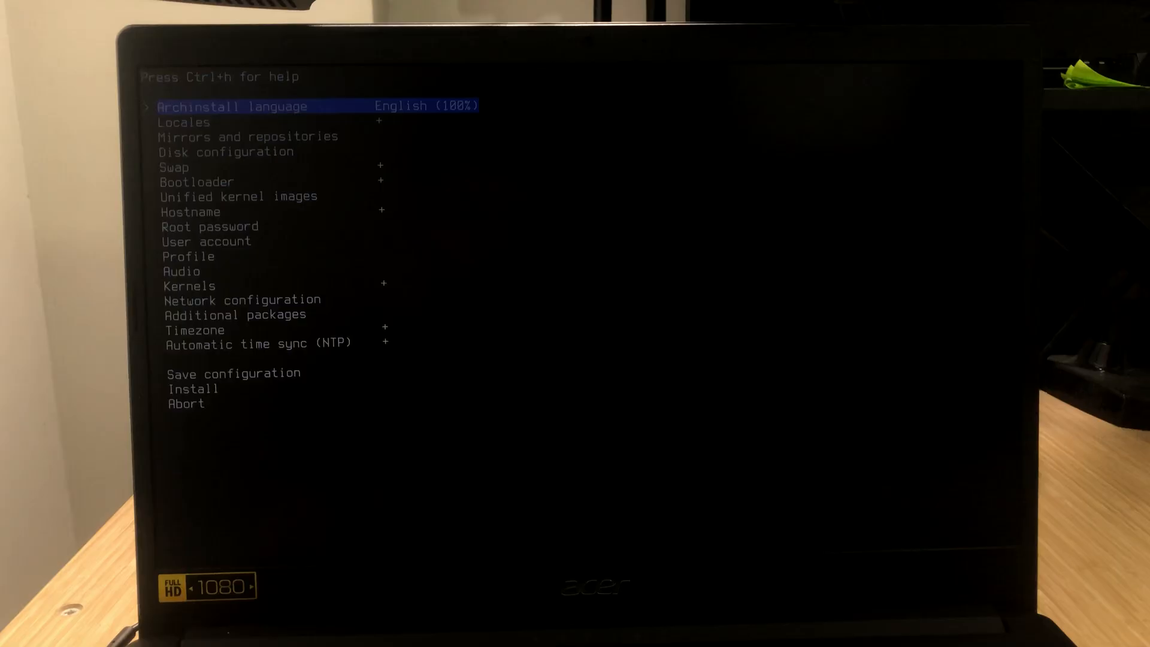
In manual partitioning, mount the EFI partition at /boot and the root partition at /
{"action": "left_click", "coordinate": [225, 151]}
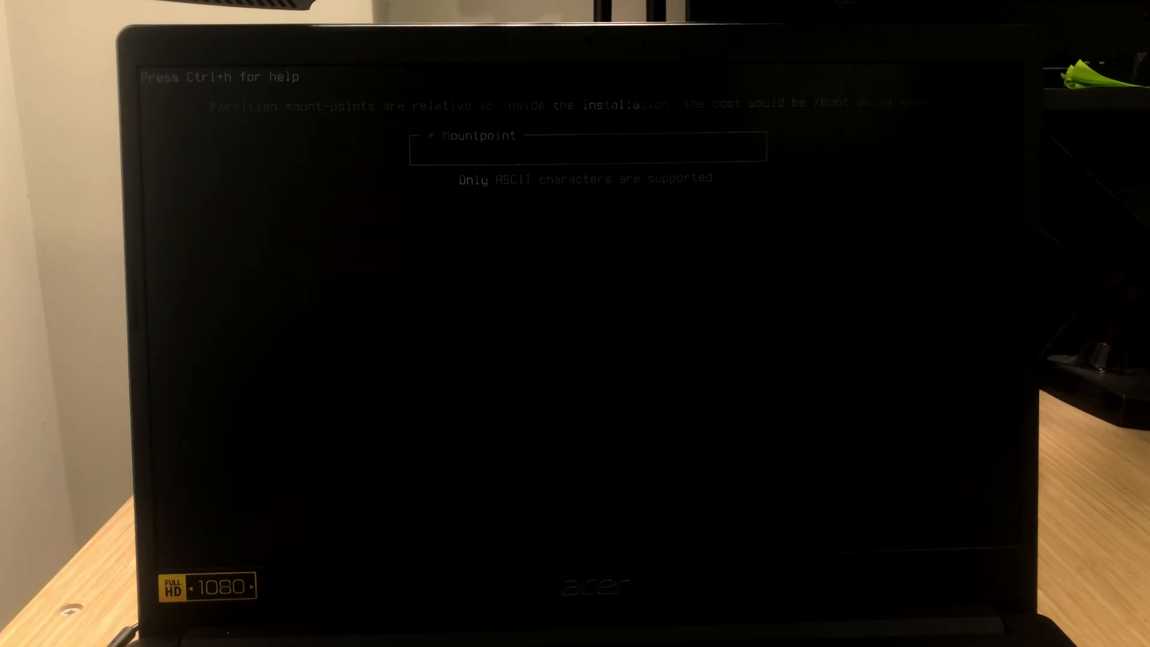
{"action": "type", "text": "/boot"}
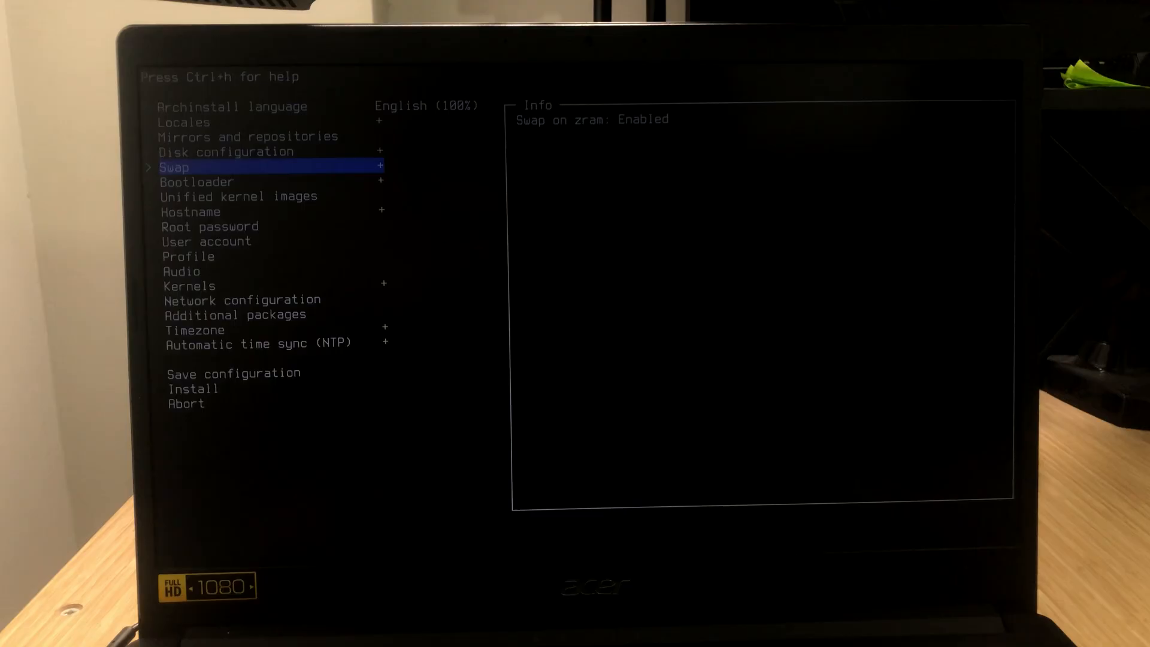
Set the archinstall root password and add a user account with a confirmed password
{"action": "key", "text": "Down"}
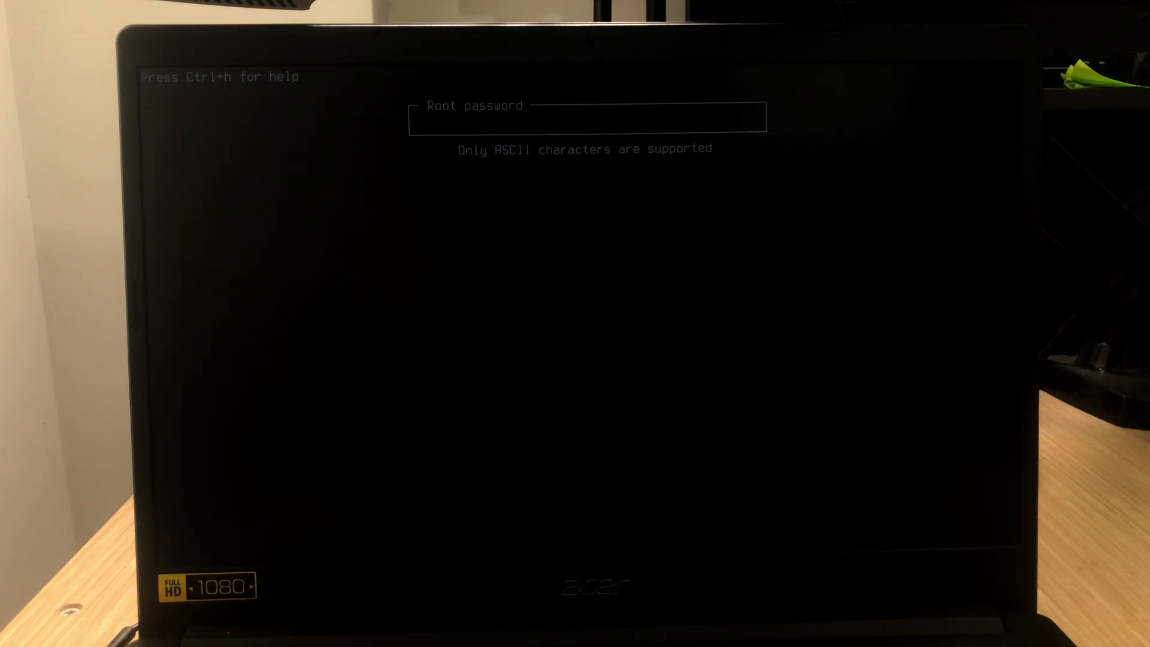
{"action": "type", "text": "******"}
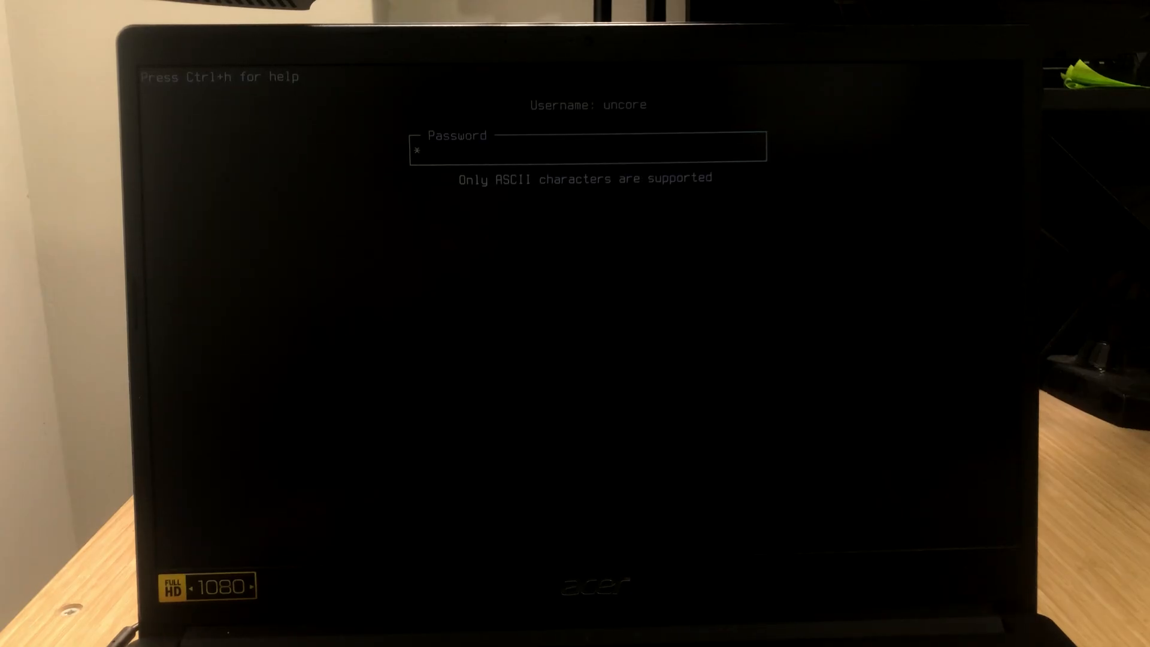
{"action": "type", "text": "***"}
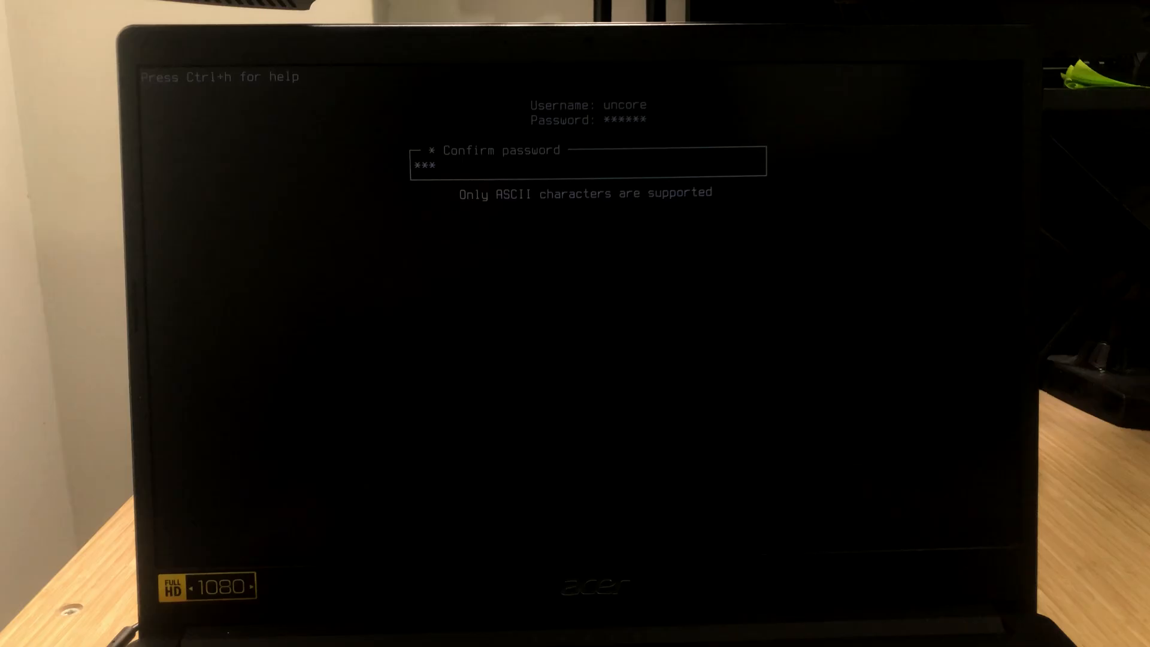
{"action": "key", "text": "Enter"}
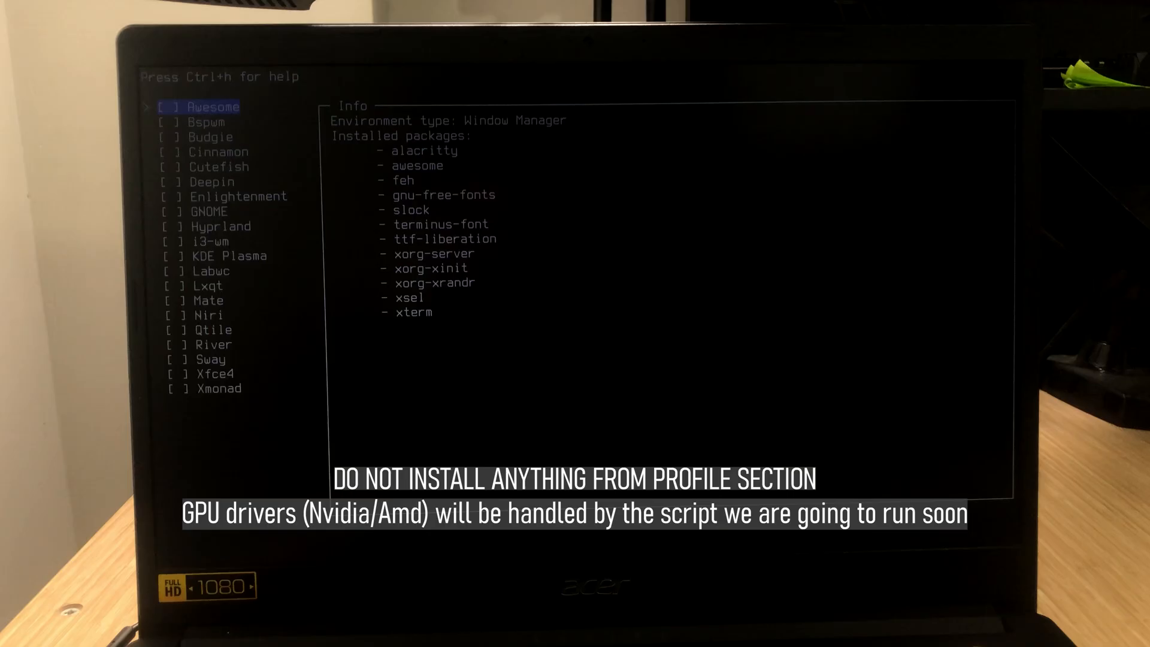
Skip the desktop profile, keep the linux kernel, and select os-prober and nano packages
{"action": "key", "text": "Down"}
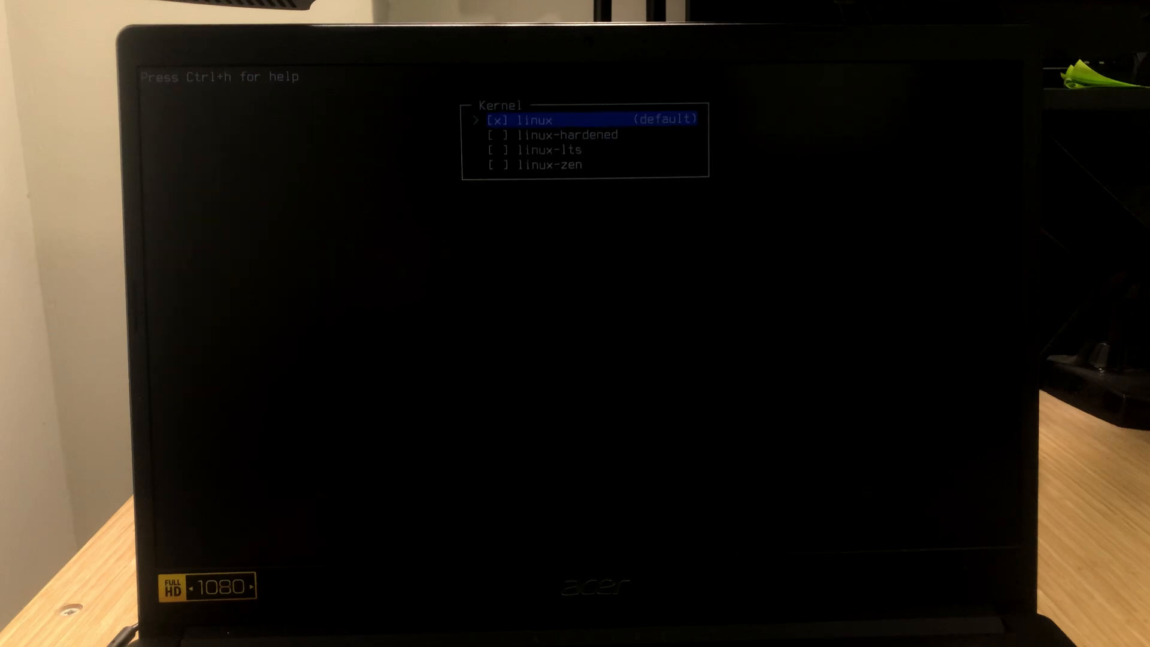
{"action": "key", "text": "Return"}
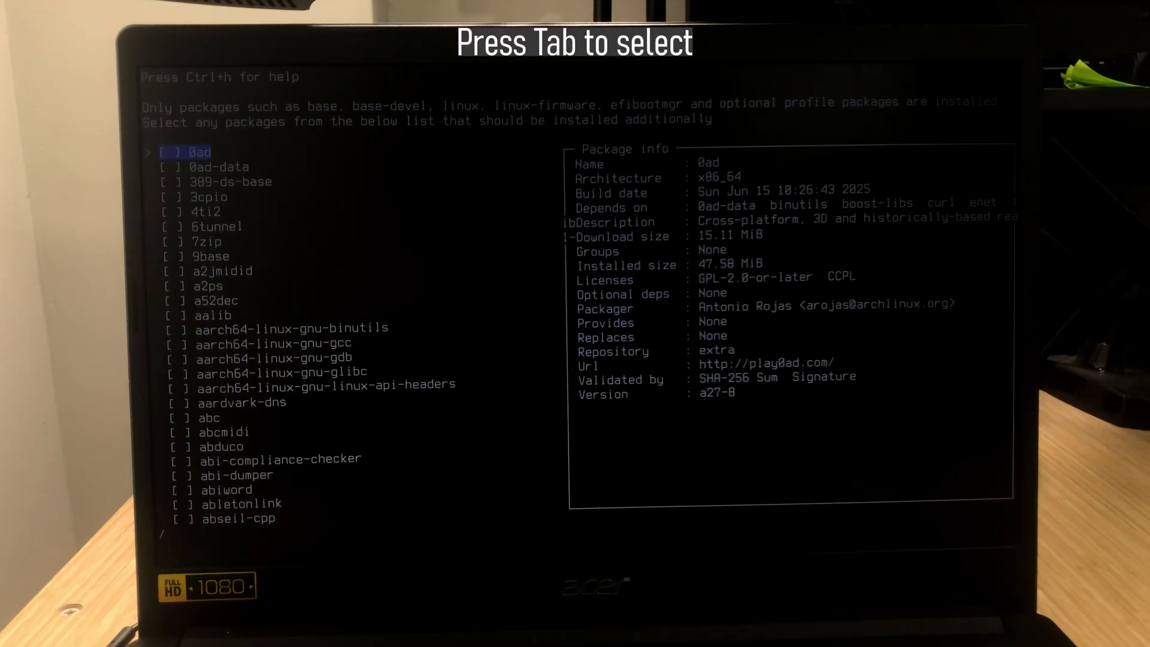
{"action": "type", "text": "os-"}
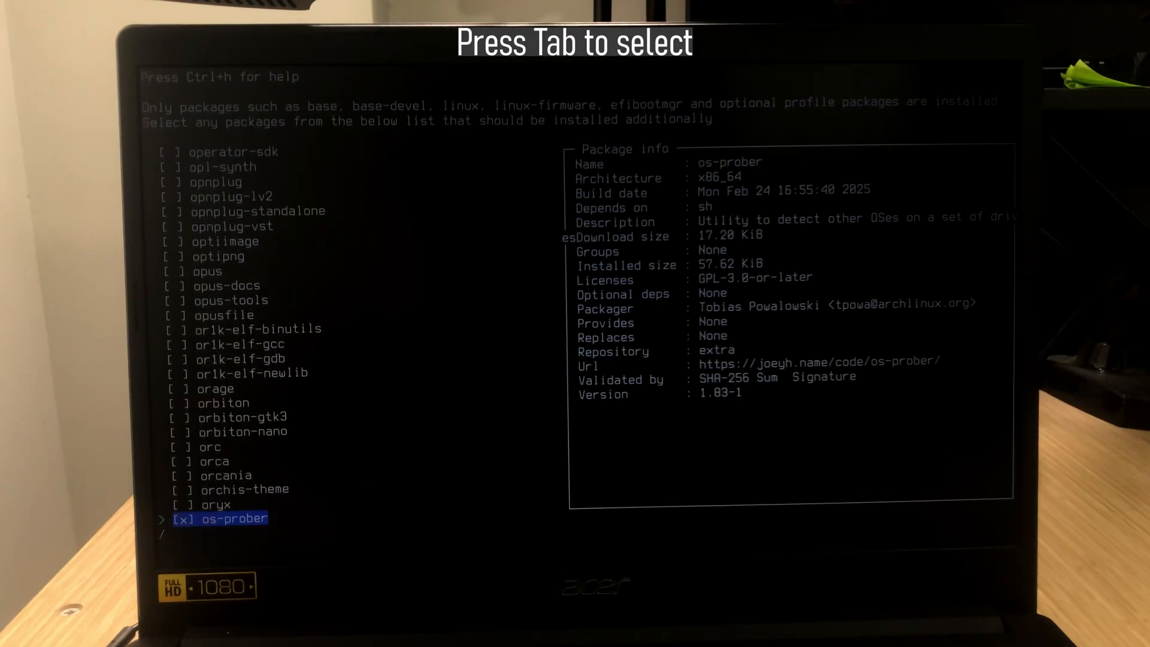
{"action": "type", "text": "nano"}
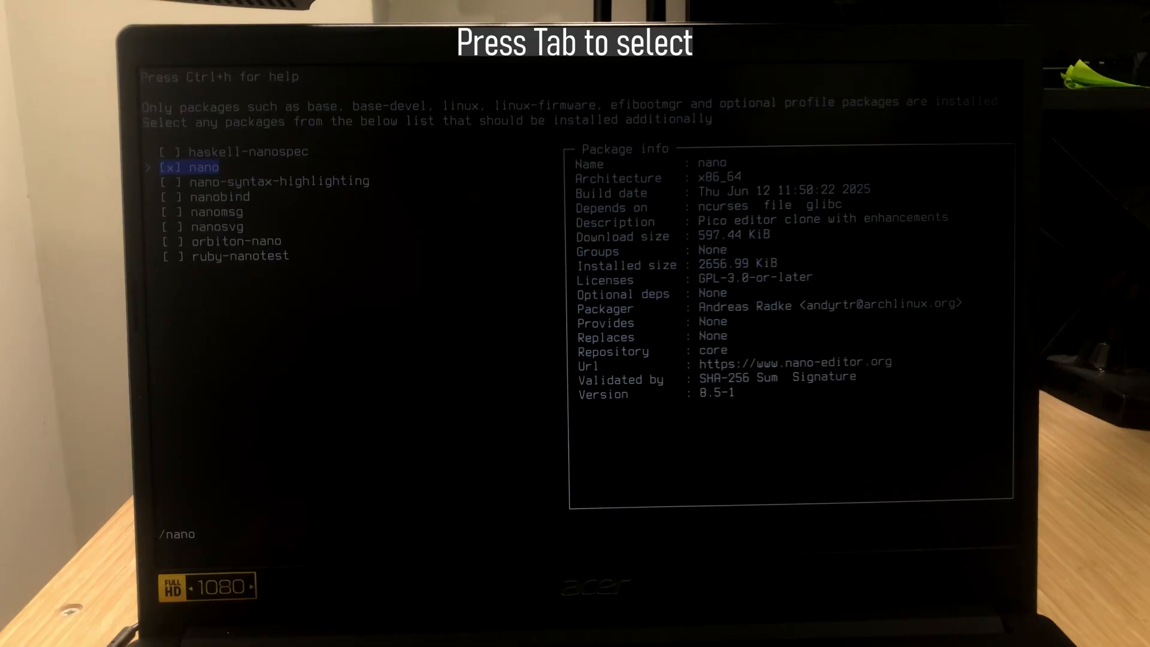
{"action": "scroll", "scroll_direction": "down", "scroll_amount": 3}
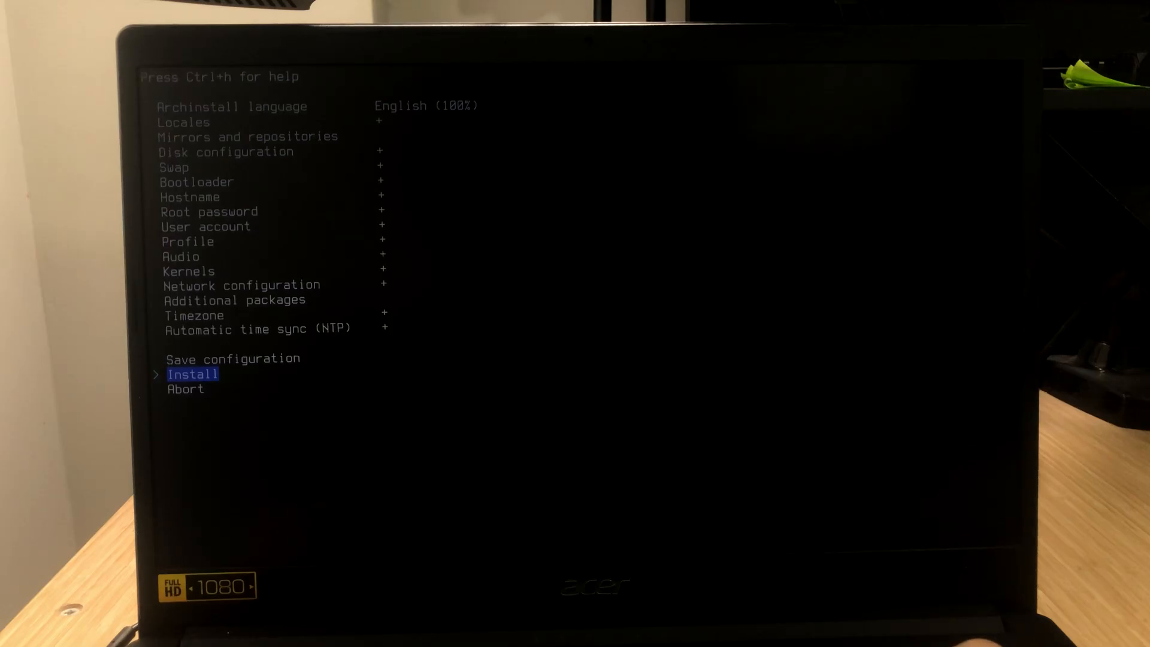
Choose Install and confirm the configuration so archinstall starts retrieving packages
{"action": "key", "text": "Up"}
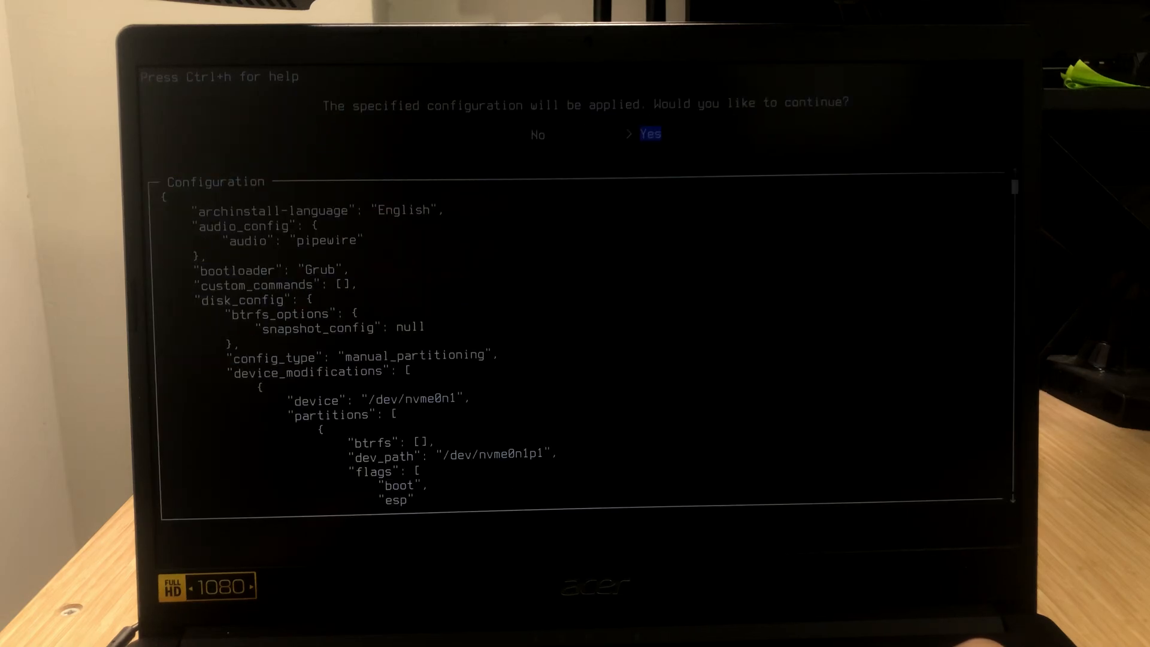
{"action": "left_click", "coordinate": [650, 134]}
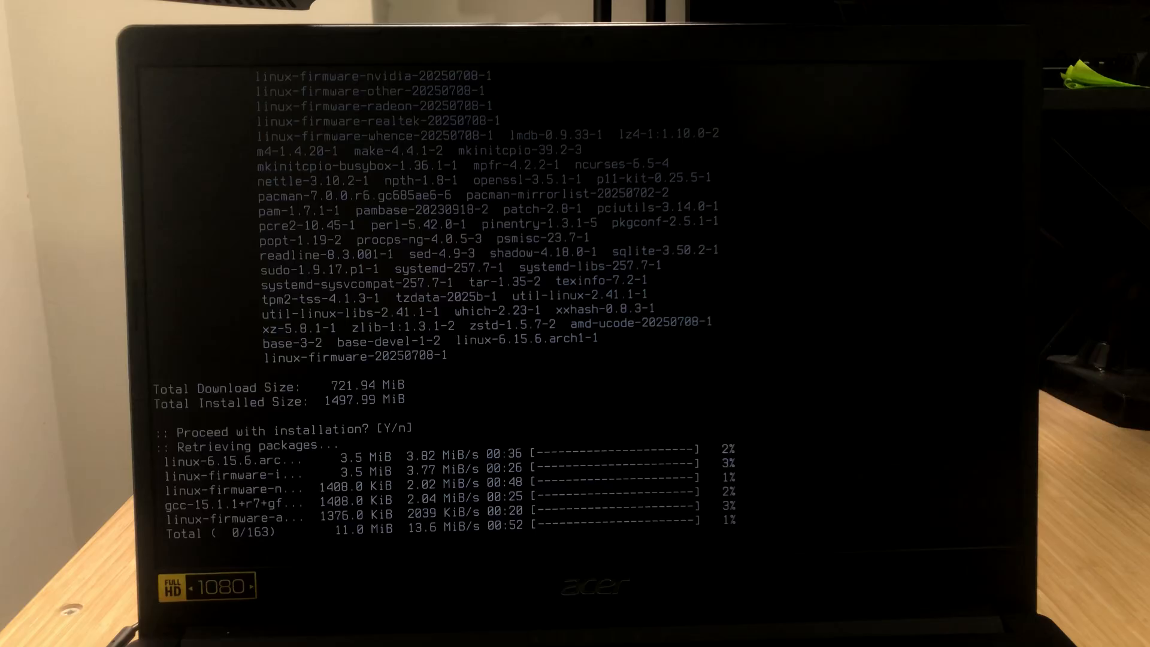
{"action": "left_click", "coordinate": [229, 549]}
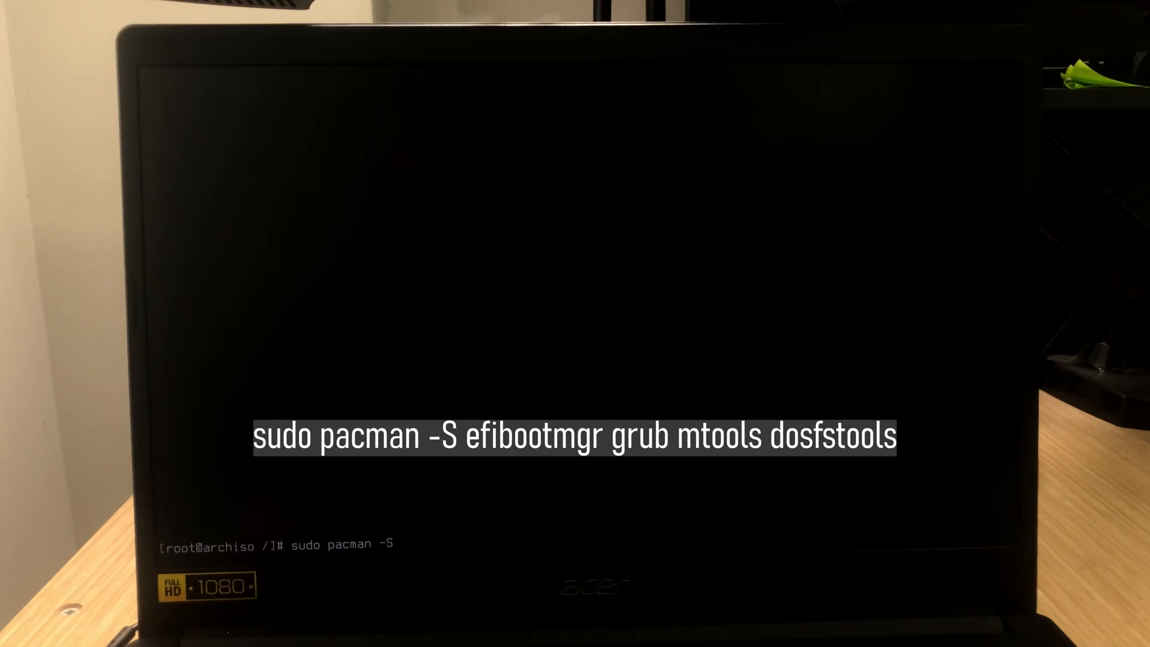
Install efibootmgr, grub, mtools and dosfstools with pacman, answering y
{"action": "type", "text": "e"}
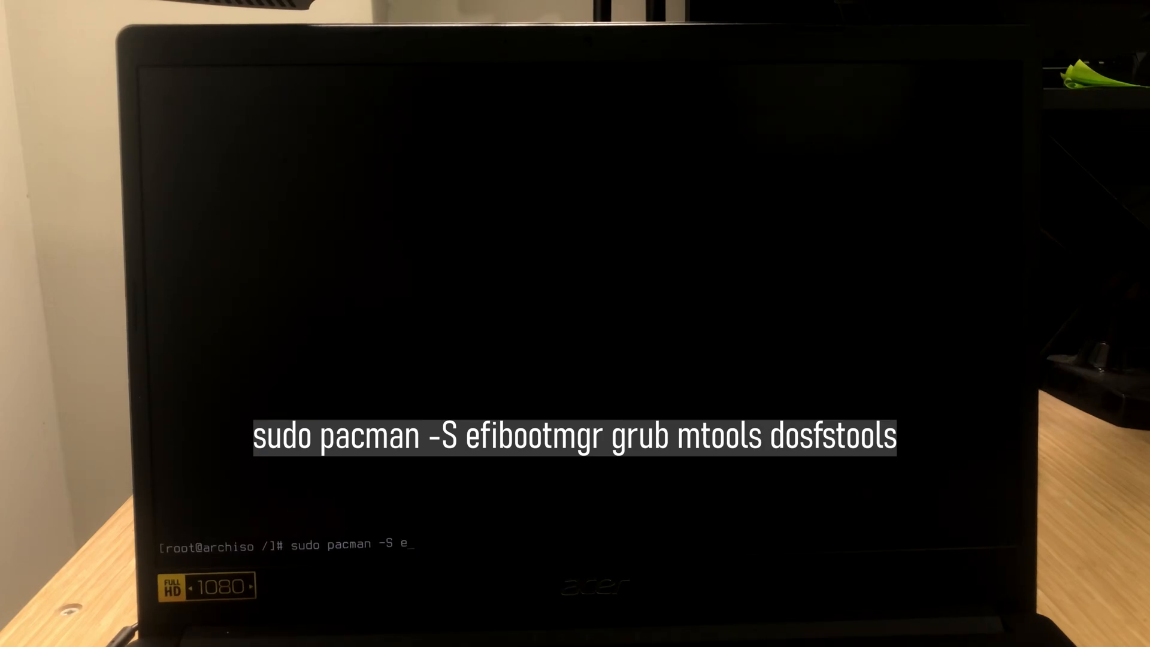
{"action": "type", "text": "fiboot"}
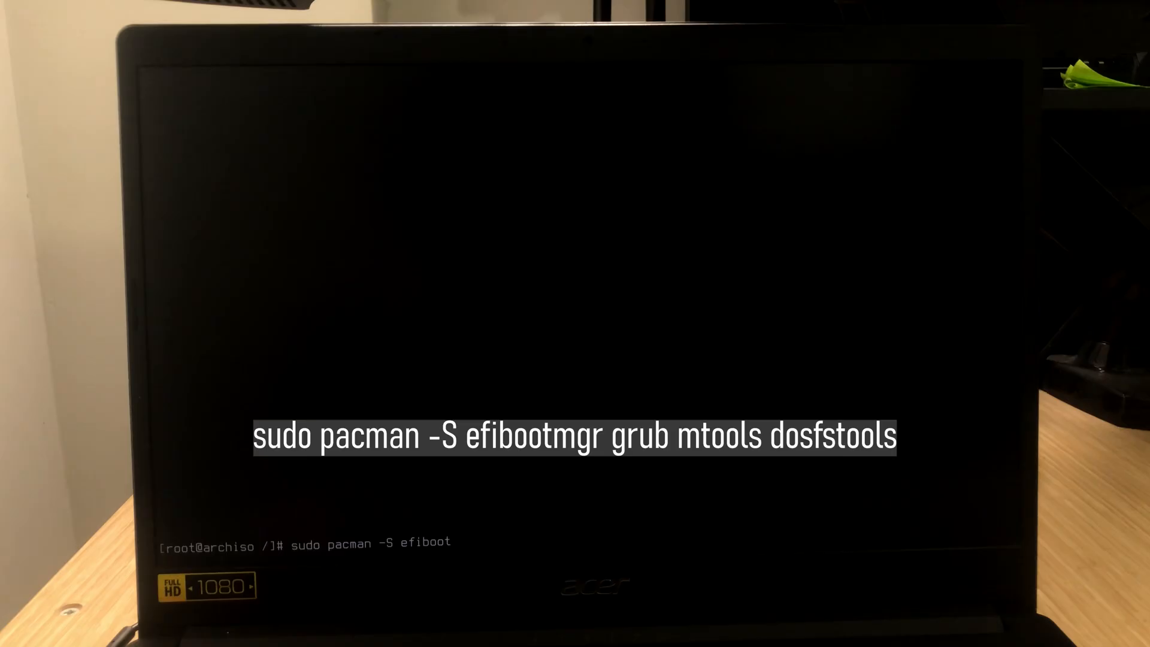
{"action": "type", "text": "mgr g"}
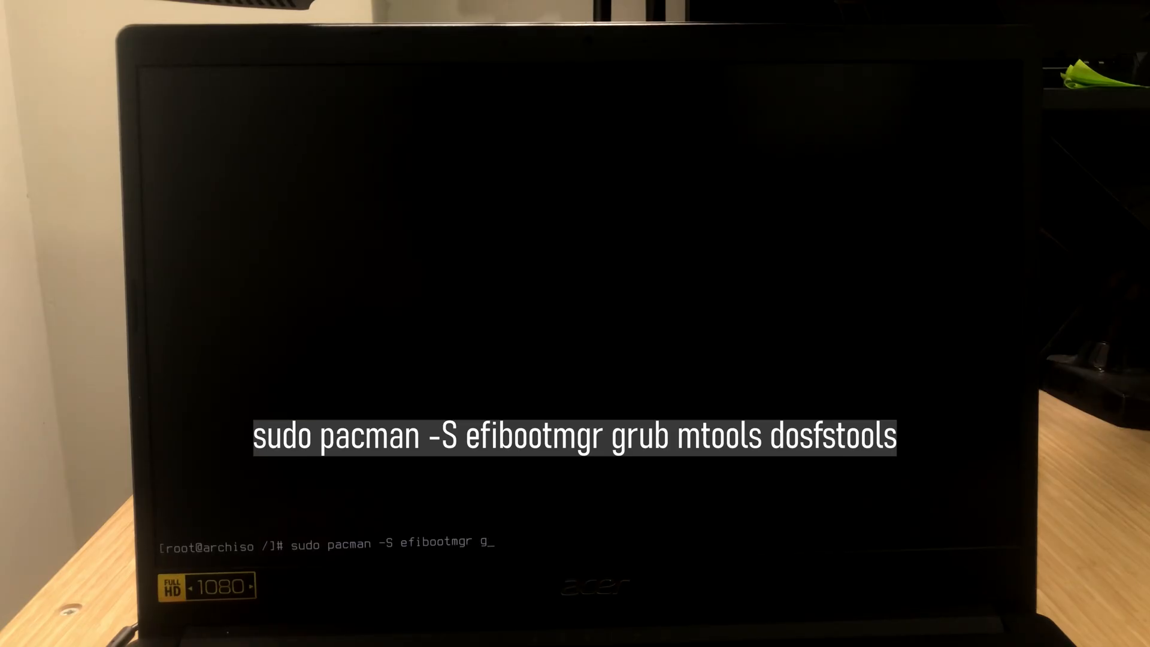
{"action": "type", "text": "rub"}
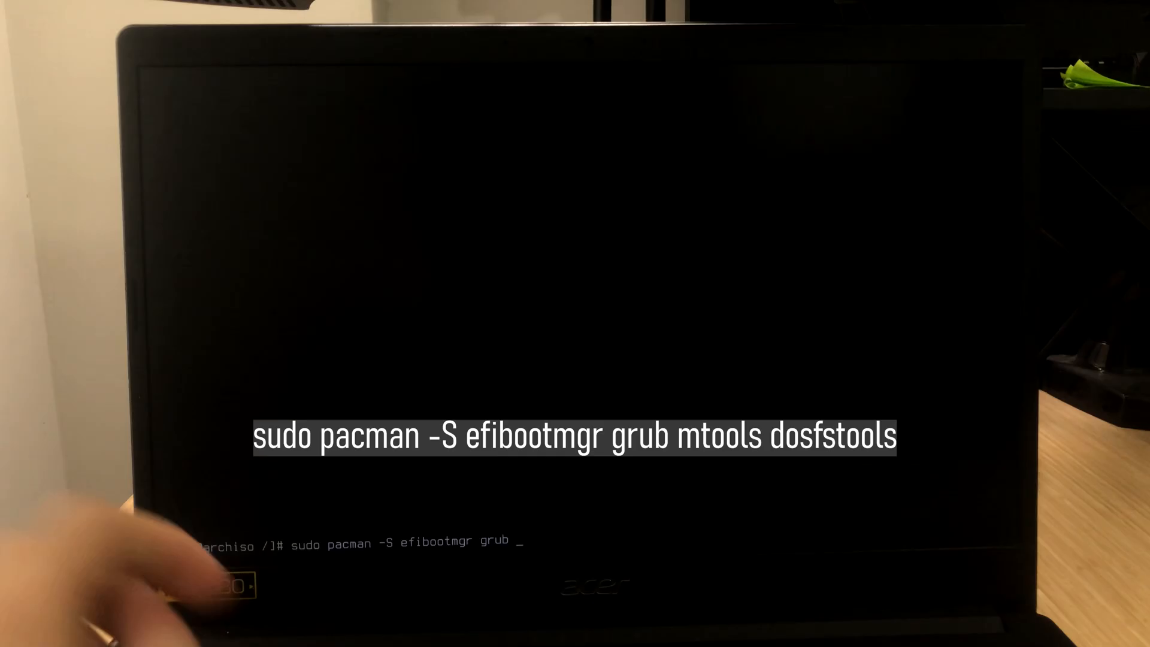
{"action": "type", "text": "mtools dosfstools"}
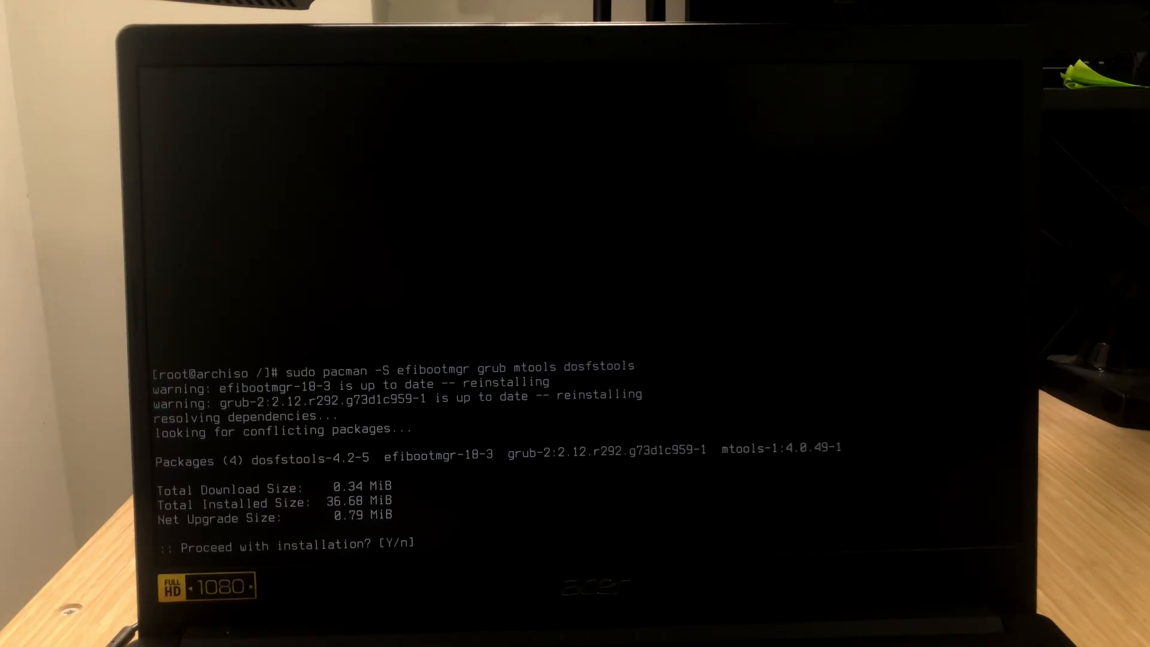
{"action": "type", "text": "y"}
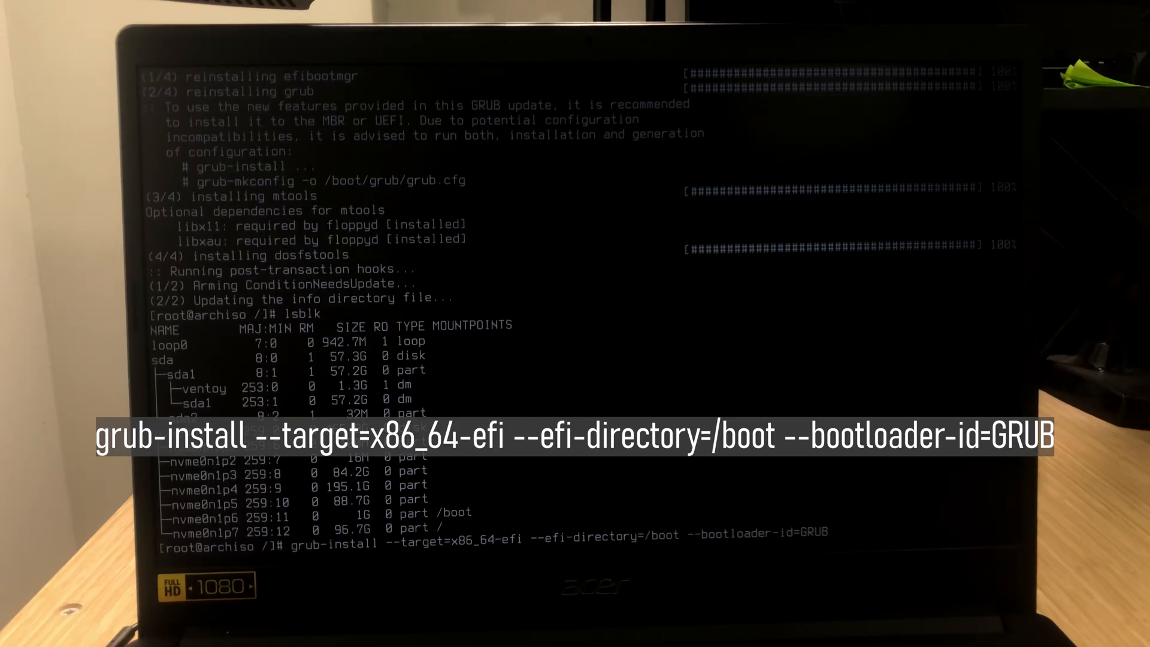
Install GRUB for x86_64-efi into /boot and type grub-mkconfig -o /boot/grub/grub.cfg
{"action": "key", "text": "Return"}
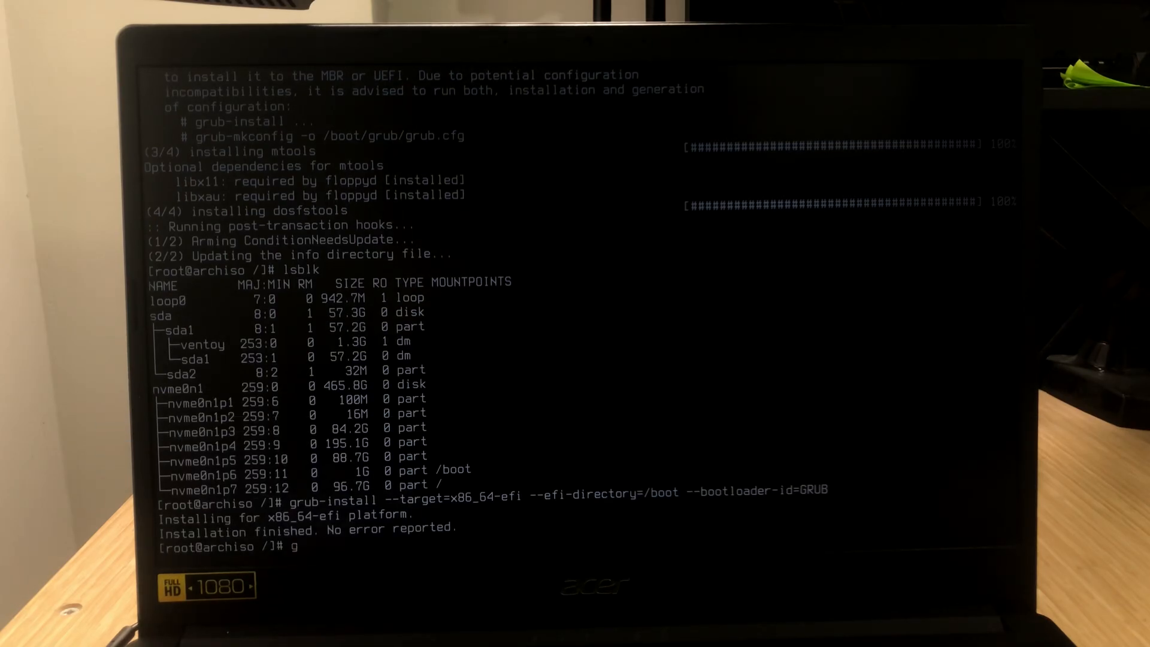
{"action": "type", "text": "rub-"}
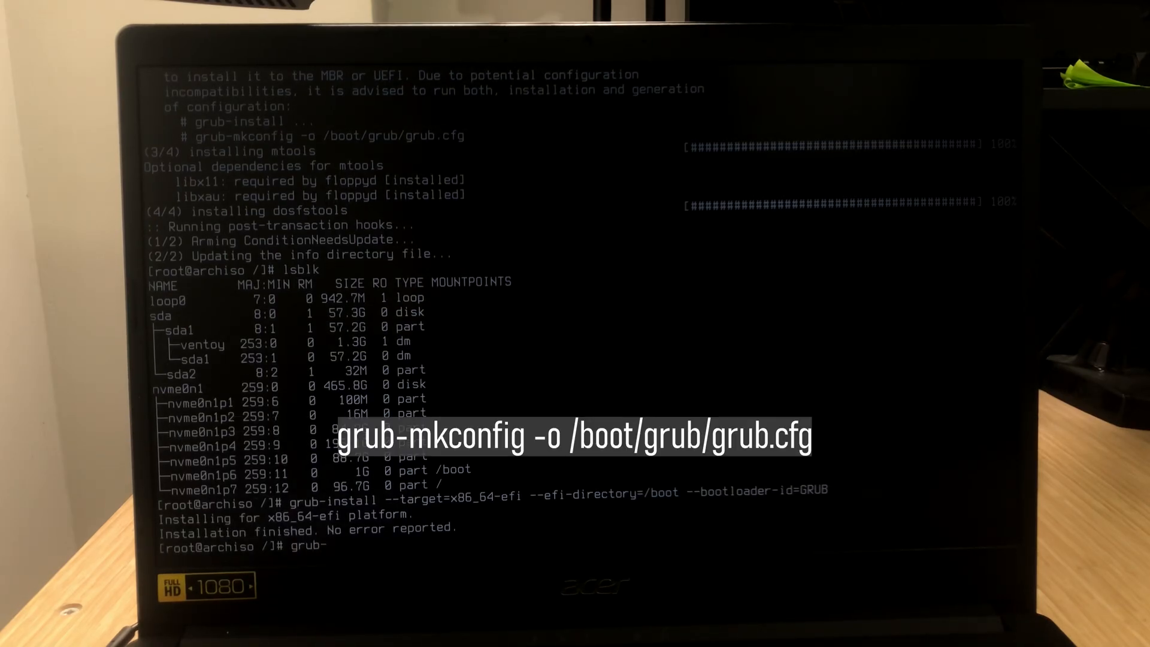
{"action": "type", "text": "mkconfig"}
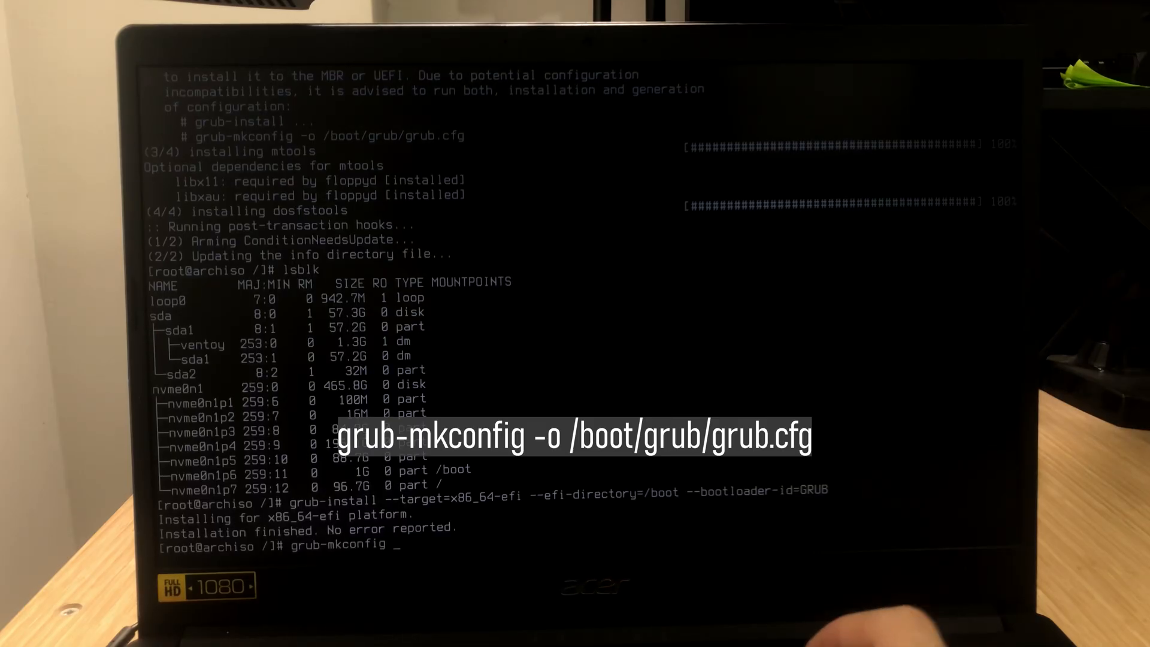
{"action": "type", "text": "-o"}
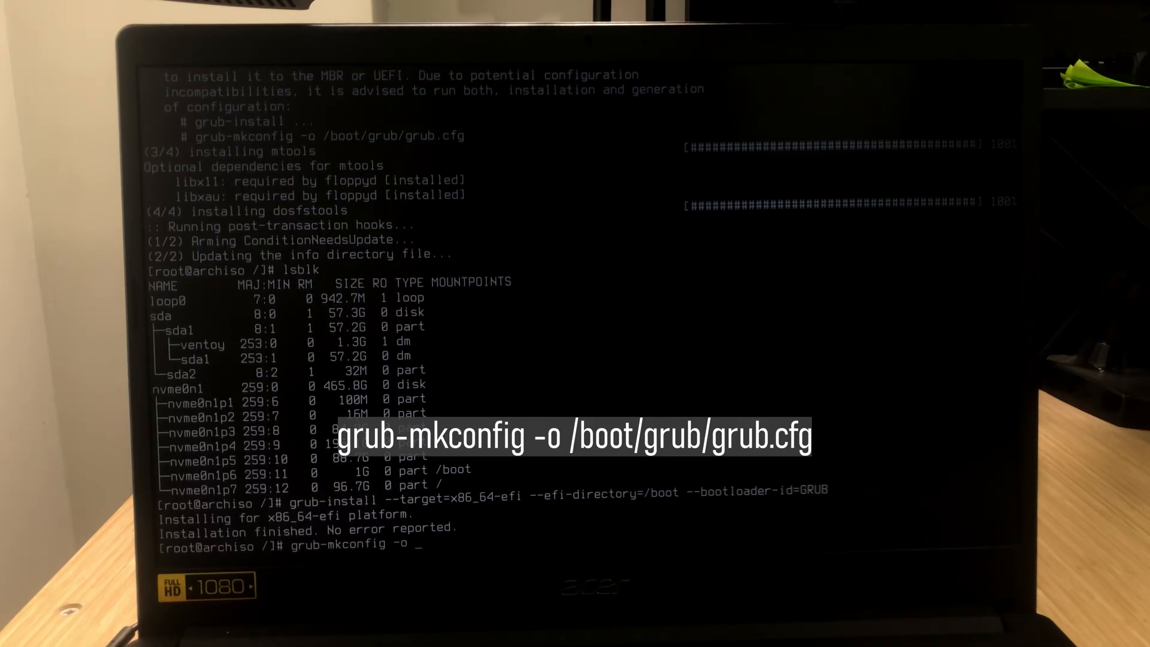
{"action": "type", "text": "/boot/grub/g"}
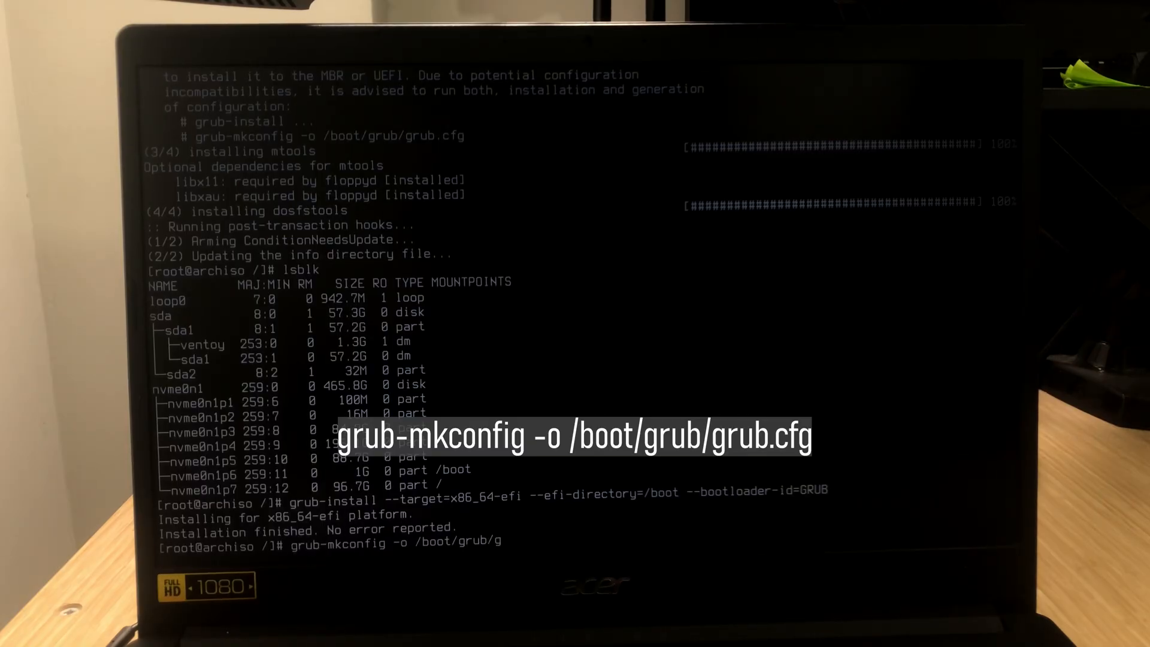
{"action": "type", "text": "rub.cfg"}
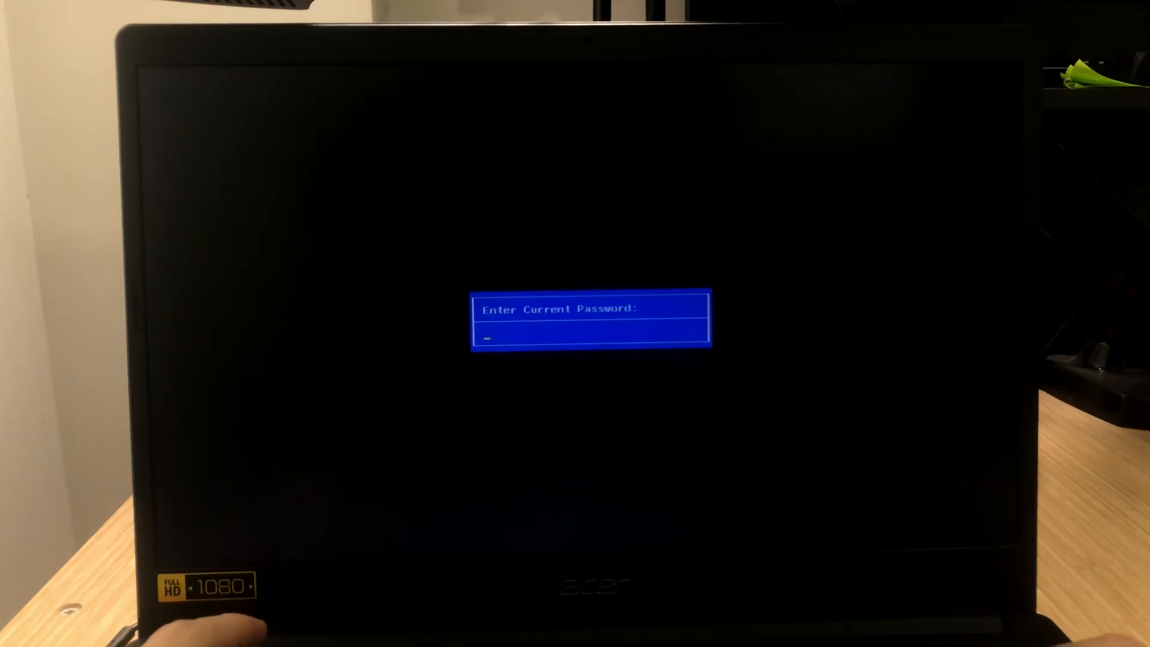
Unlock the Acer BIOS with the supervisor password and reorder boot priority with F6
{"action": "key", "text": "Enter"}
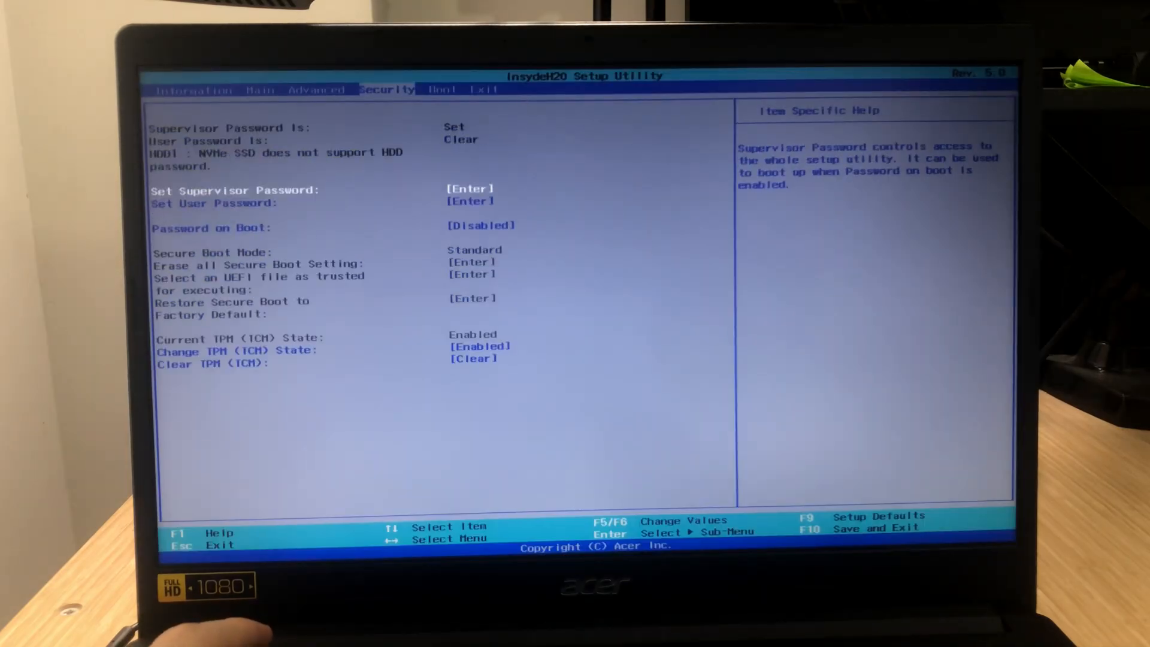
{"action": "left_click", "coordinate": [441, 89]}
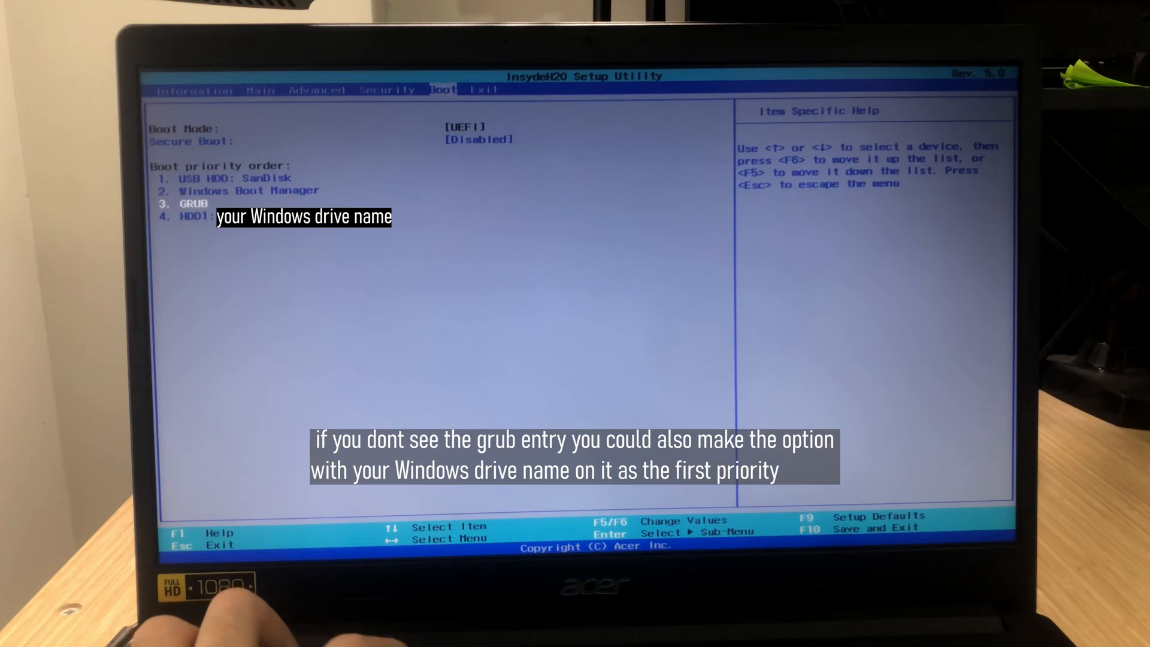
{"action": "key", "text": "f6"}
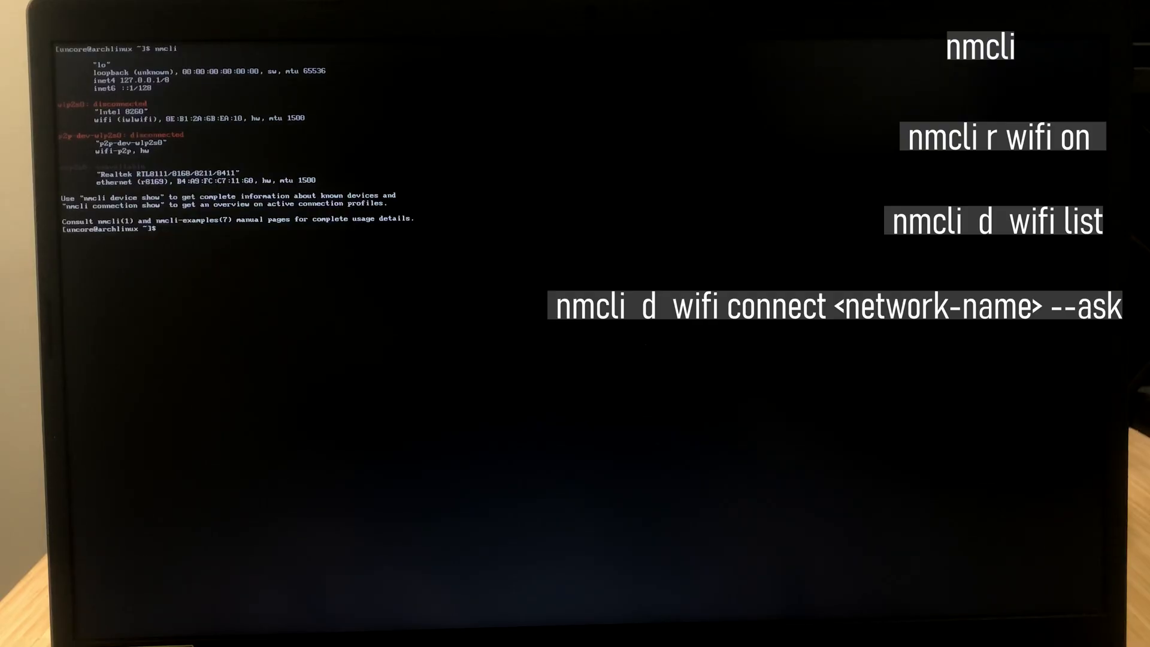
Enable Wi-Fi, list networks, connect with nmcli --ask, and ping to test
{"action": "type", "text": "nmcli d"}
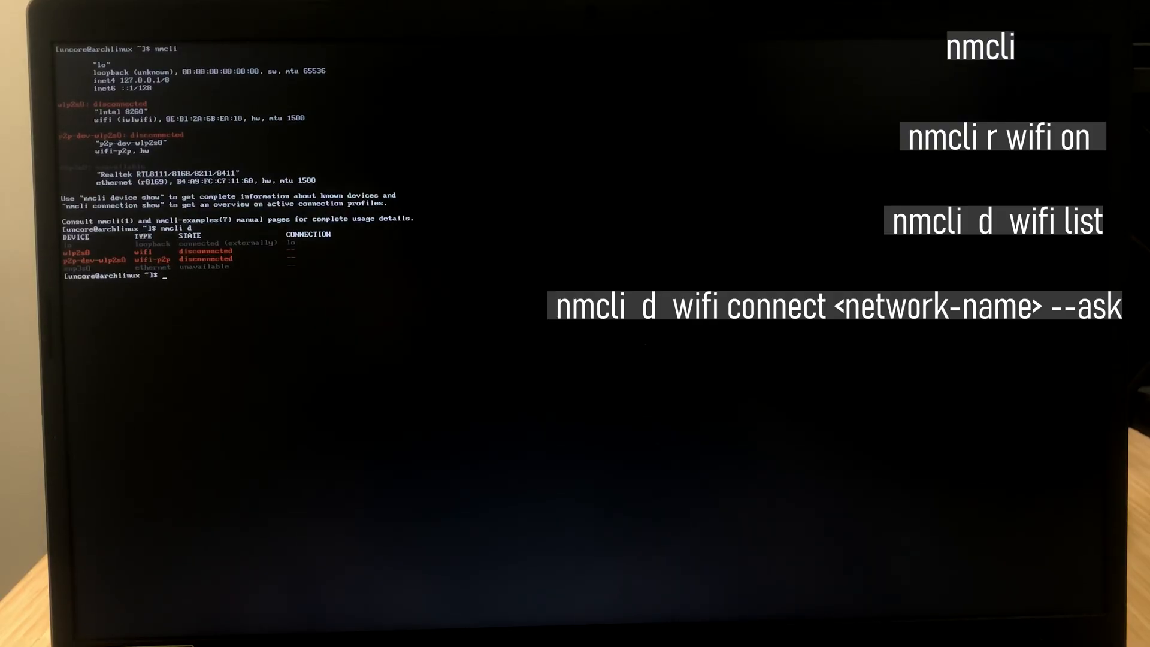
{"action": "type", "text": "nmcli r wifi list"}
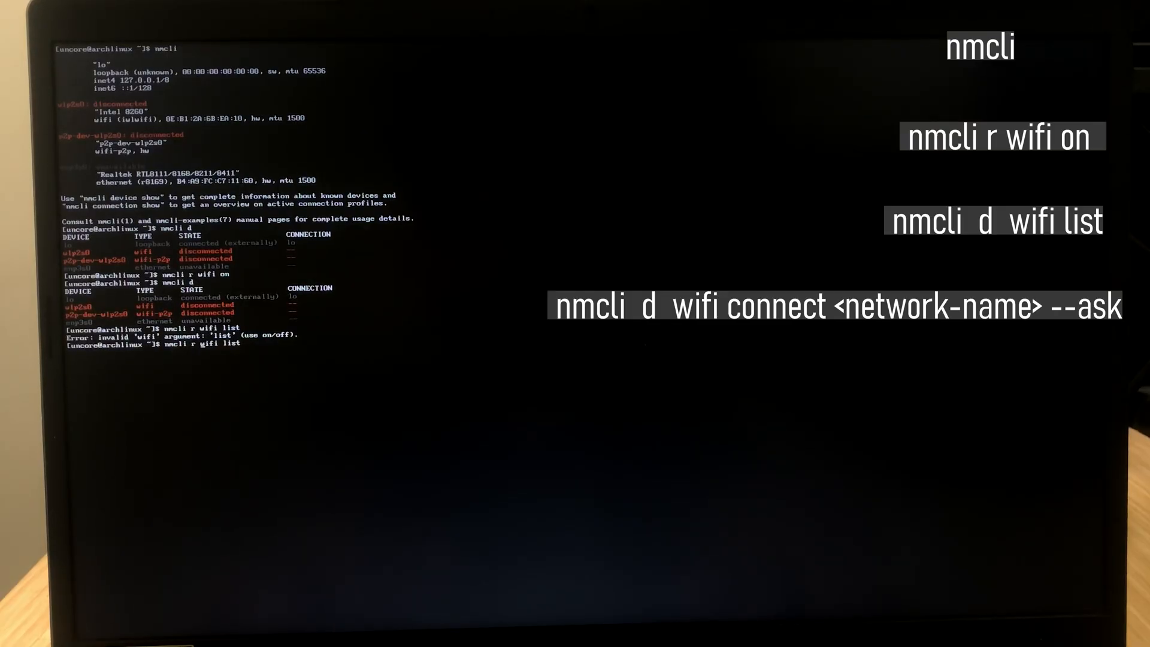
{"action": "type", "text": "nmcli d wifi list"}
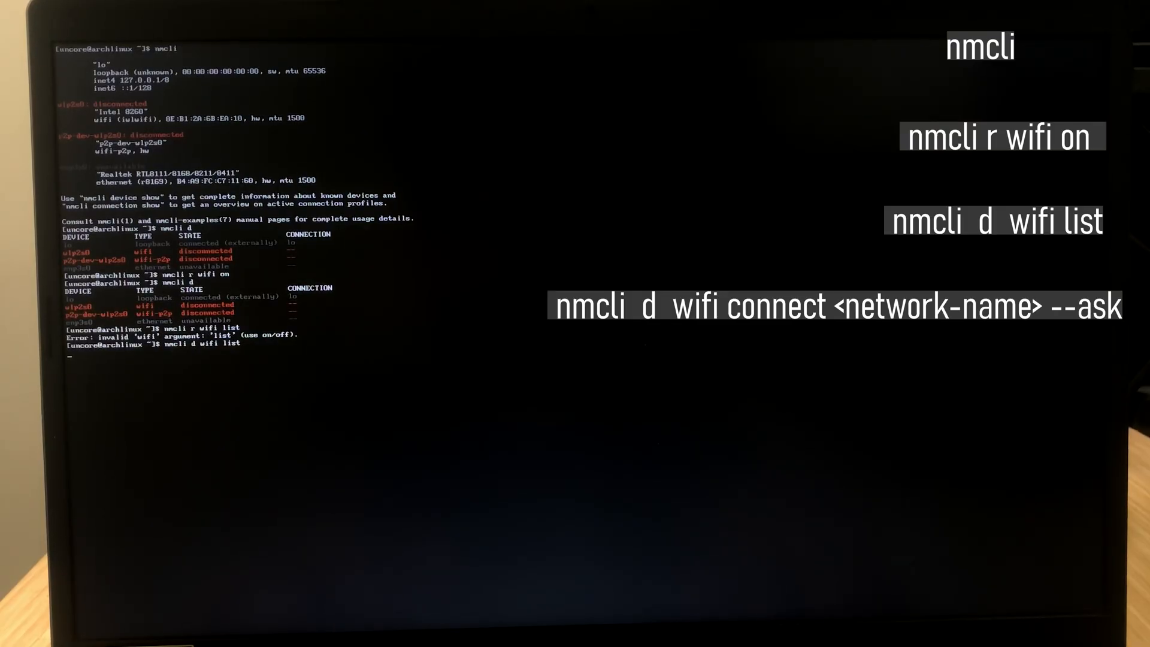
{"action": "key", "text": "Return"}
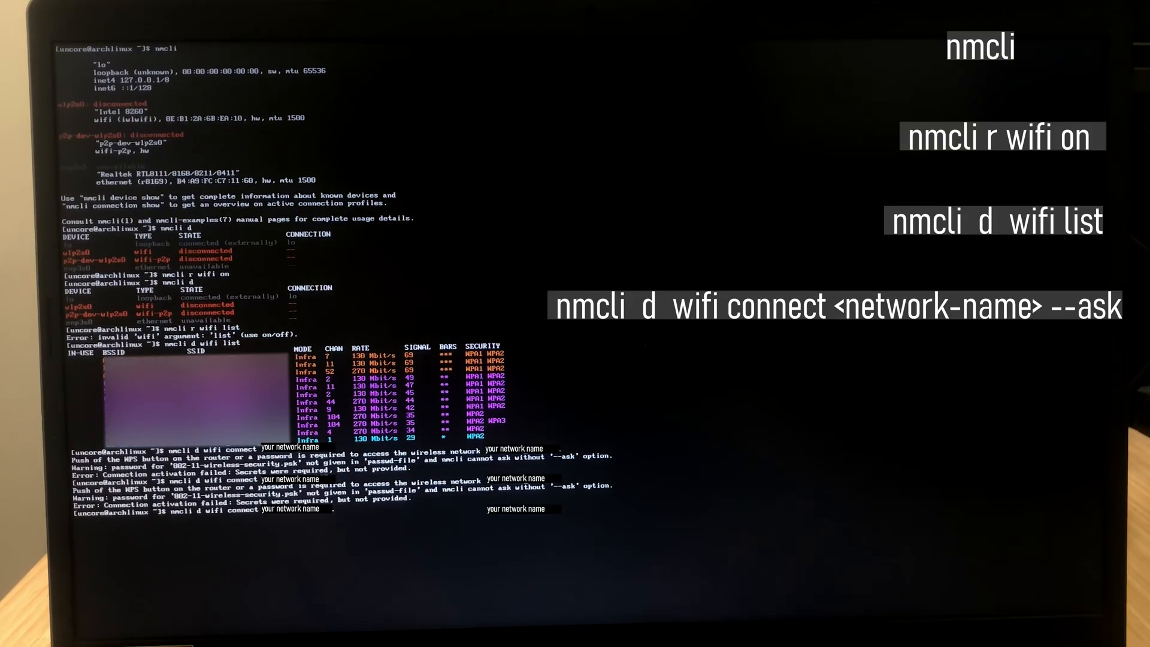
{"action": "type", "text": "--ask"}
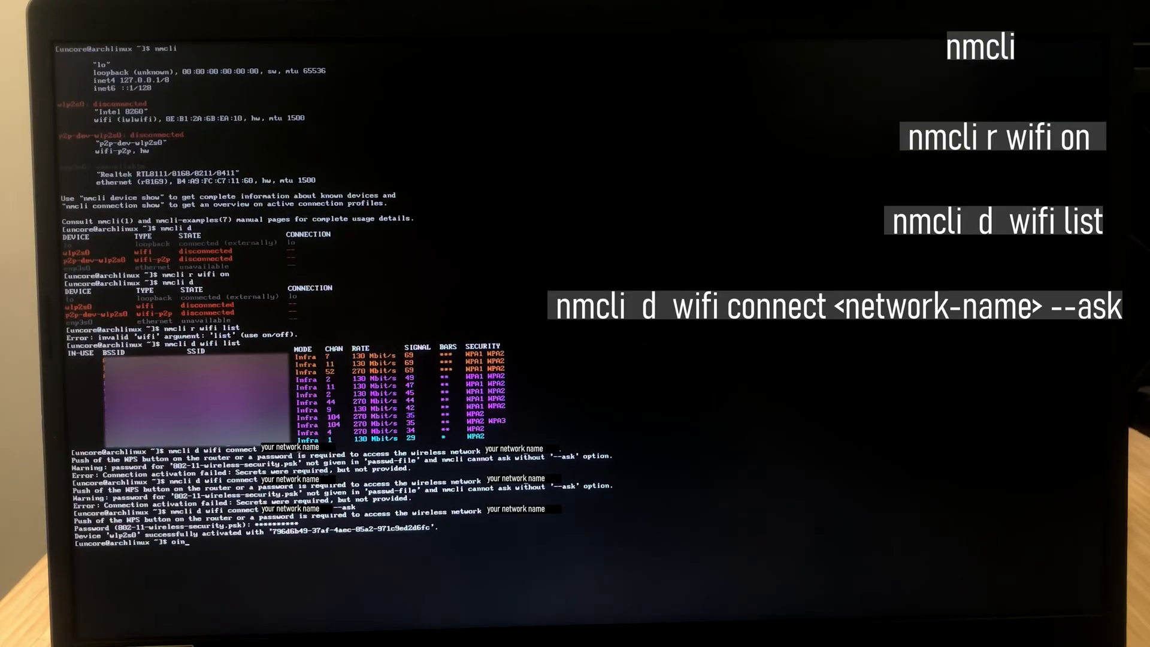
{"action": "type", "text": "ping"}
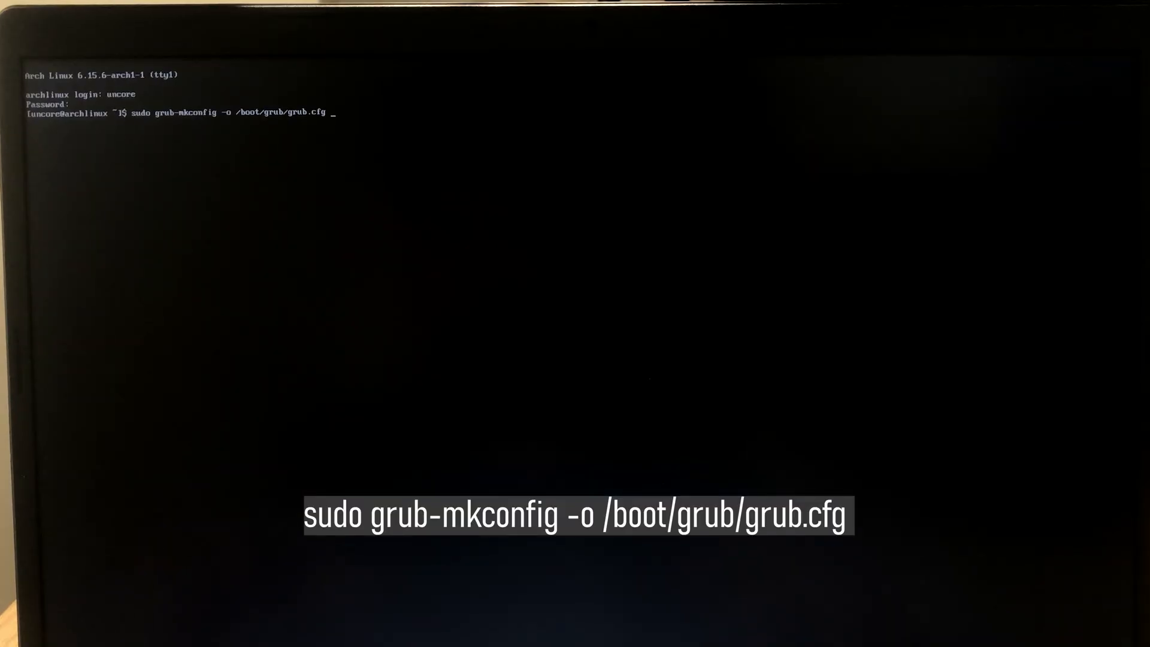
Run sudo grub-mkconfig with the account password and open /etc/default/grub in nano
{"action": "key", "text": "Return"}
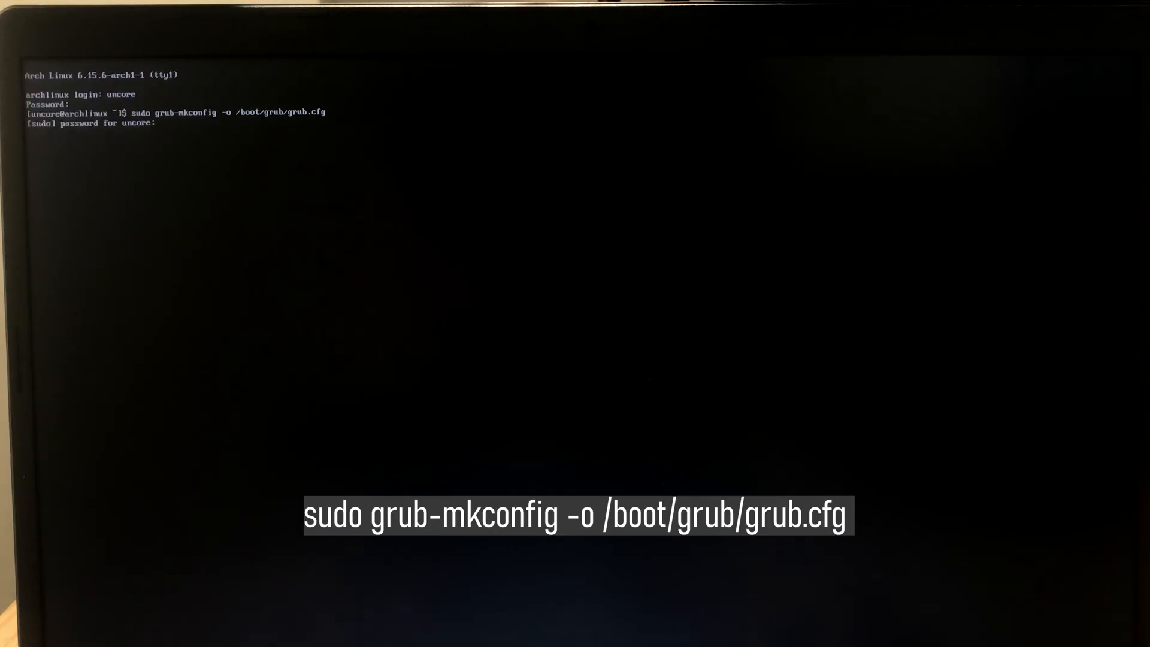
{"action": "key", "text": "Return"}
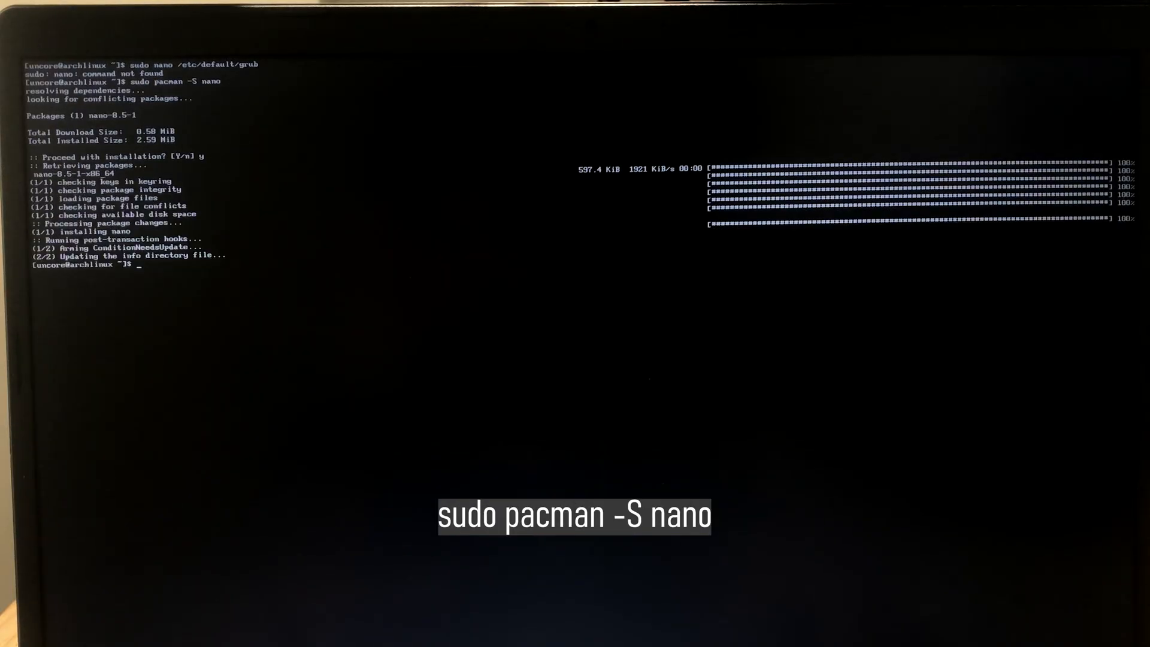
{"action": "type", "text": "sudo nano /etc/default/grub"}
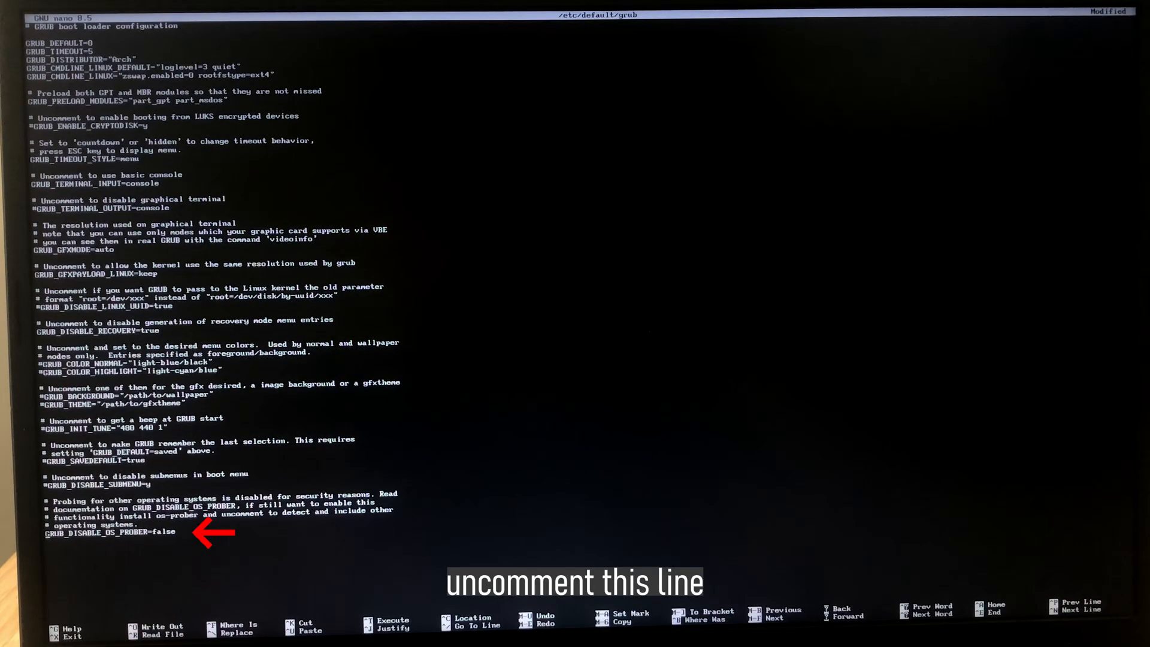
Uncomment GRUB_DISABLE_OS_PROBER=false, save and exit nano, and install os-prober
{"action": "key", "text": "ctrl+o"}
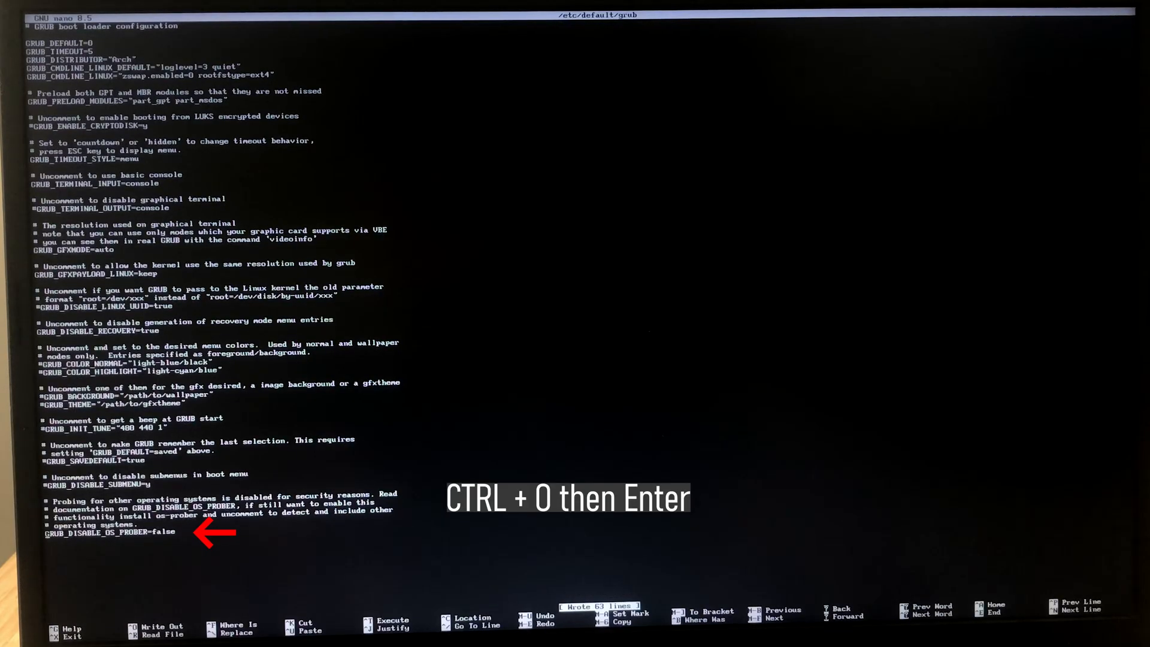
{"action": "key", "text": "ctrl+x"}
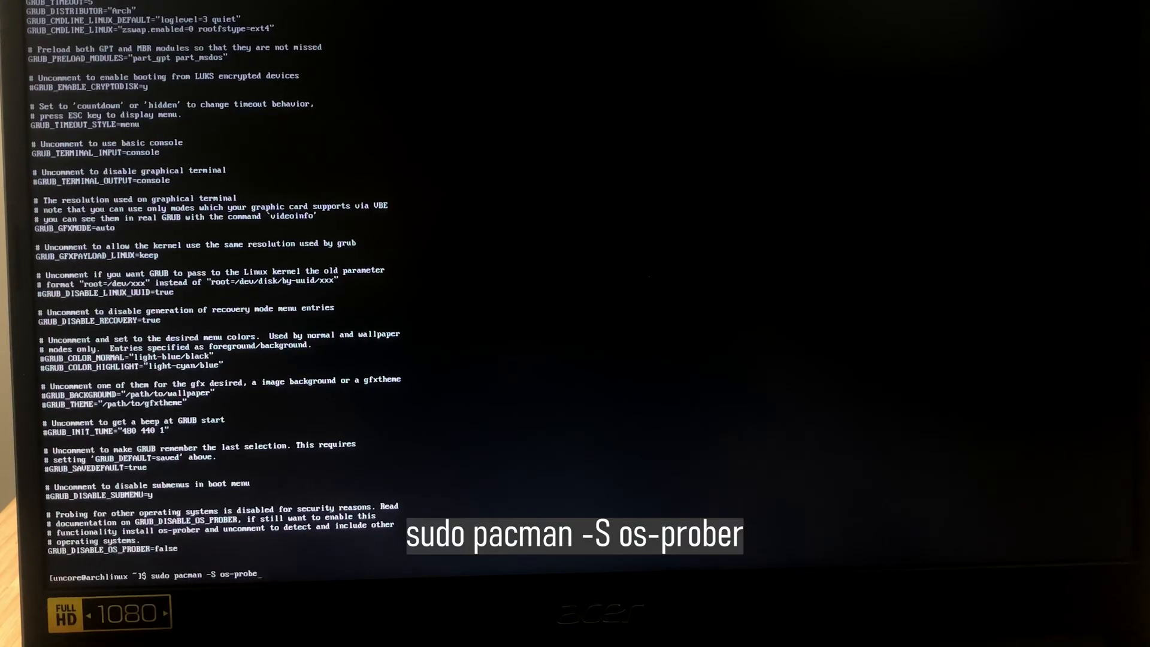
{"action": "key", "text": "Return"}
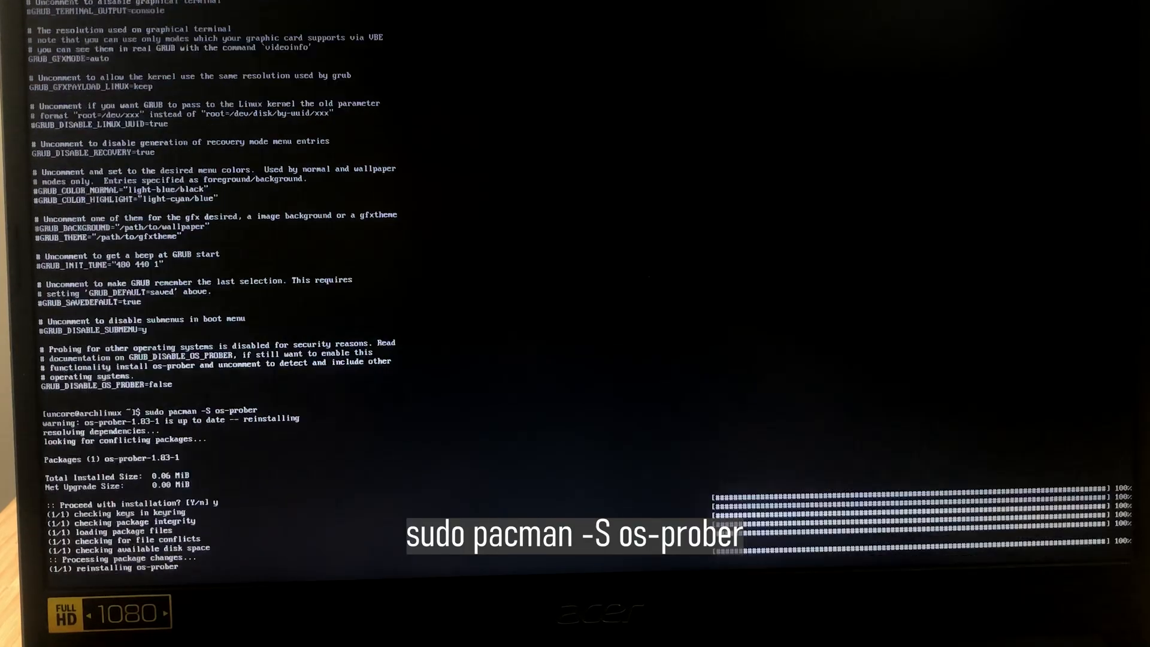
{"action": "type", "text": "sudo pacman -S fuse3"}
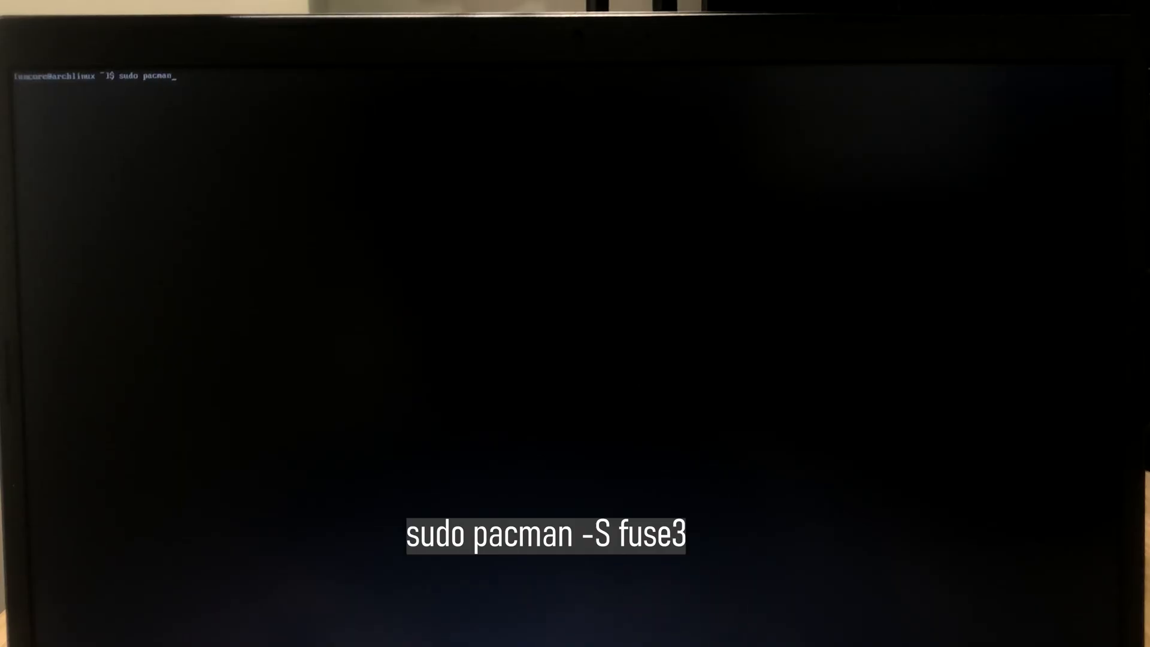
Install fuse3 and git with pacman, and regenerate the GRUB config detecting Windows Boot Manager
{"action": "type", "text": "-Sy fuse3"}
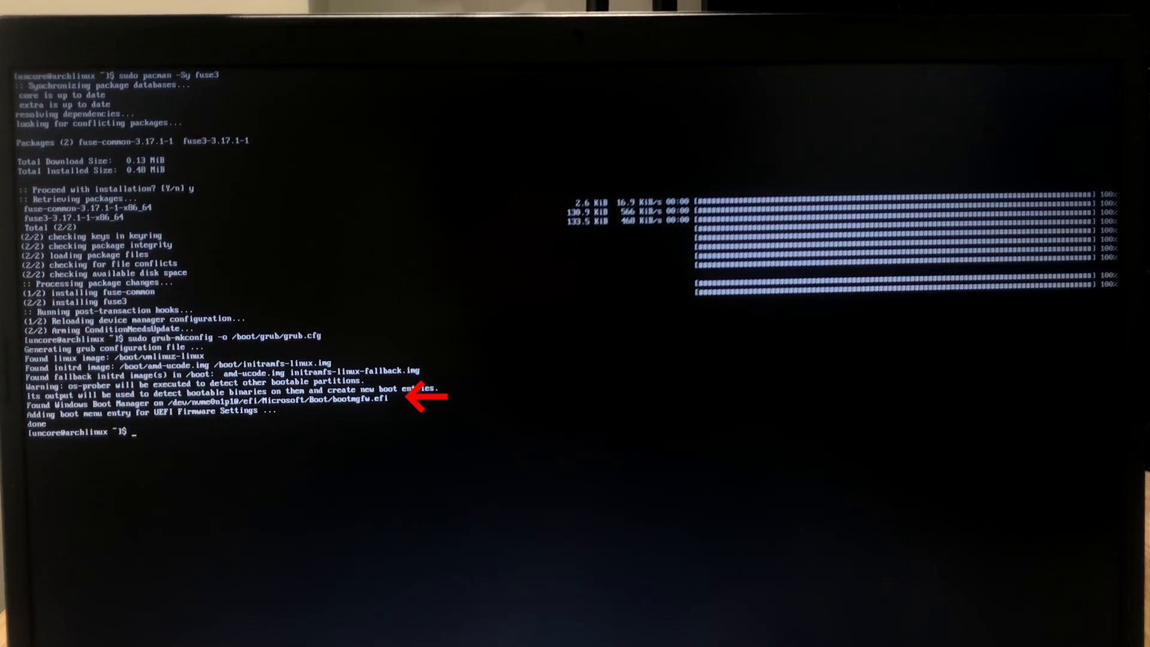
{"action": "type", "text": "sudo pacman -S git"}
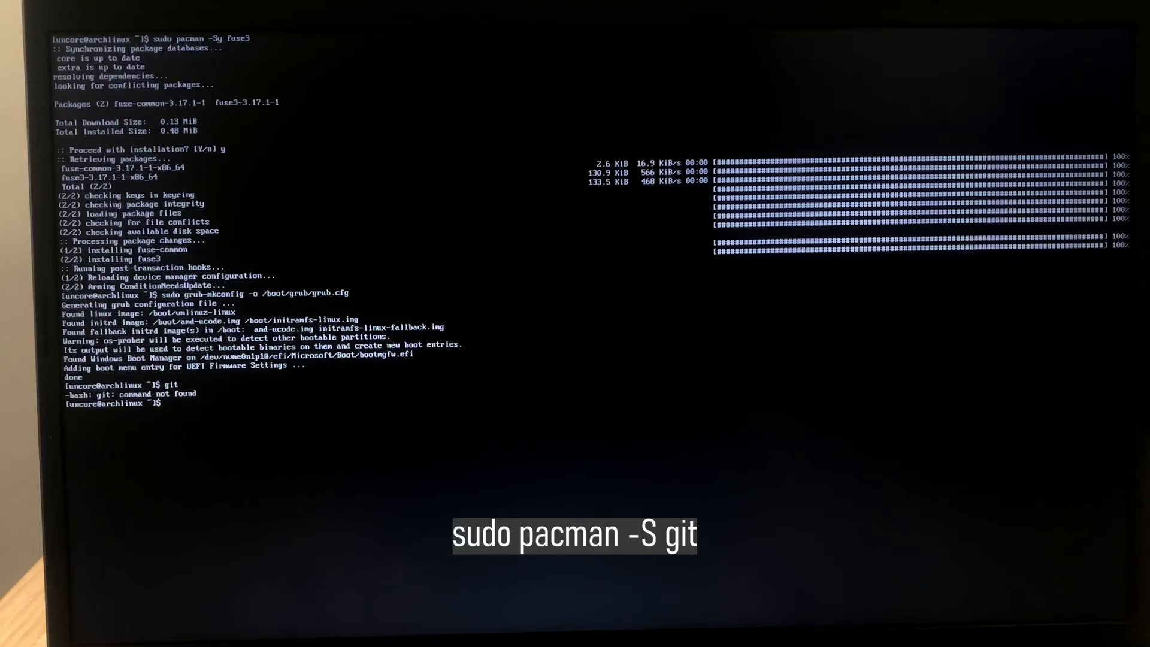
{"action": "type", "text": "sudo pa"}
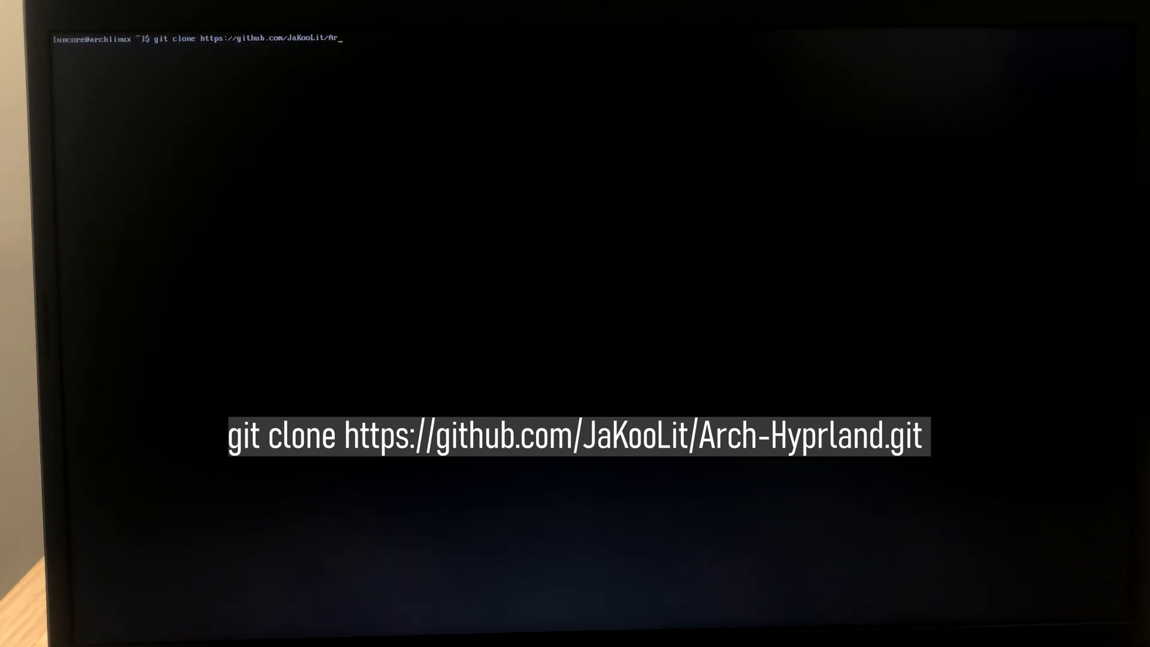
Clone JaKooLit's Arch-Hyprland repo, enter its folder, run pacman -Syu, and clear the screen
{"action": "type", "text": "ch-H"}
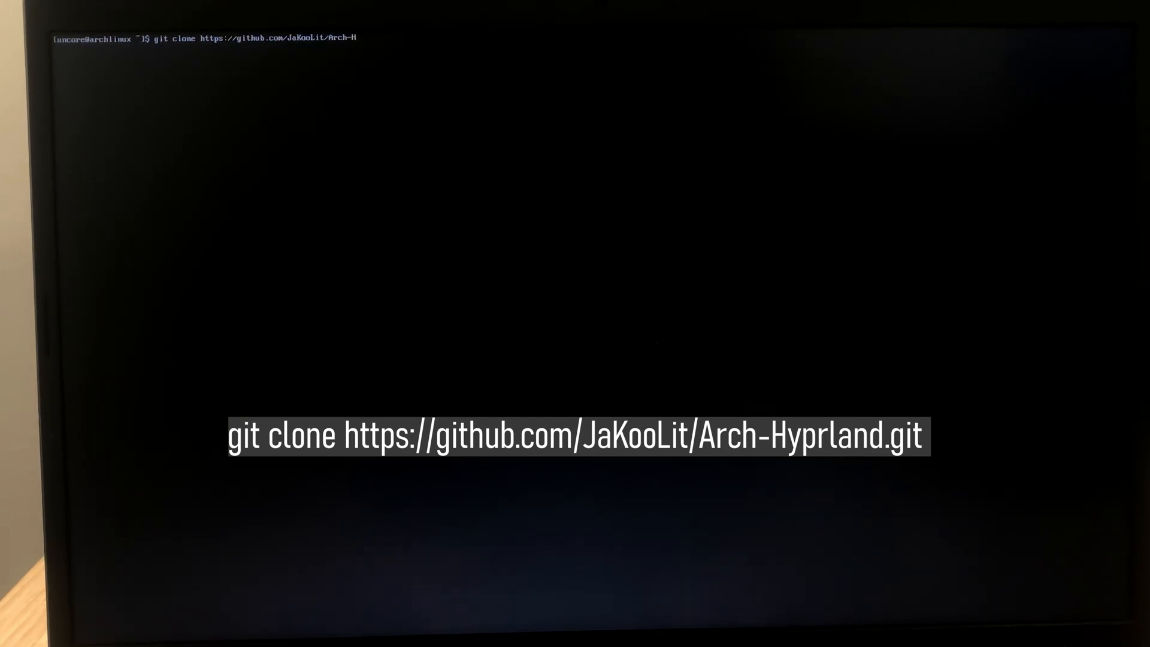
{"action": "type", "text": "yperlad"}
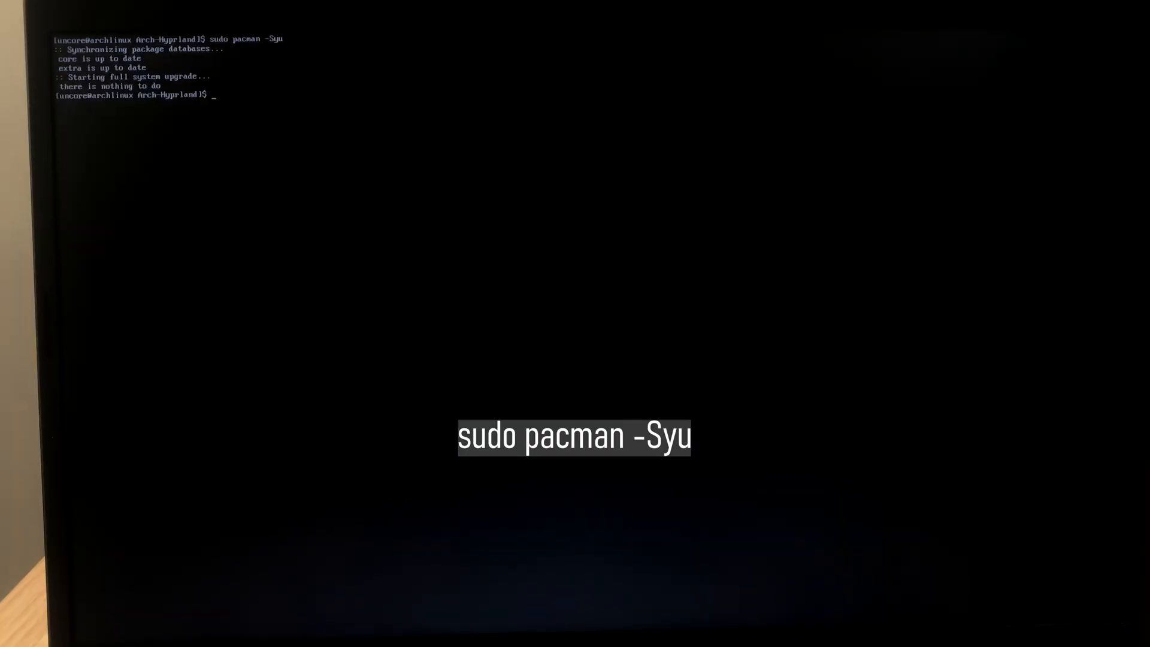
{"action": "type", "text": "clear"}
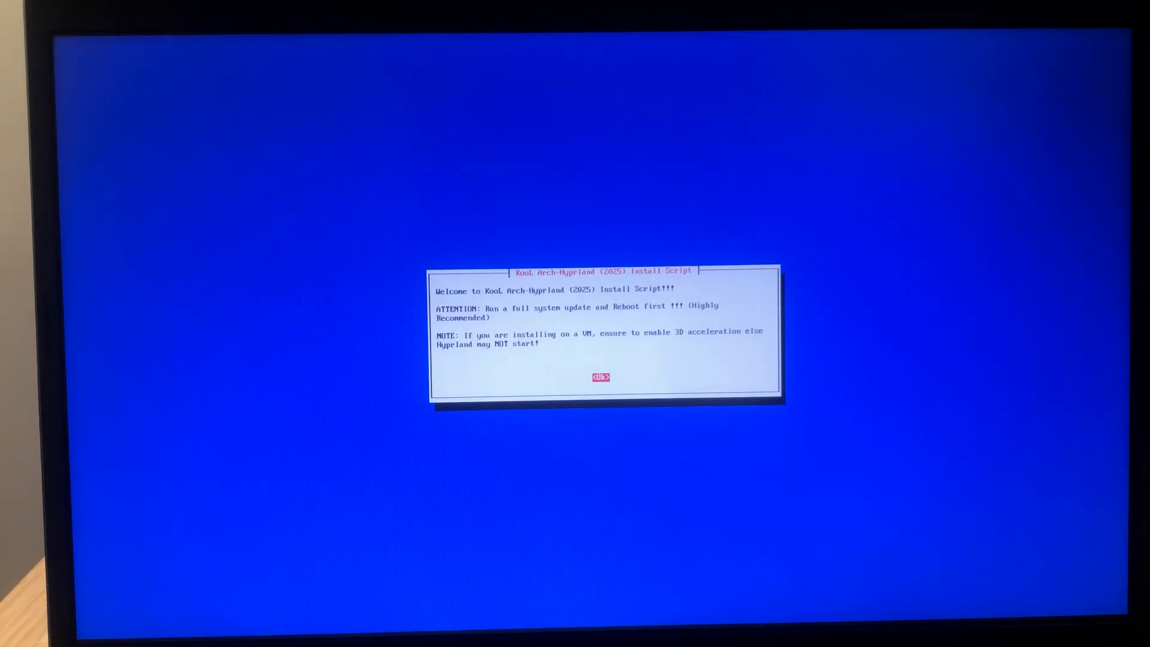
Pick yay as AUR helper, acknowledge the input group notice, and tick all install options
{"action": "left_click", "coordinate": [600, 377]}
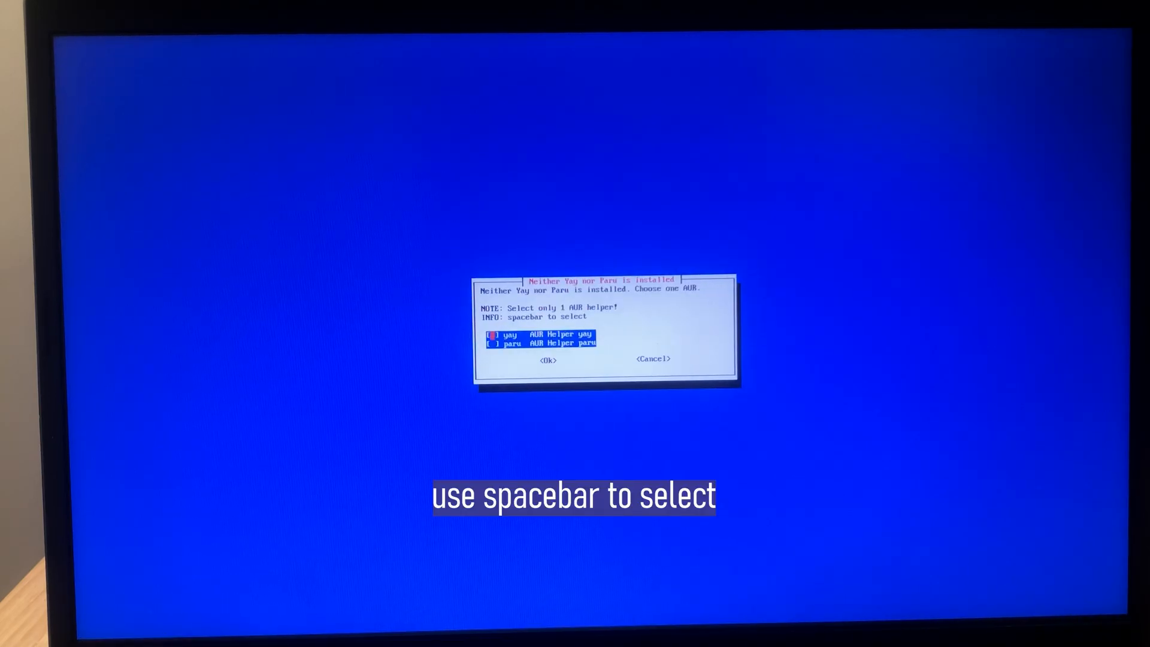
{"action": "left_click", "coordinate": [546, 360]}
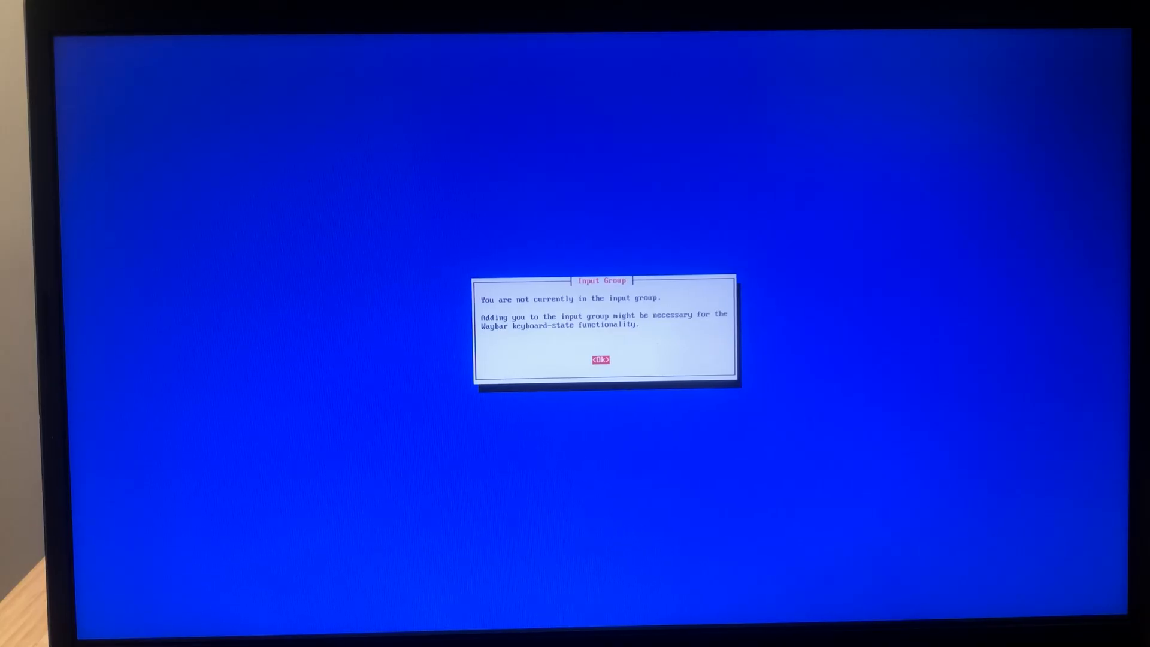
{"action": "left_click", "coordinate": [601, 360]}
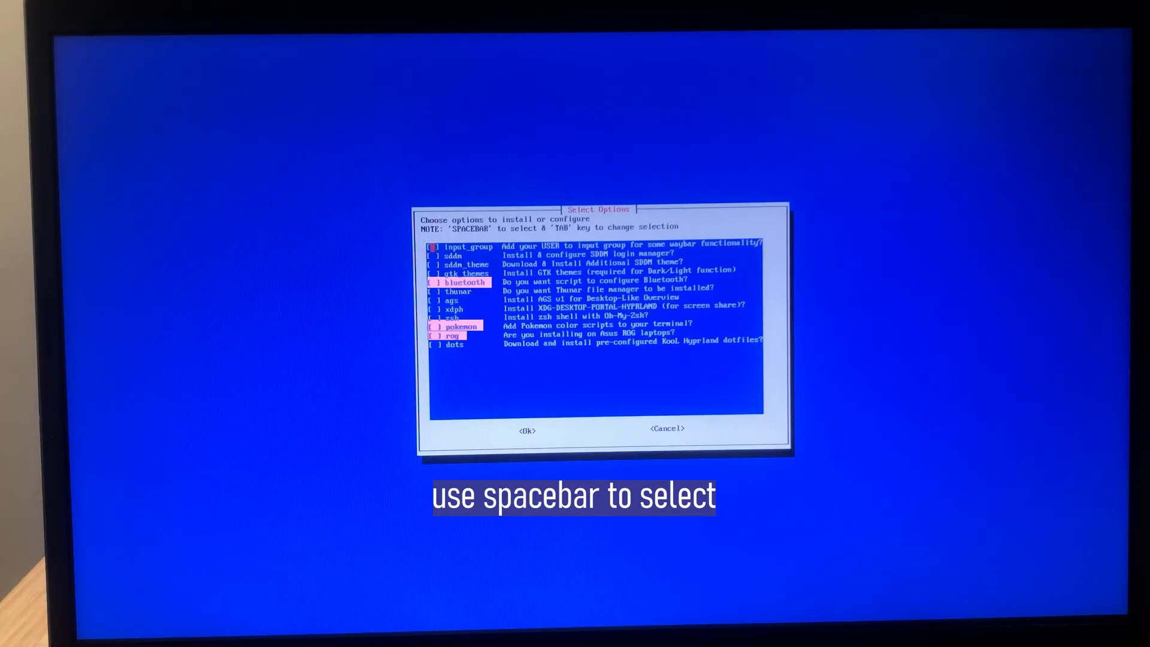
{"action": "key", "text": "space"}
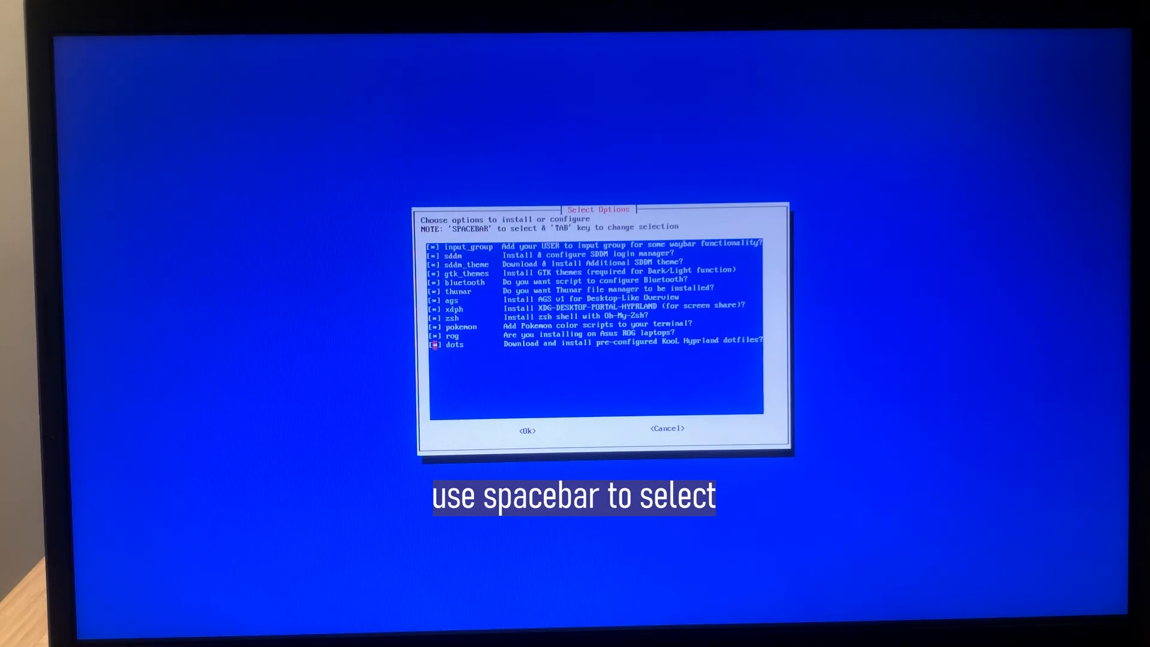
{"action": "left_click", "coordinate": [526, 430]}
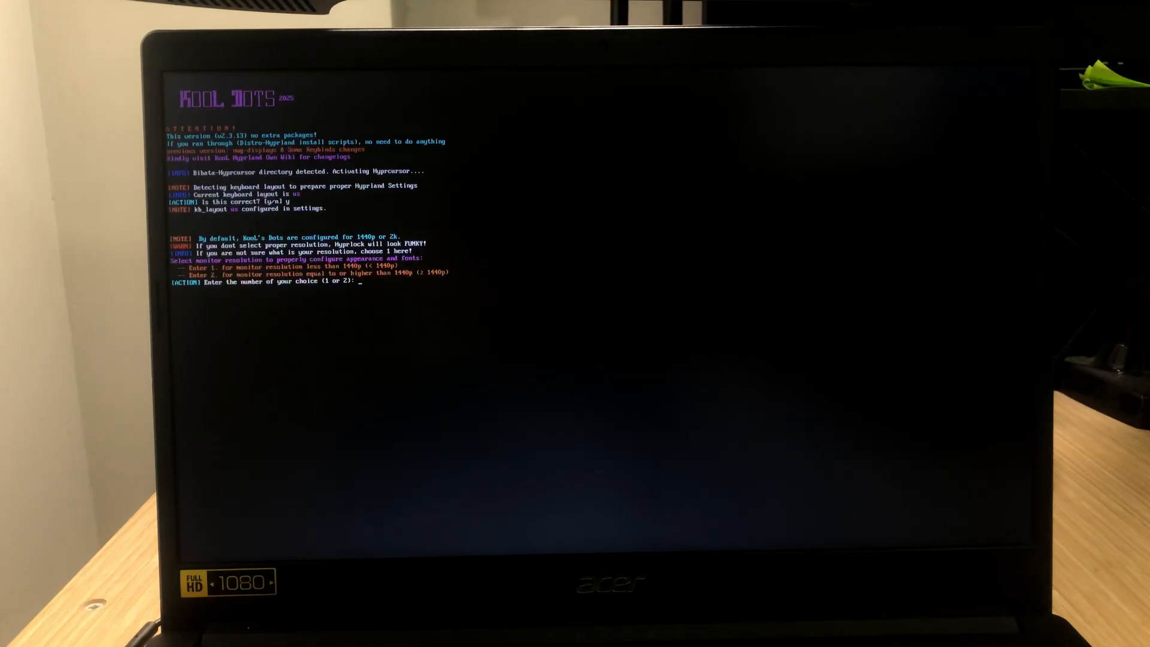
Answer resolution 1, no 12H clock, no extra wallpapers, then confirm reboot
{"action": "type", "text": "1"}
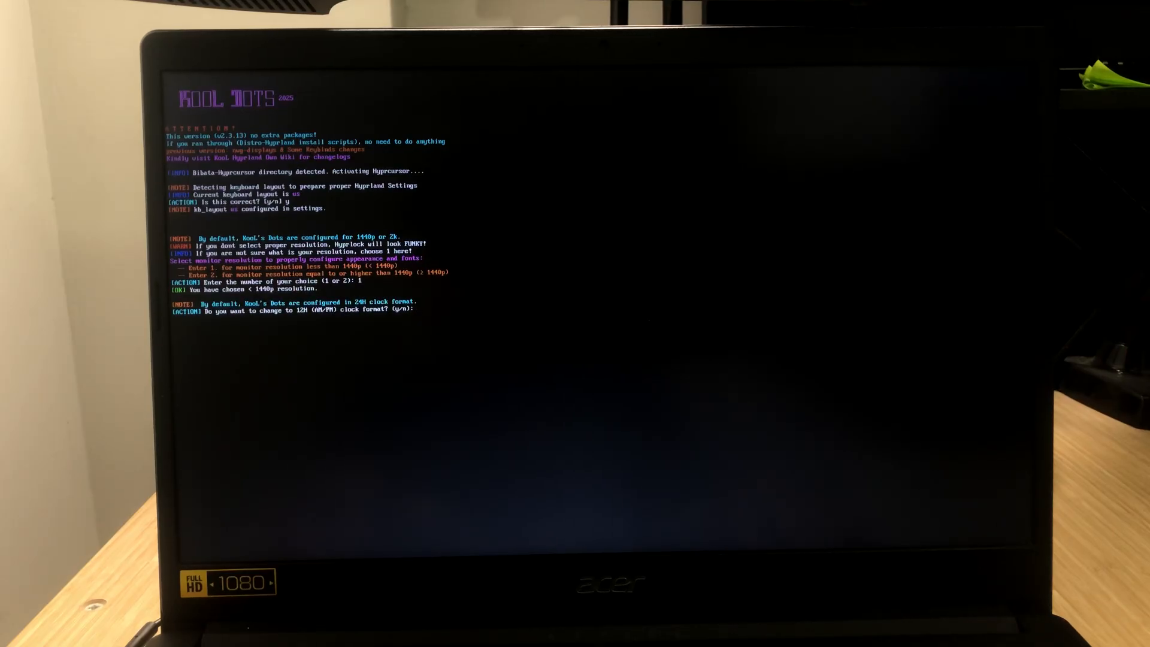
{"action": "type", "text": "n"}
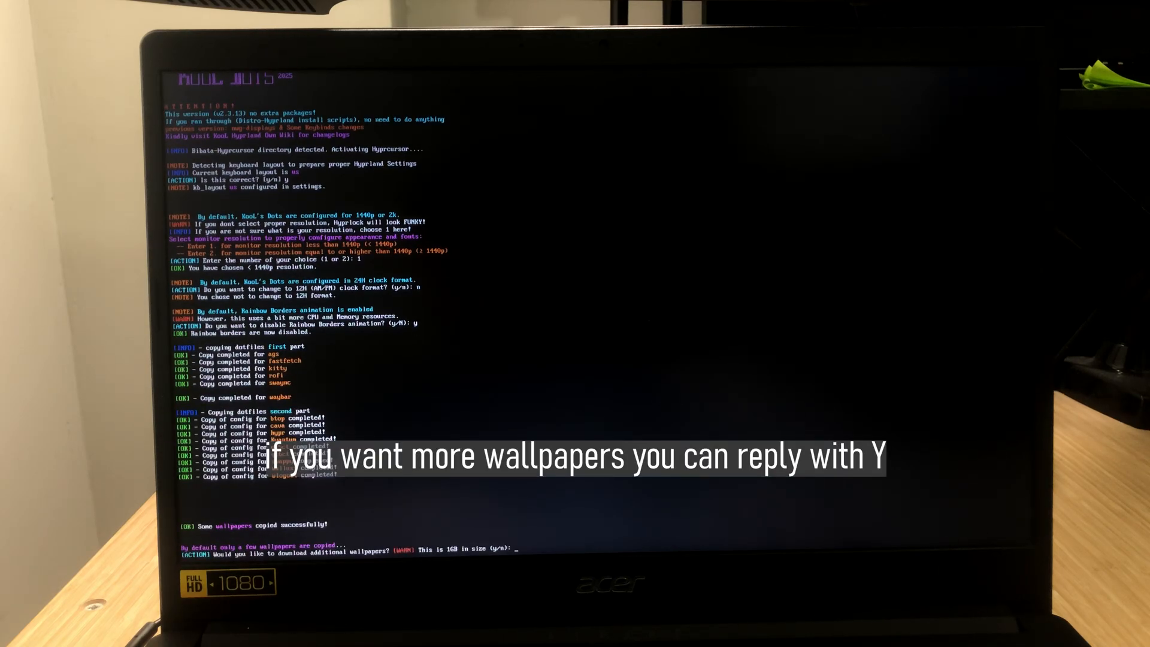
{"action": "type", "text": "n"}
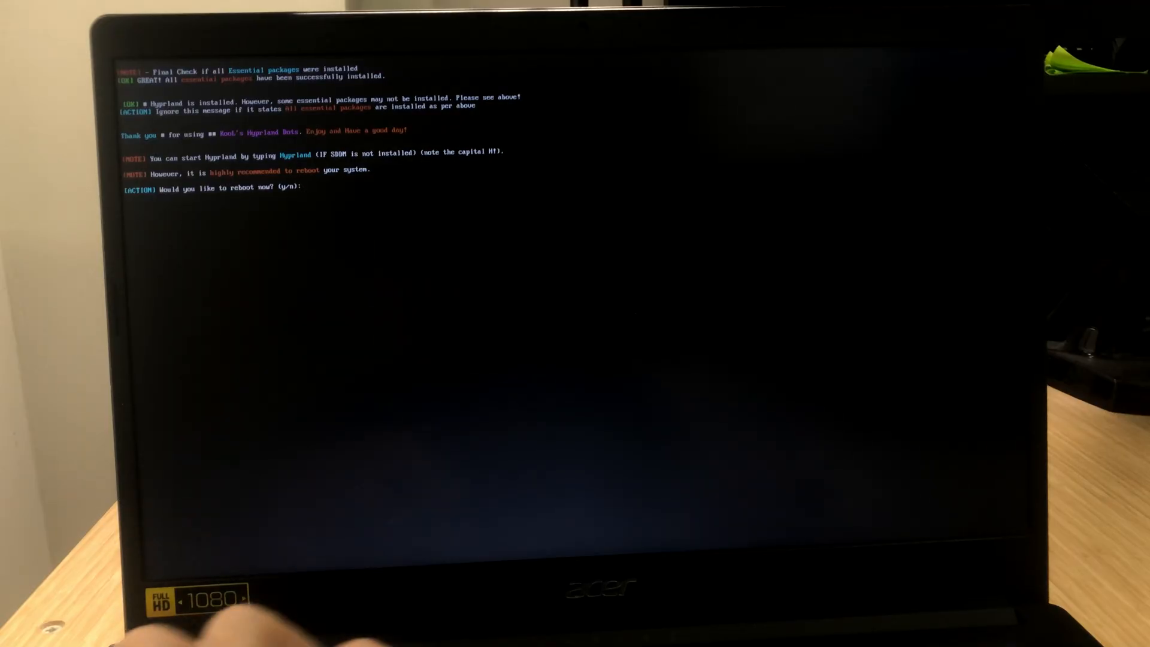
{"action": "type", "text": "y"}
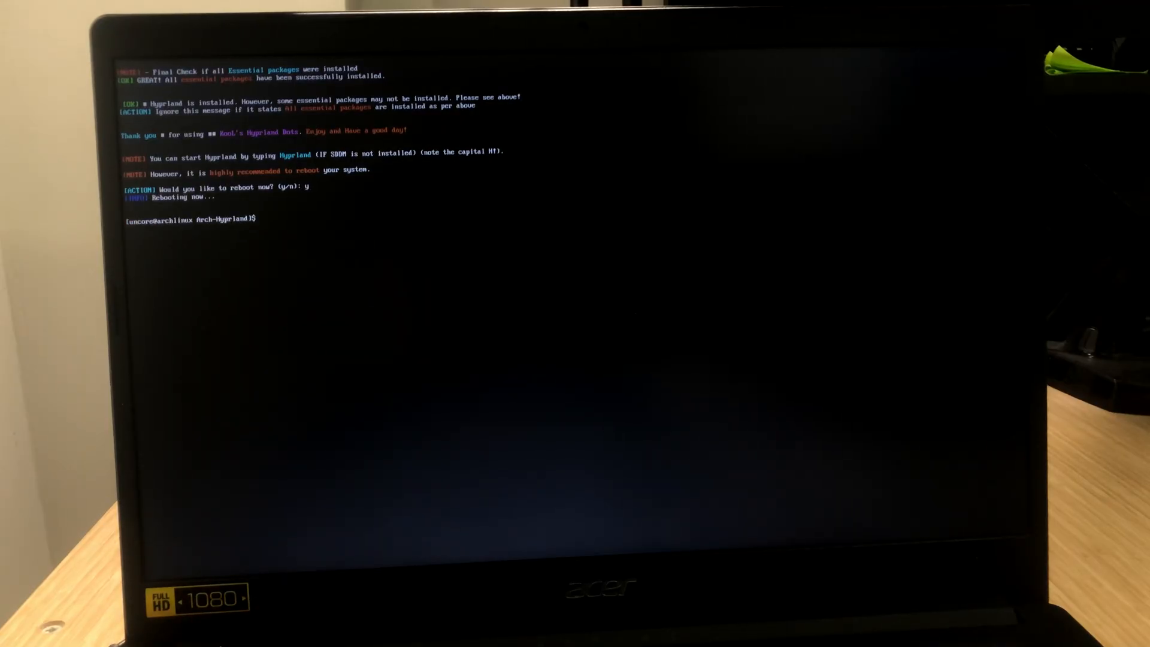
{"action": "type", "text": "s"}
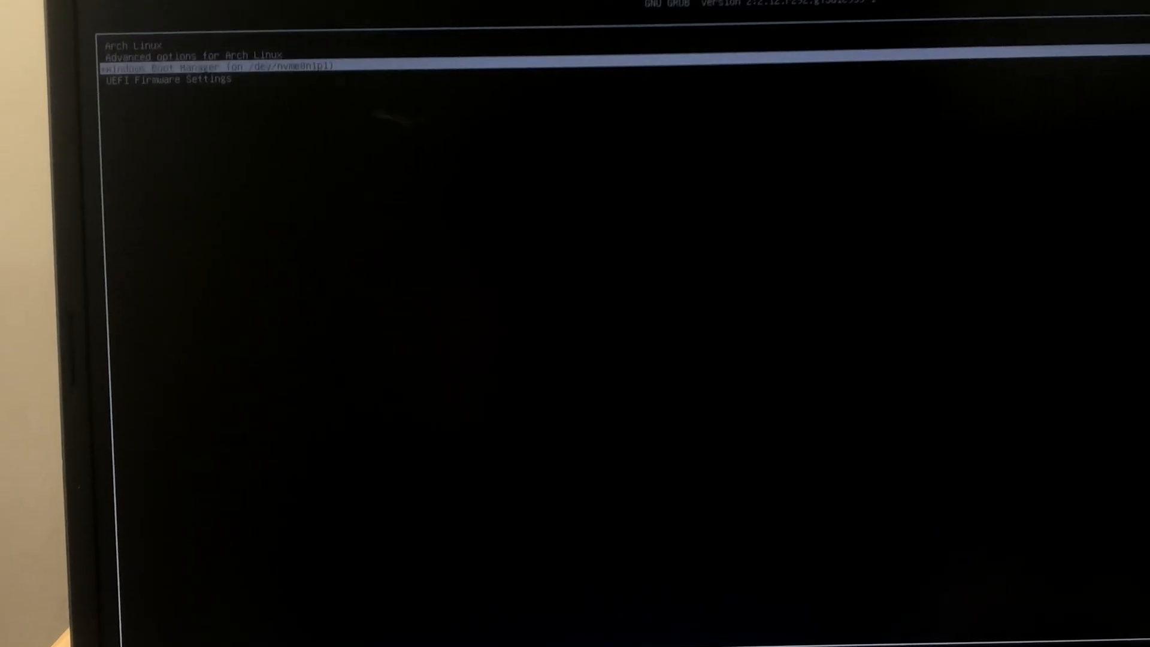
Select Arch Linux in GRUB and log in with the password
{"action": "key", "text": "Up"}
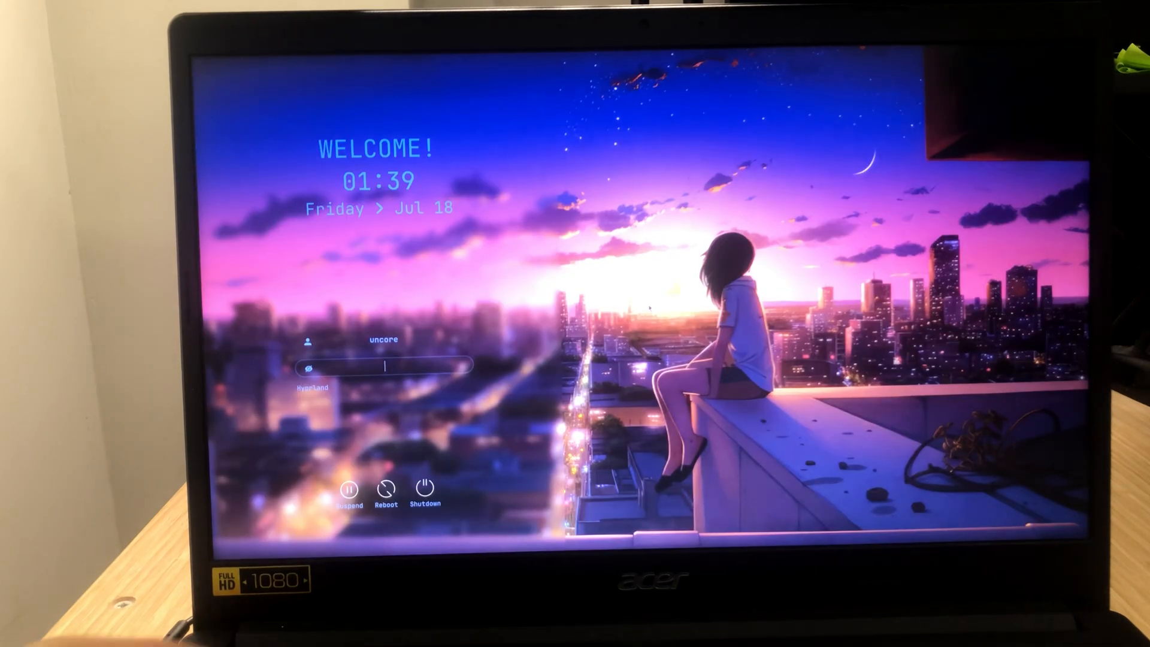
{"action": "type", "text": "password"}
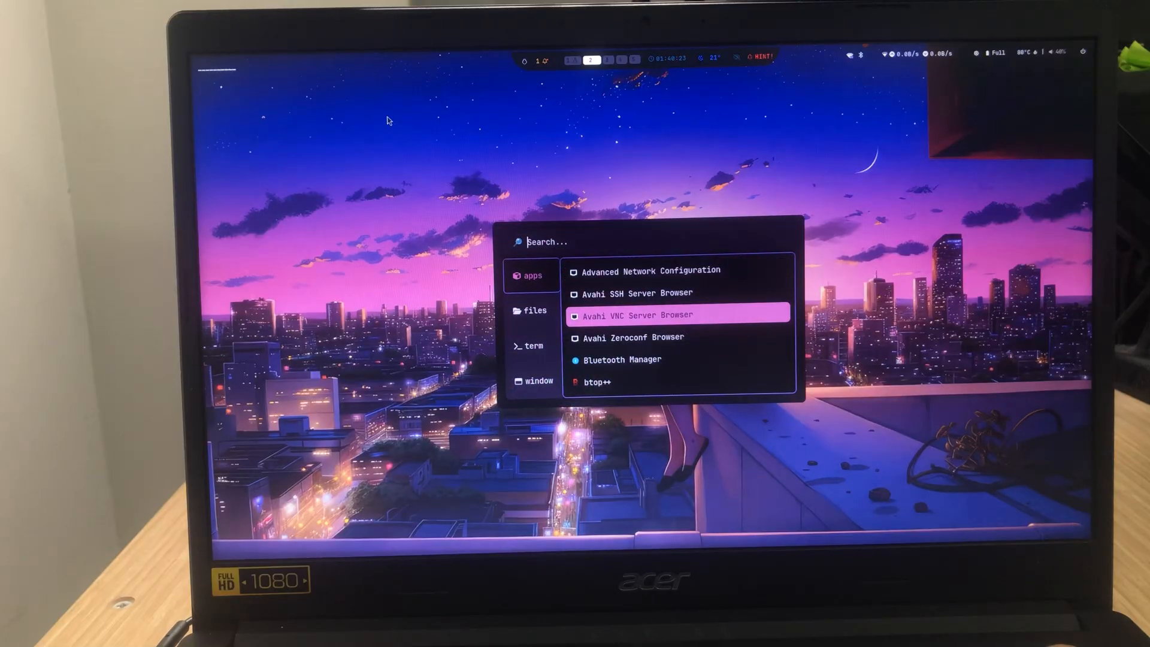
Set Northern Lights3 as the Hyprland wallpaper from the wallpaper chooser
{"action": "type", "text": "fire"}
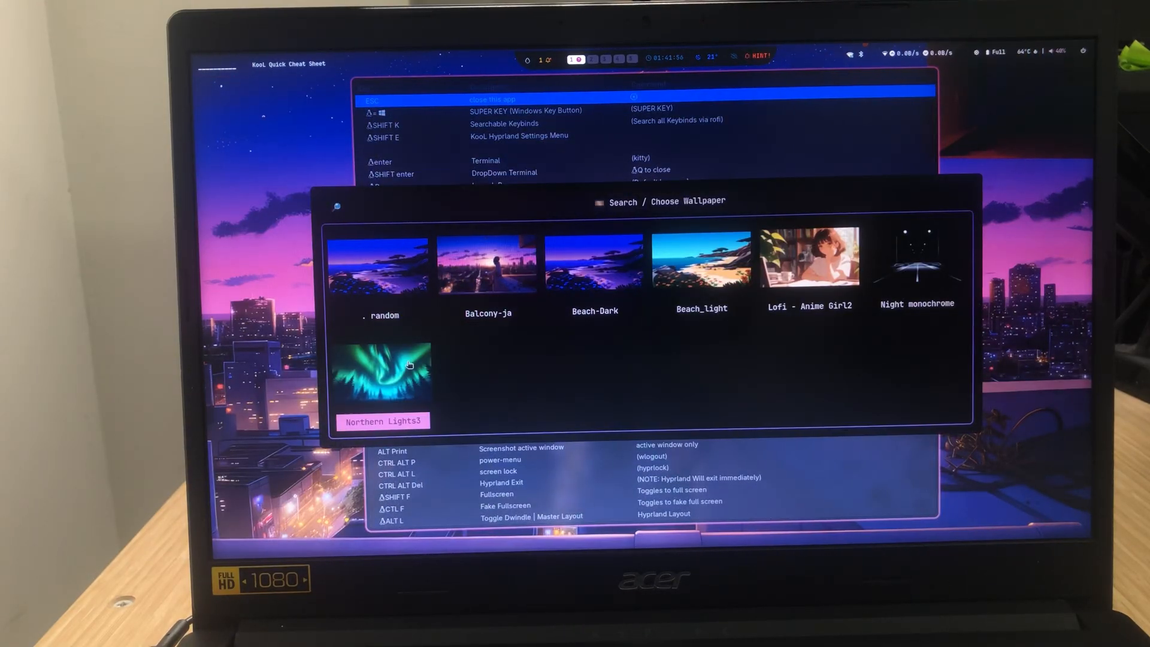
{"action": "left_click", "coordinate": [382, 374]}
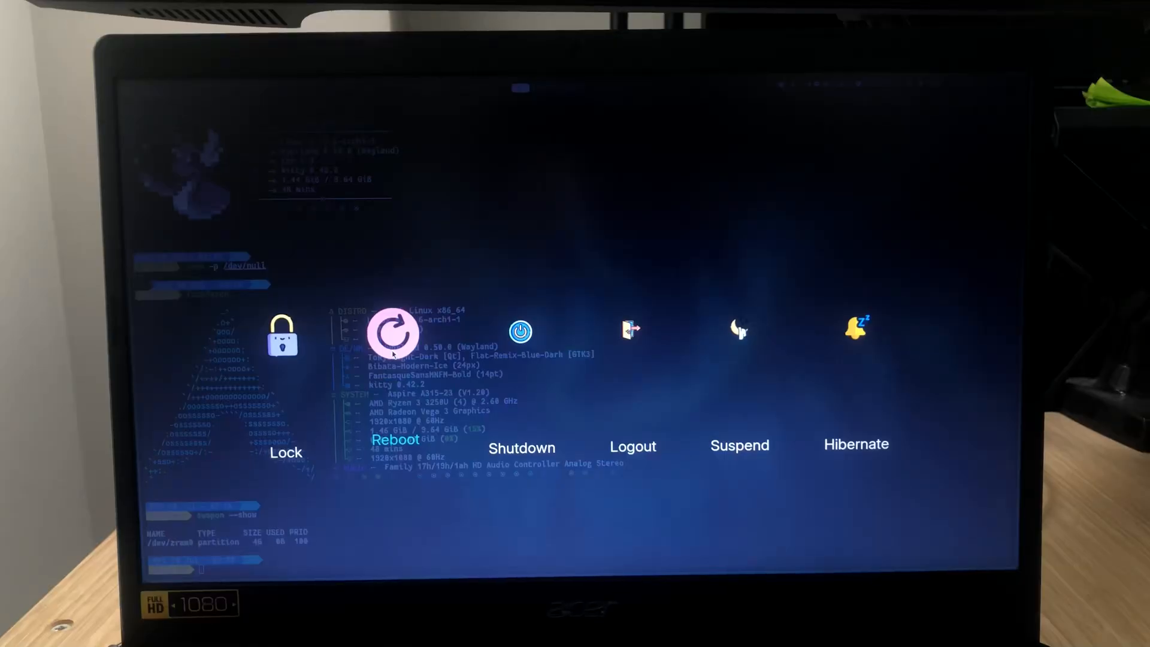
Choose Reboot from the Hyprland power menu
{"action": "left_click", "coordinate": [394, 333]}
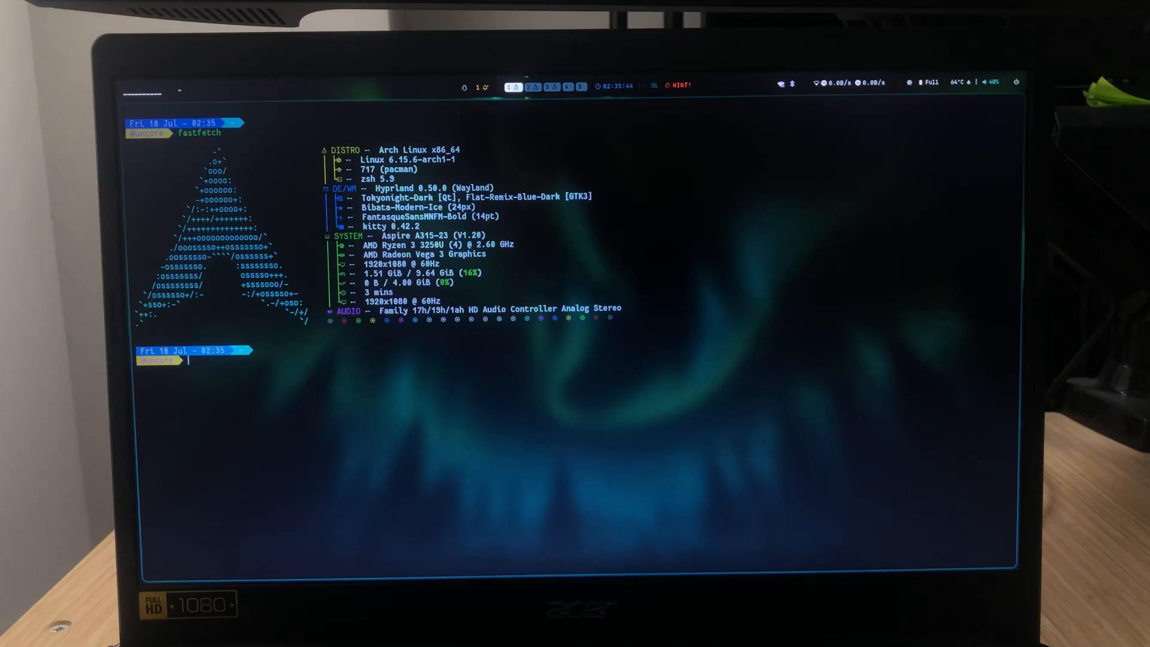
View fastfetch output in kitty and type the glances command
{"action": "type", "text": "glances"}
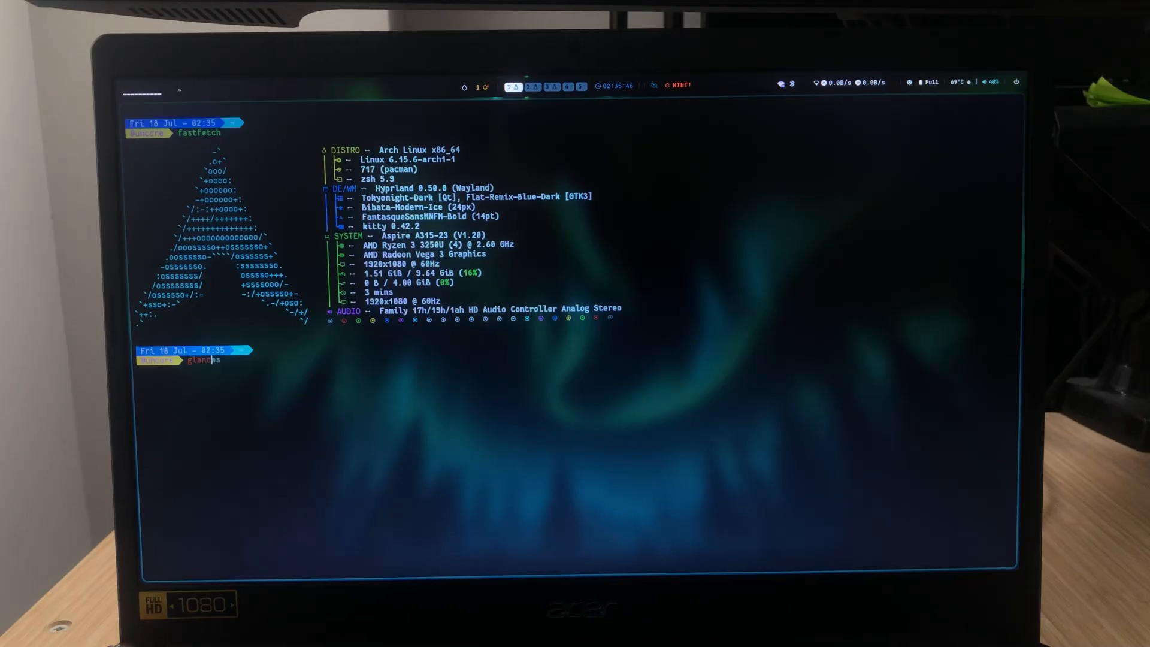